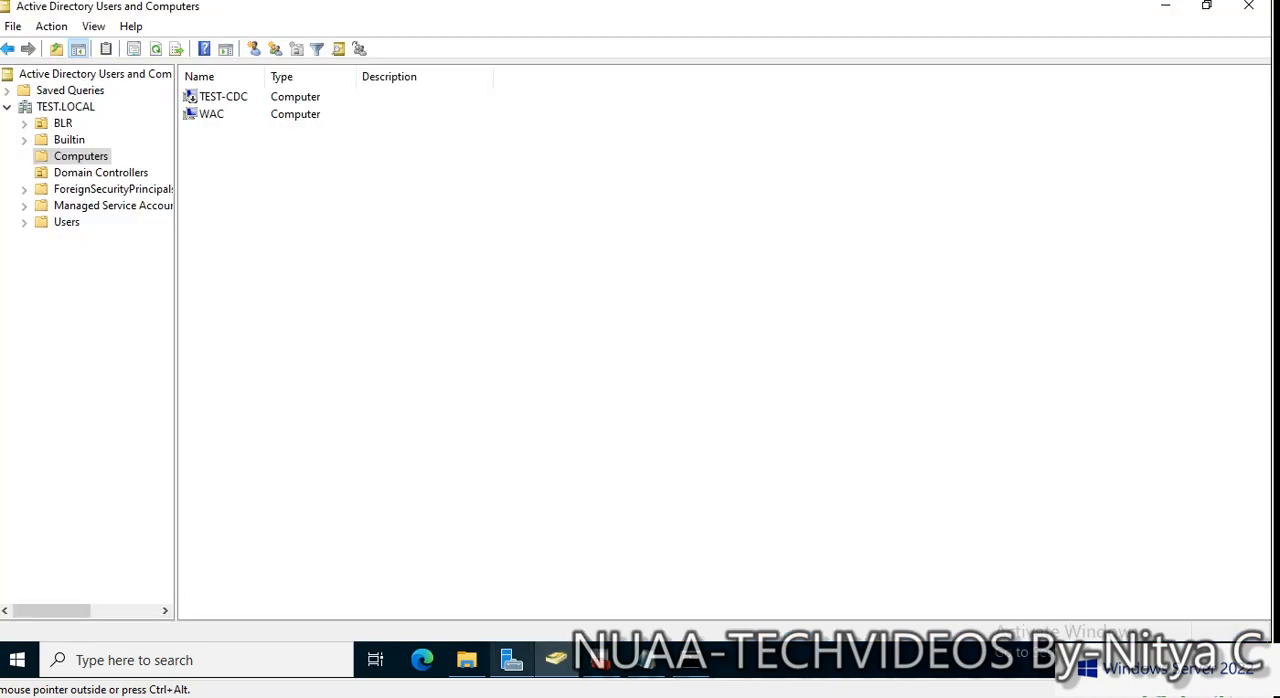
Step: Close Active Directory Users and Computers, returning to the Server Manager dashboard
click(66, 106)
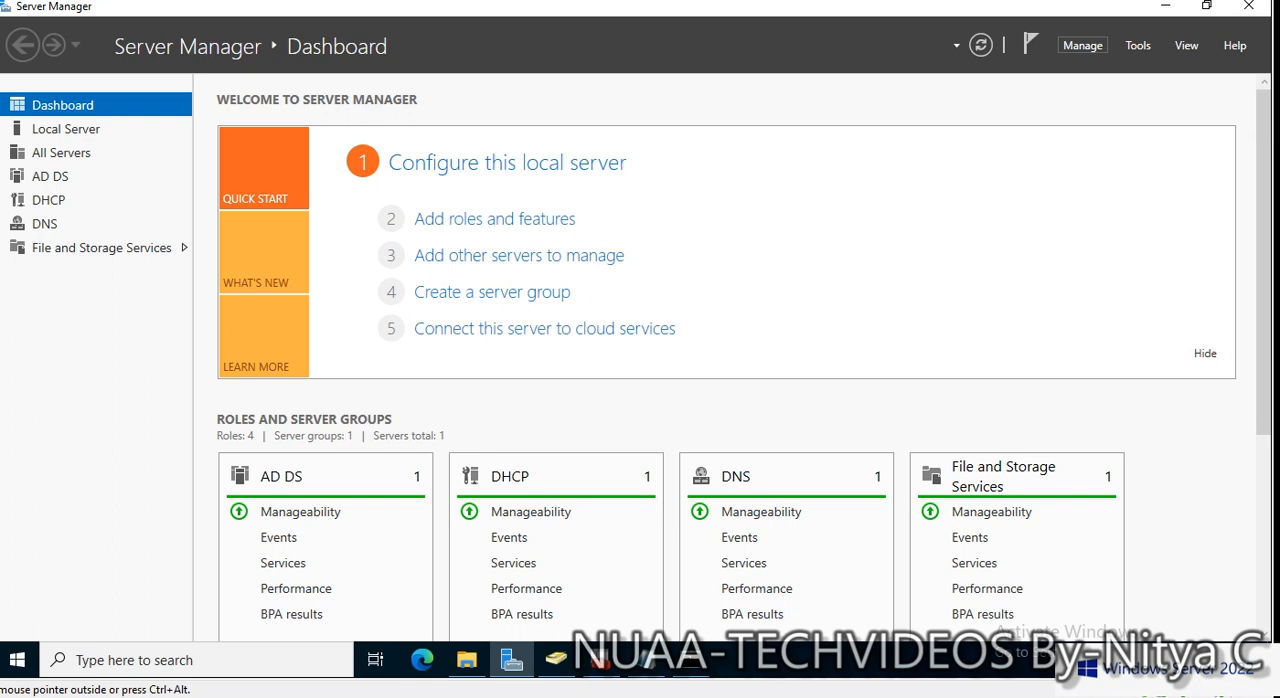
Step: Start the Add Roles and Features wizard with role-based installation on the local server
click(1082, 44)
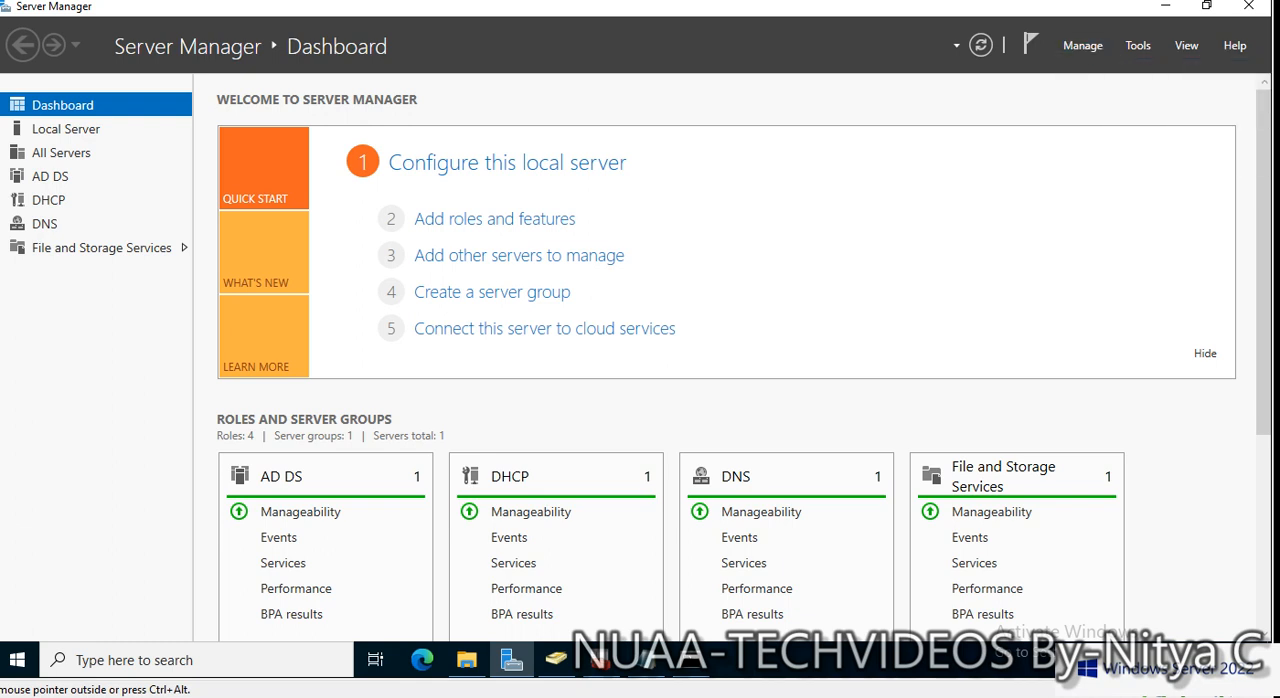
click(494, 218)
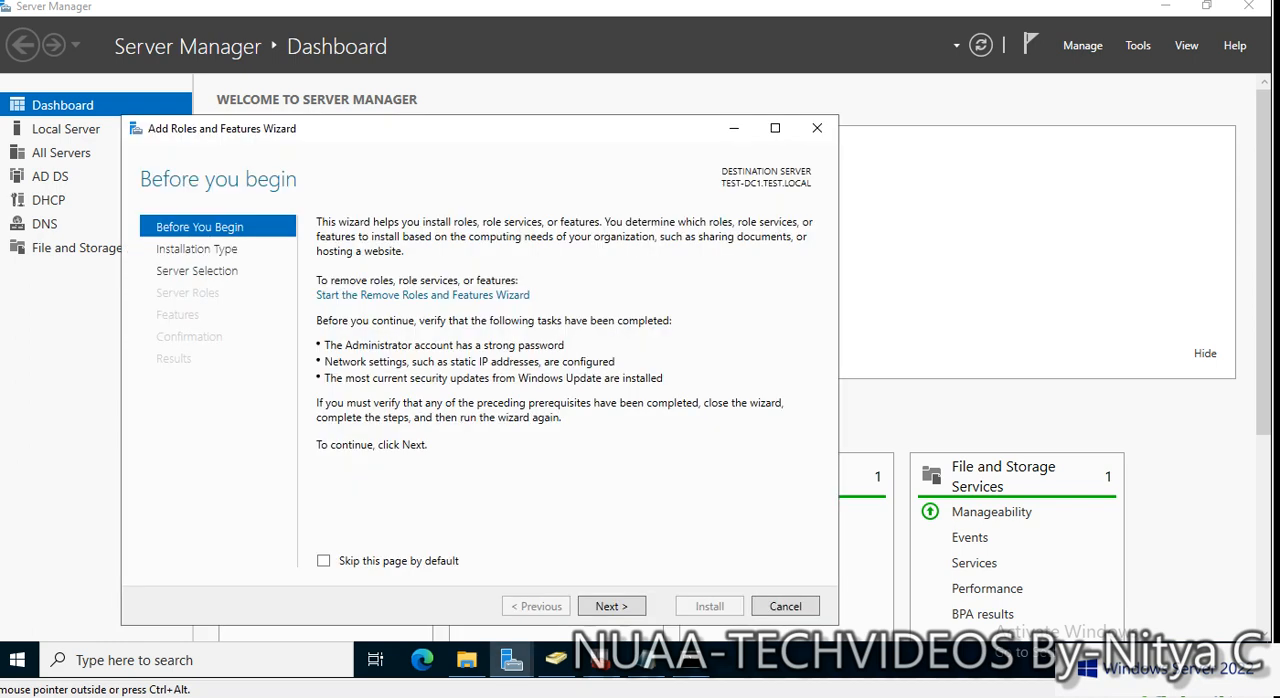
click(612, 606)
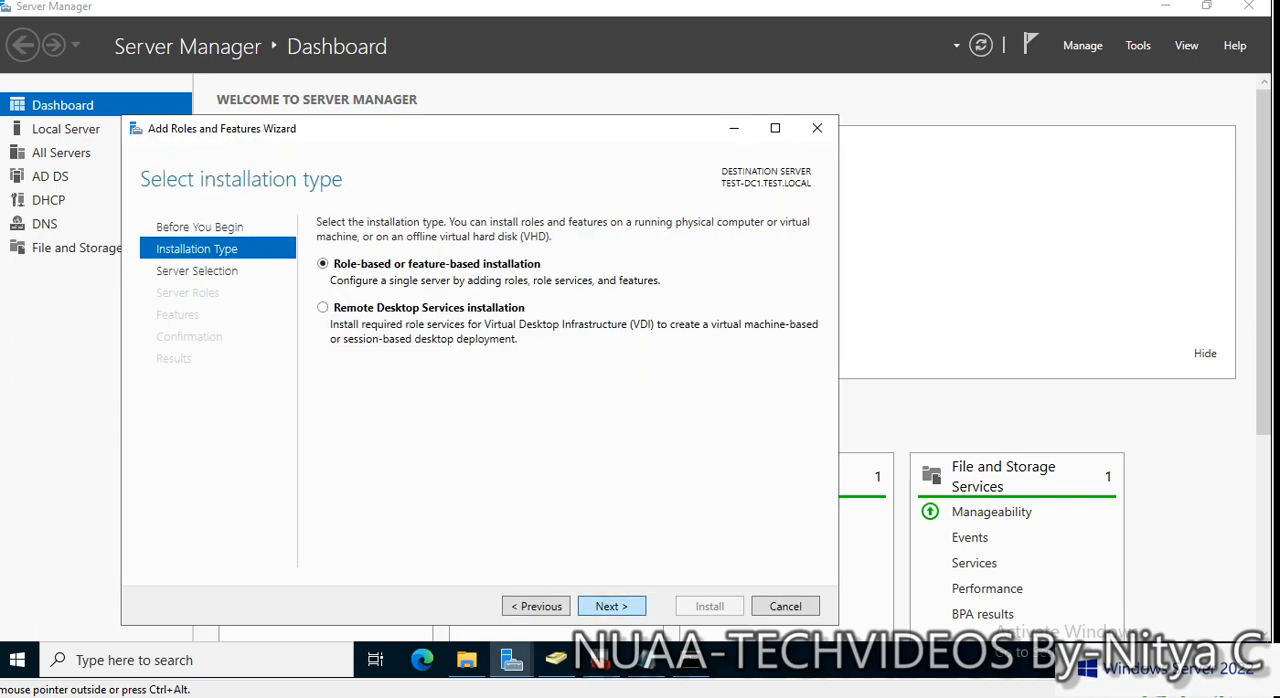
click(612, 606)
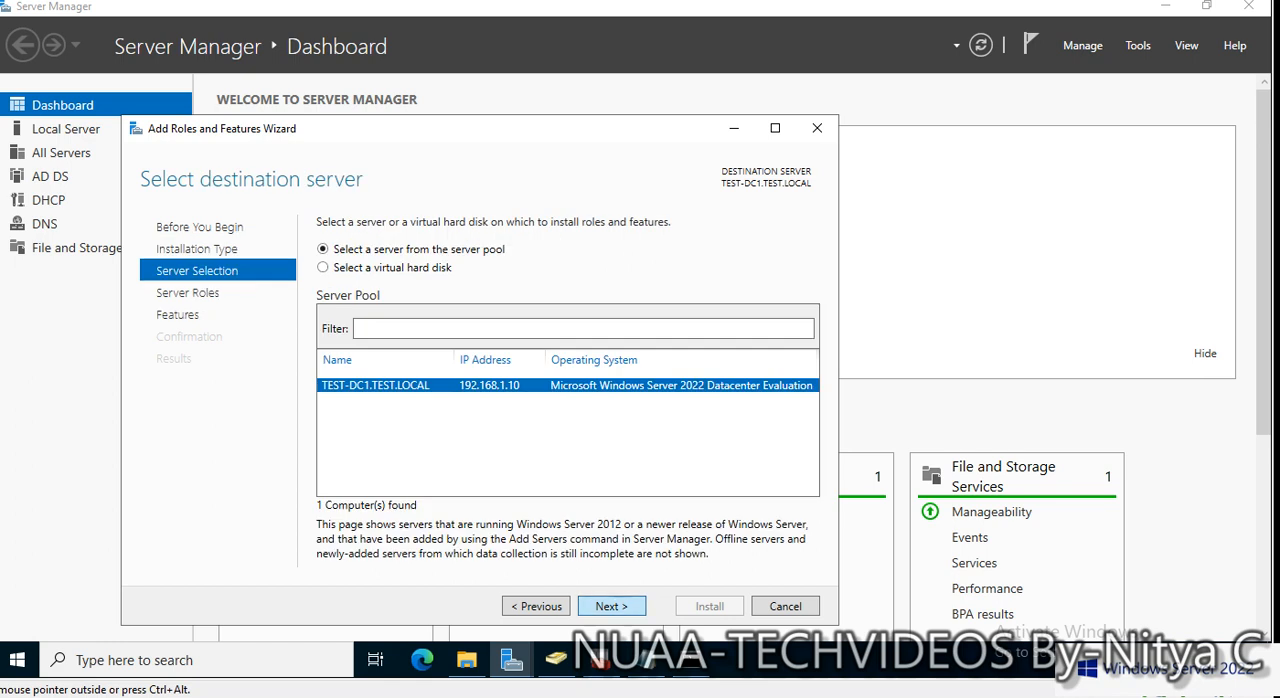
click(610, 606)
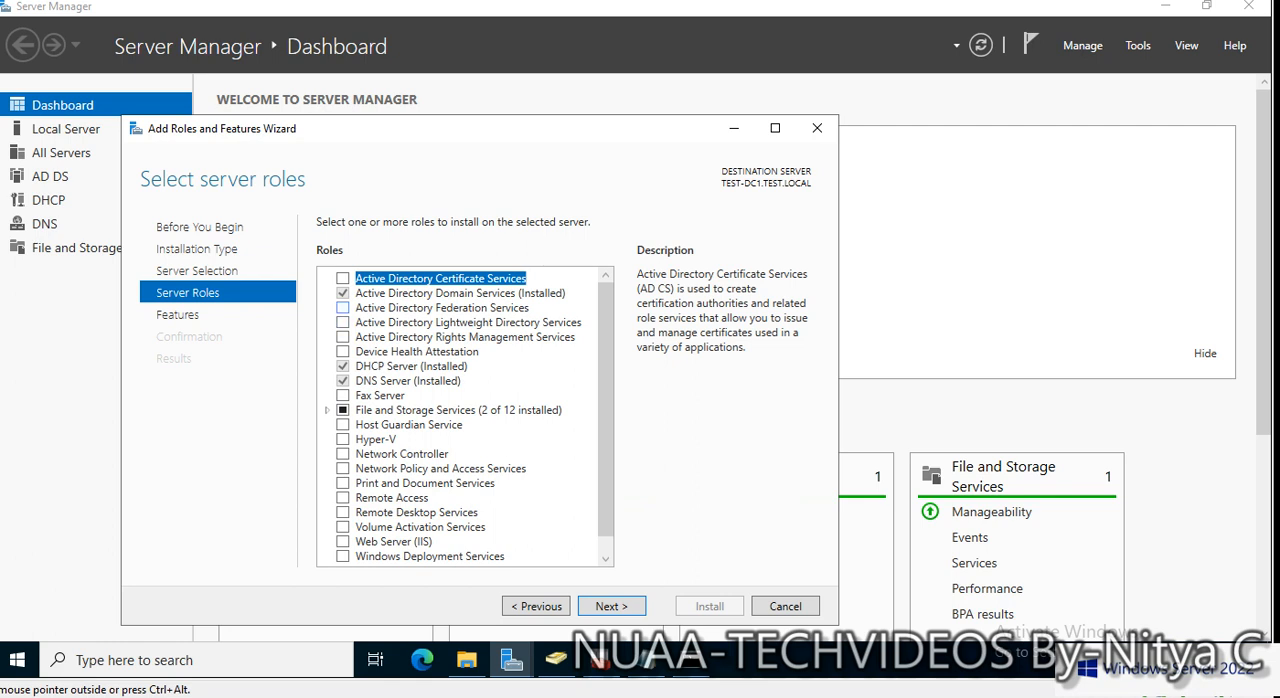
Step: Select the Active Directory Certificate Services role and accept its required management tools
click(440, 308)
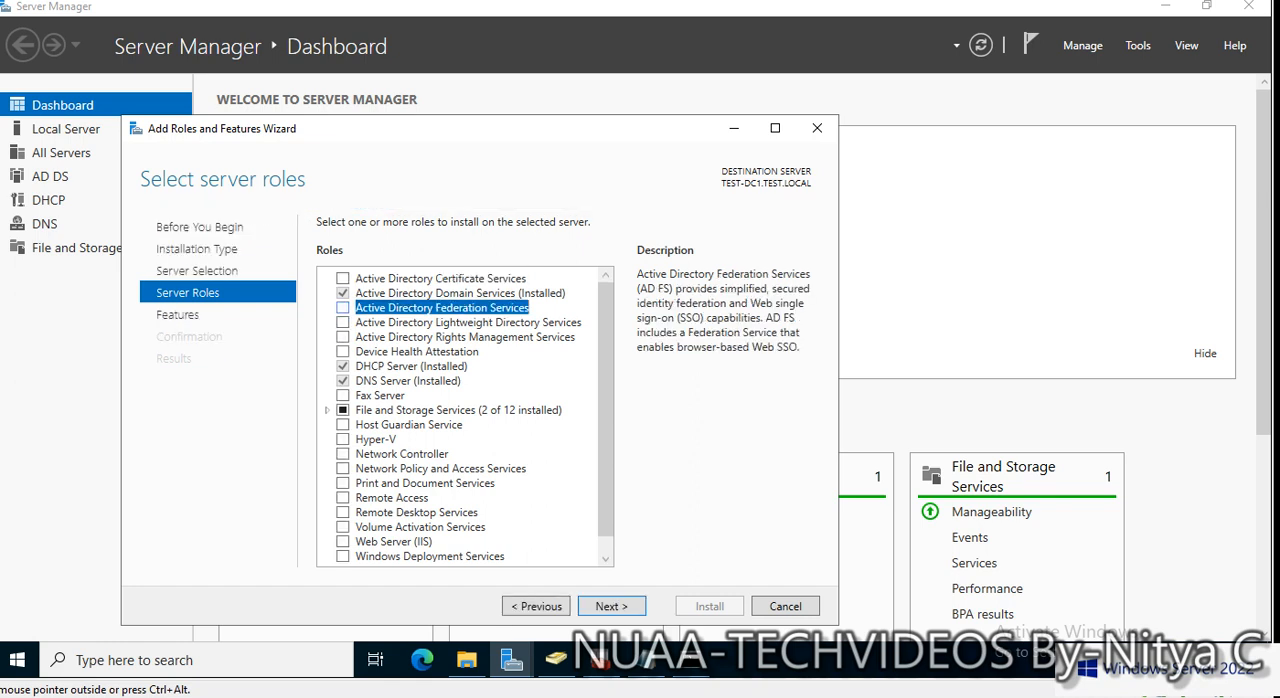
click(344, 278)
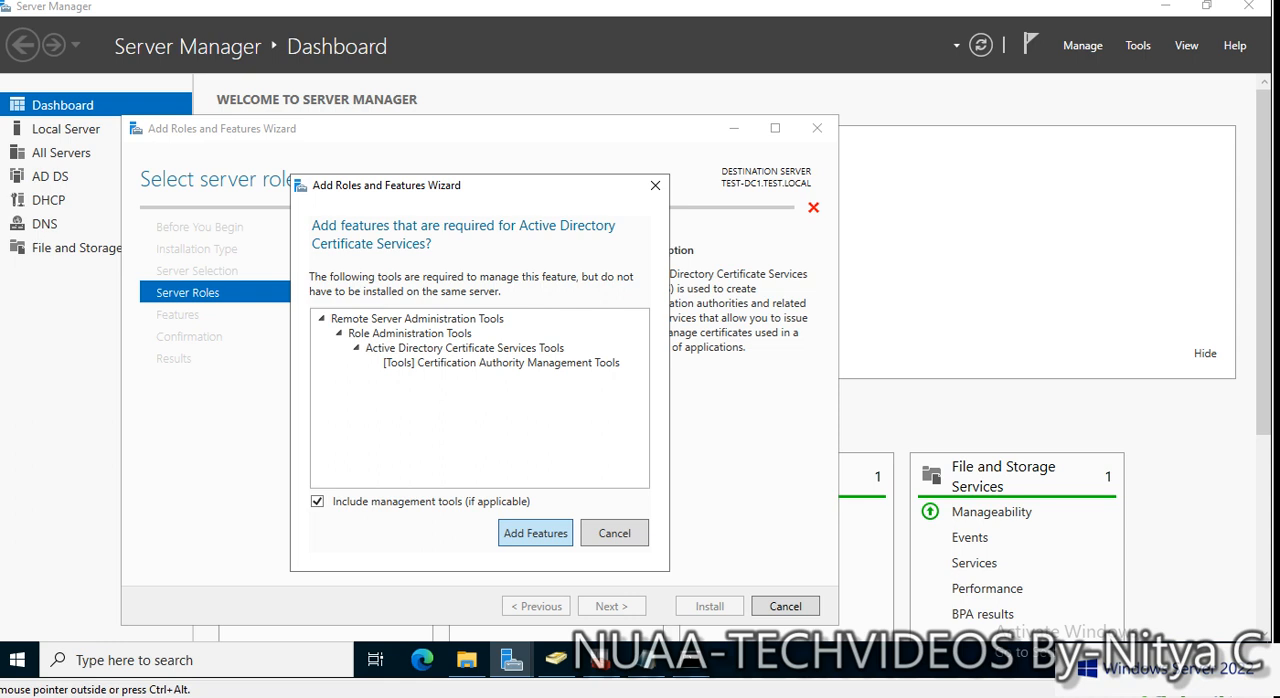
click(536, 532)
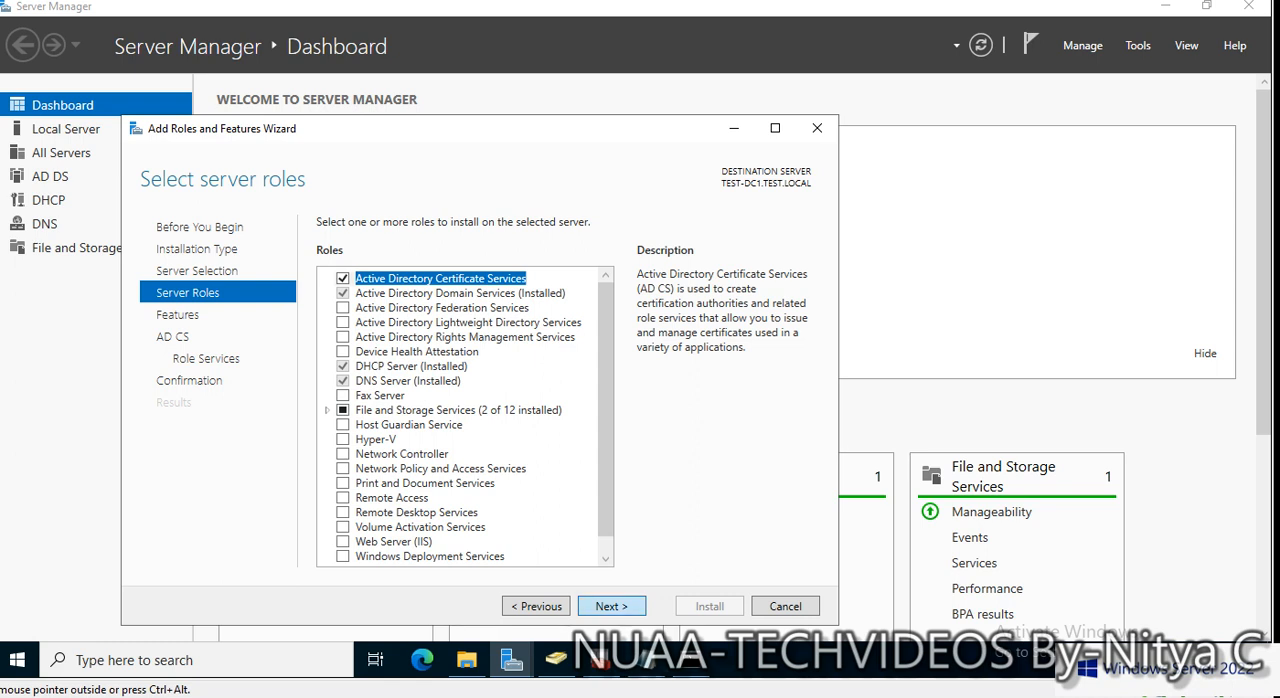
Step: Add Certificate Enrollment Web Service and CA Web Enrollment role services with their required features
click(610, 604)
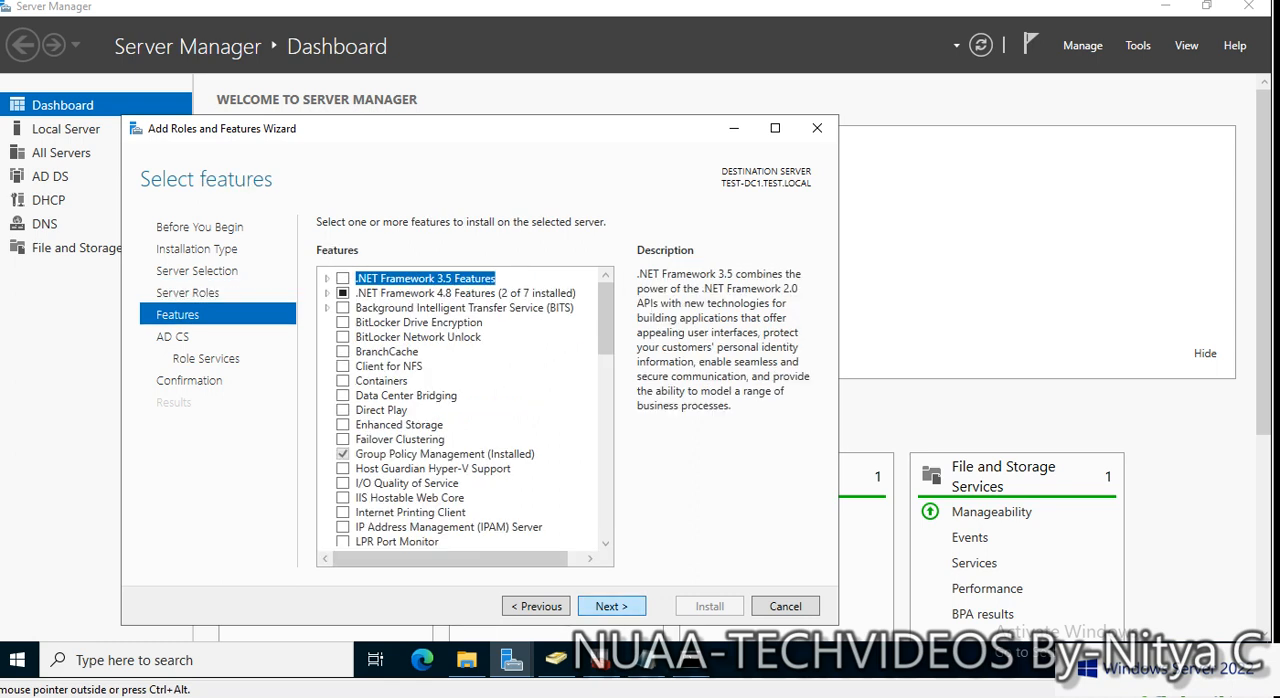
click(610, 604)
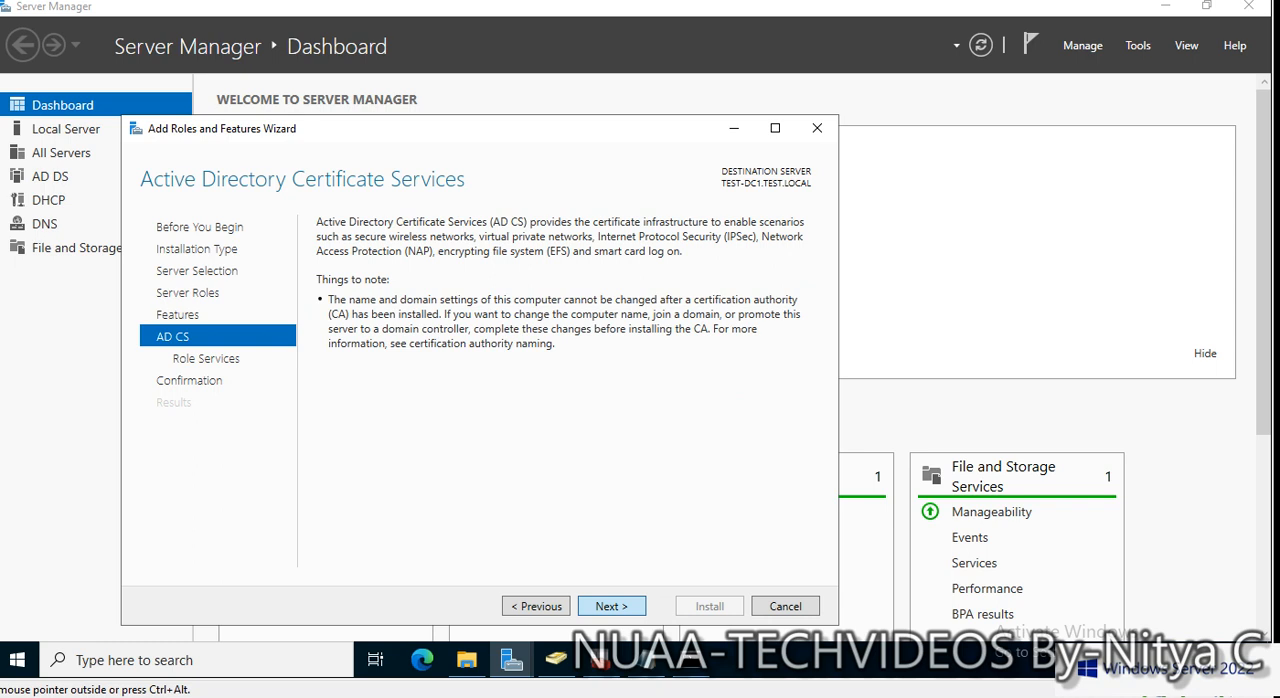
click(612, 606)
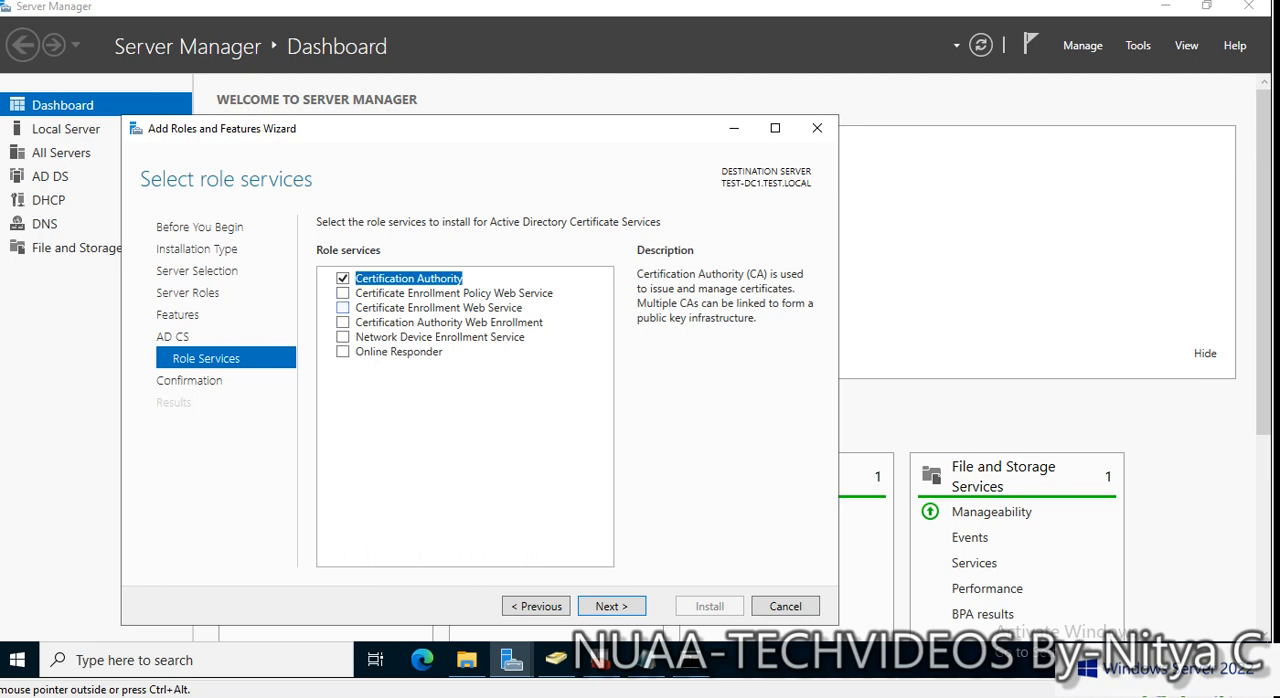
click(436, 308)
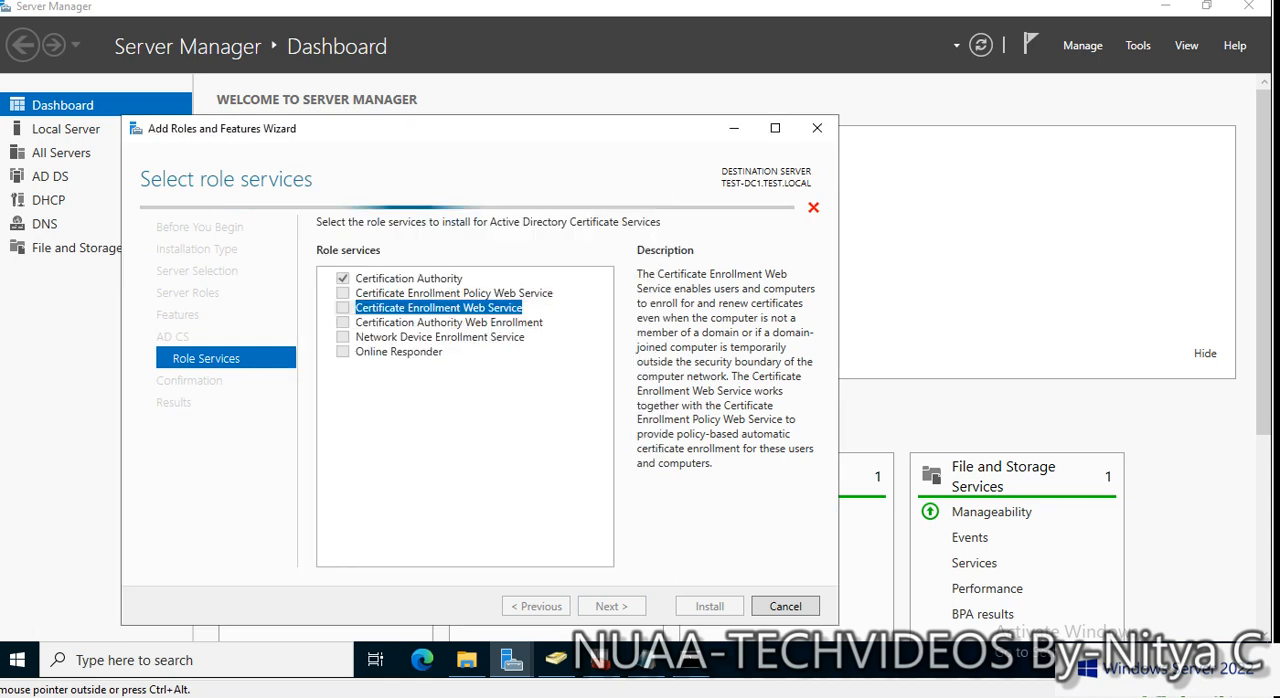
click(344, 308)
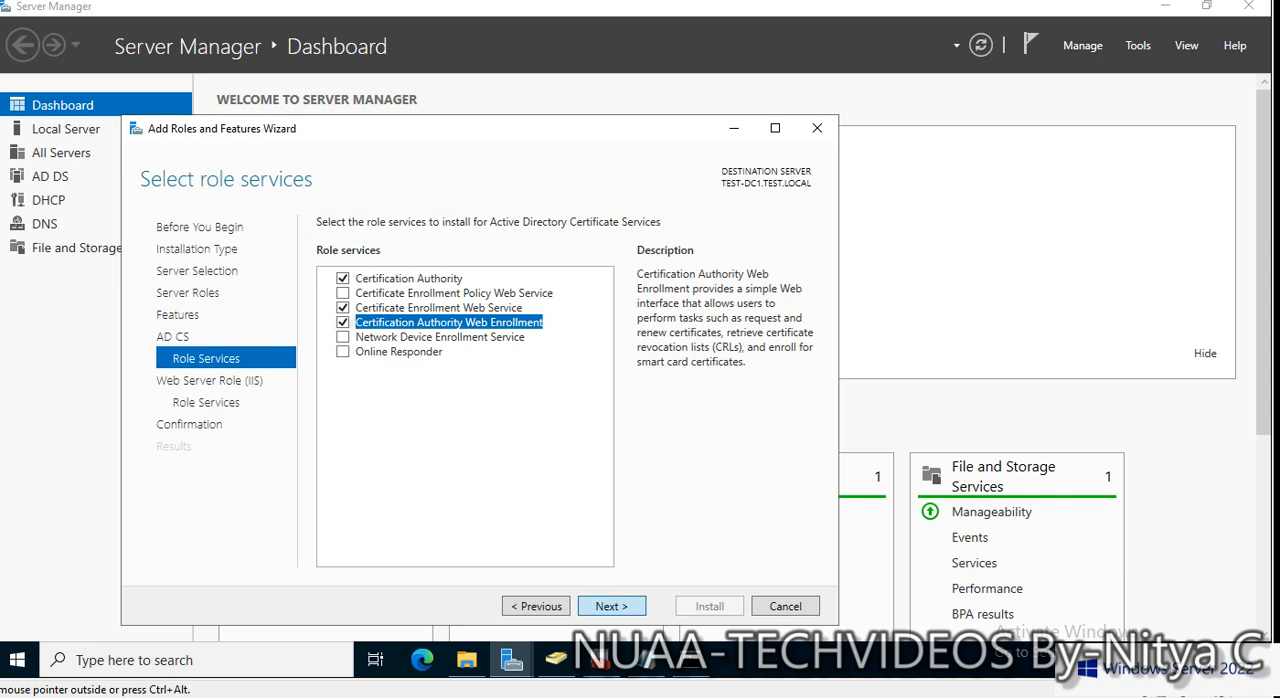
Step: Keep the default IIS web server components and reach the confirmation page
click(610, 606)
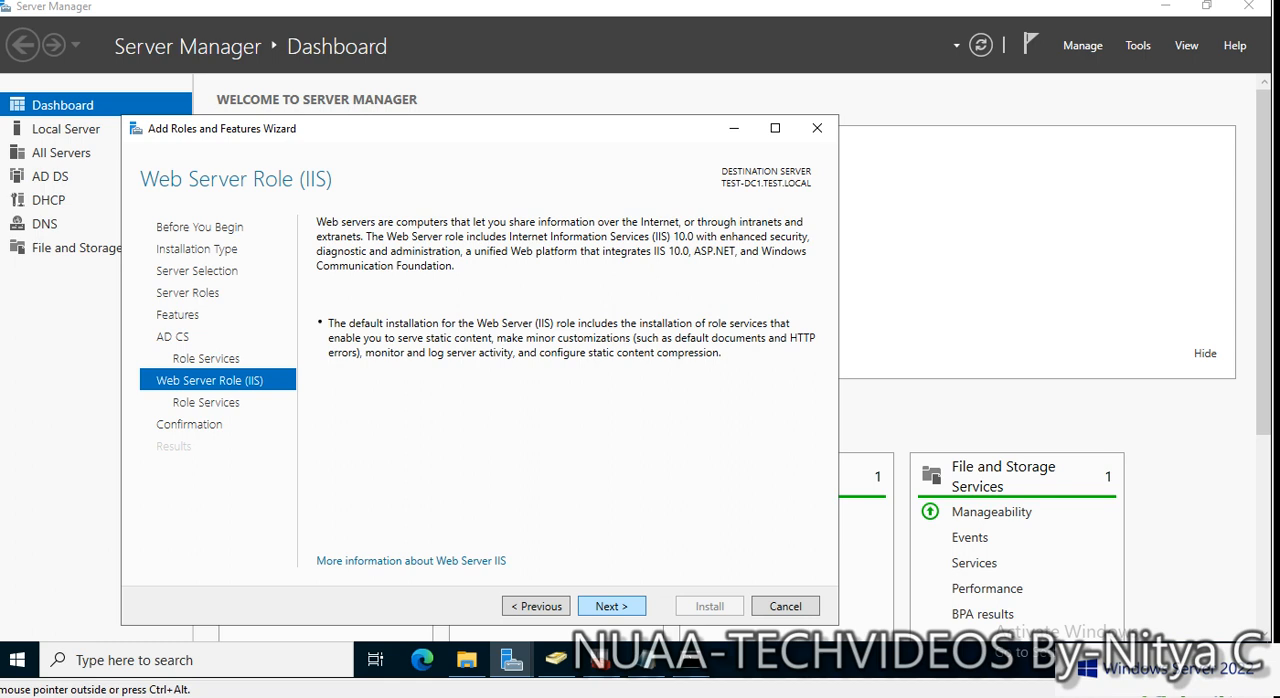
click(610, 606)
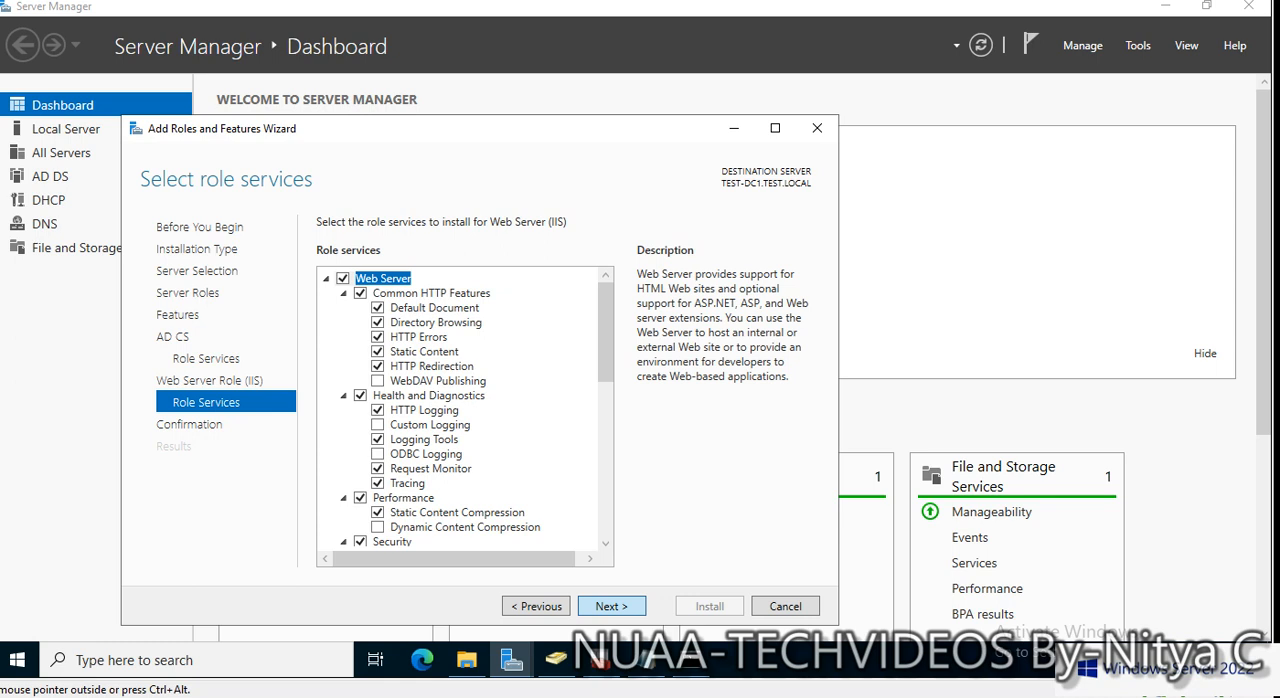
click(610, 604)
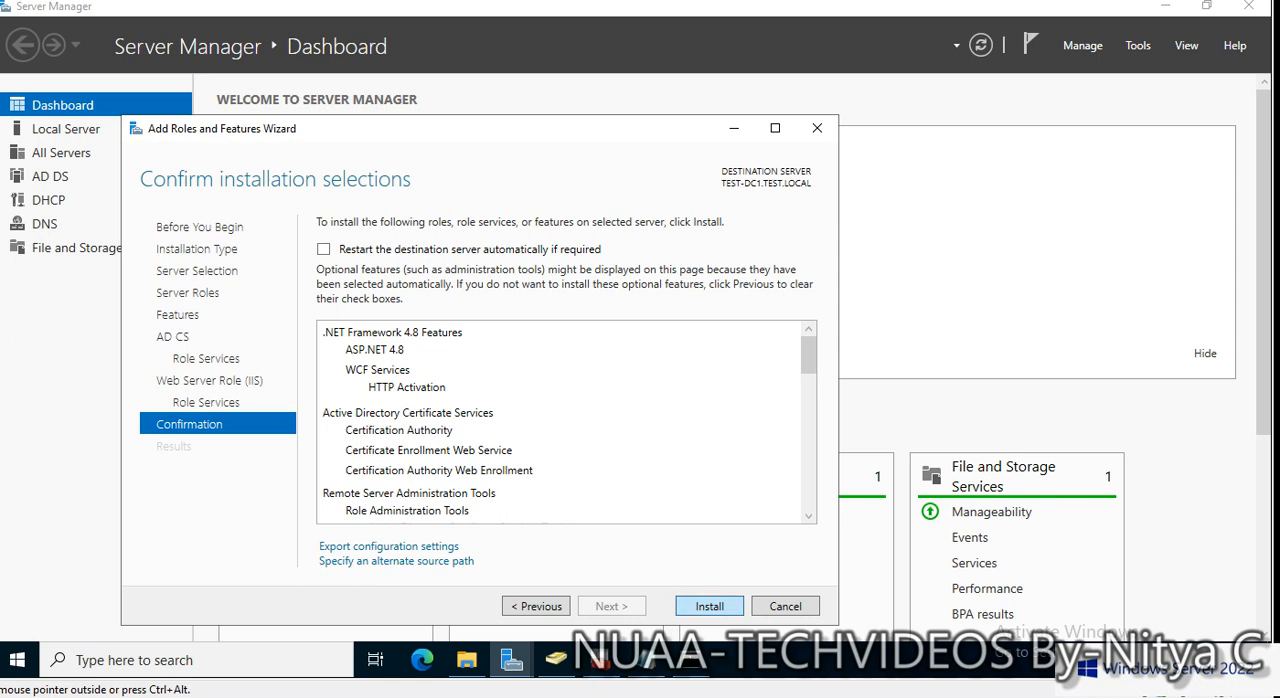
Step: Install the selected certificate services roles and web server components on TEST-DC1
click(708, 606)
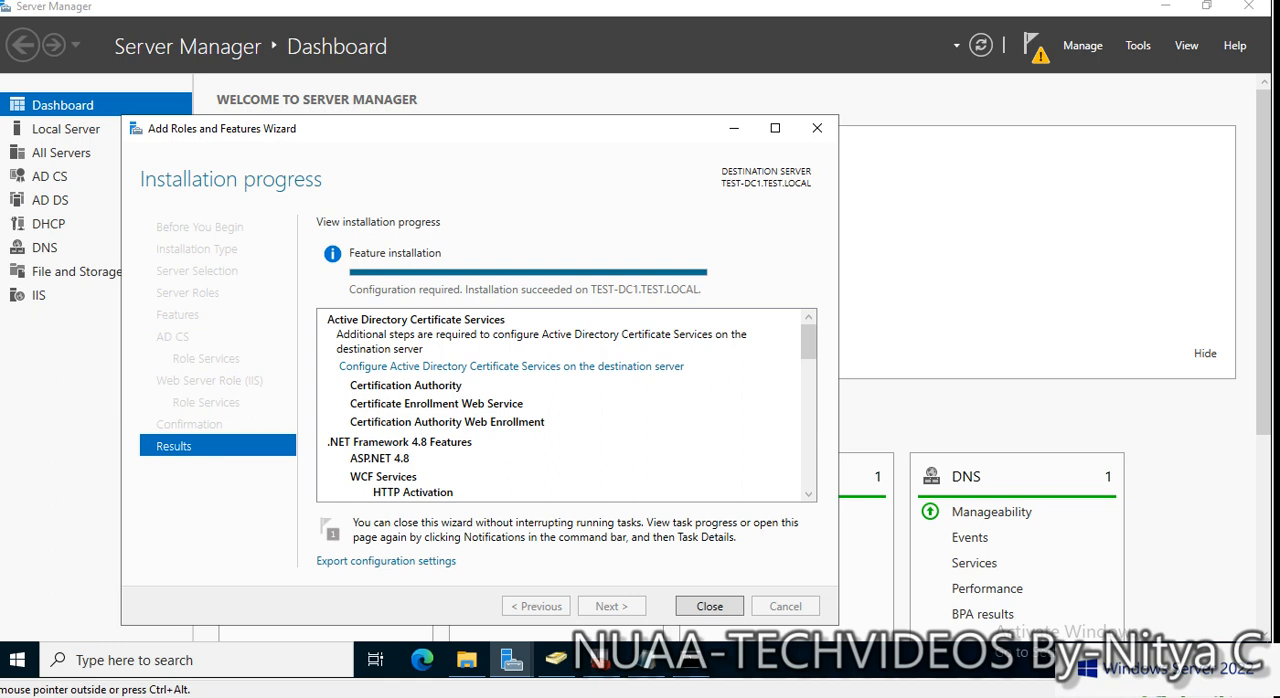
Step: Begin AD CS configuration with credentials re-entered as user 'ganesh', reaching the role services list
click(510, 366)
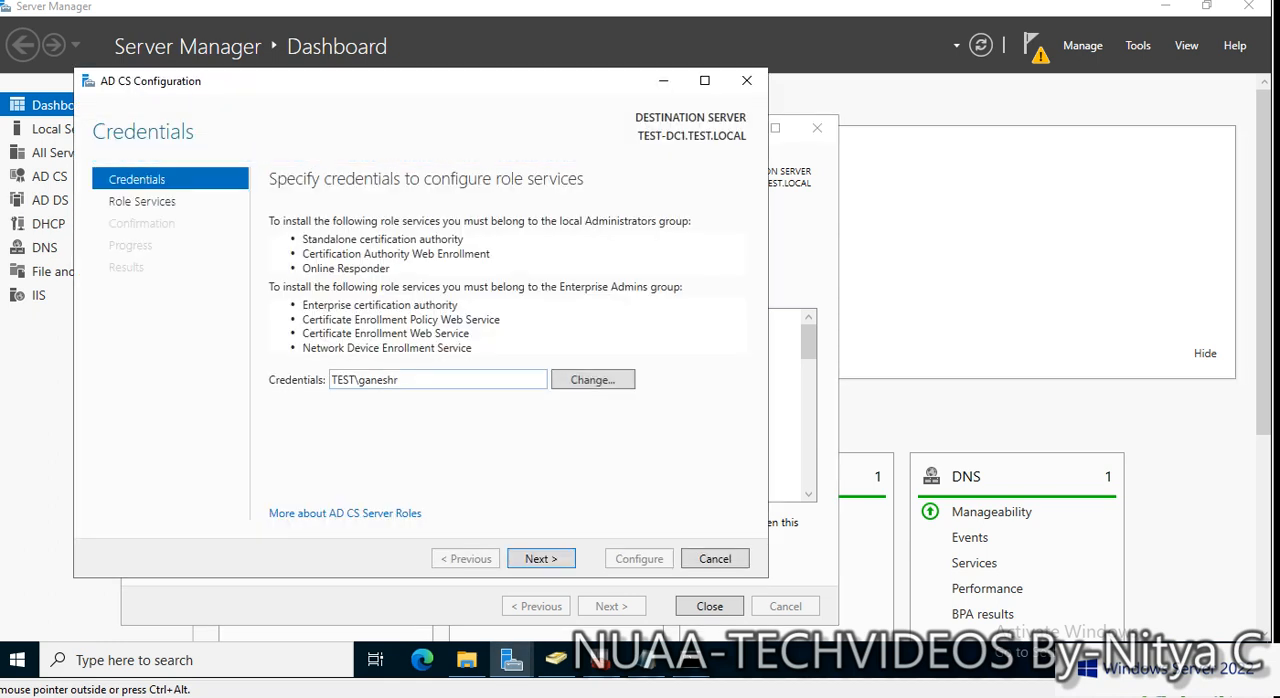
triple_click(436, 380)
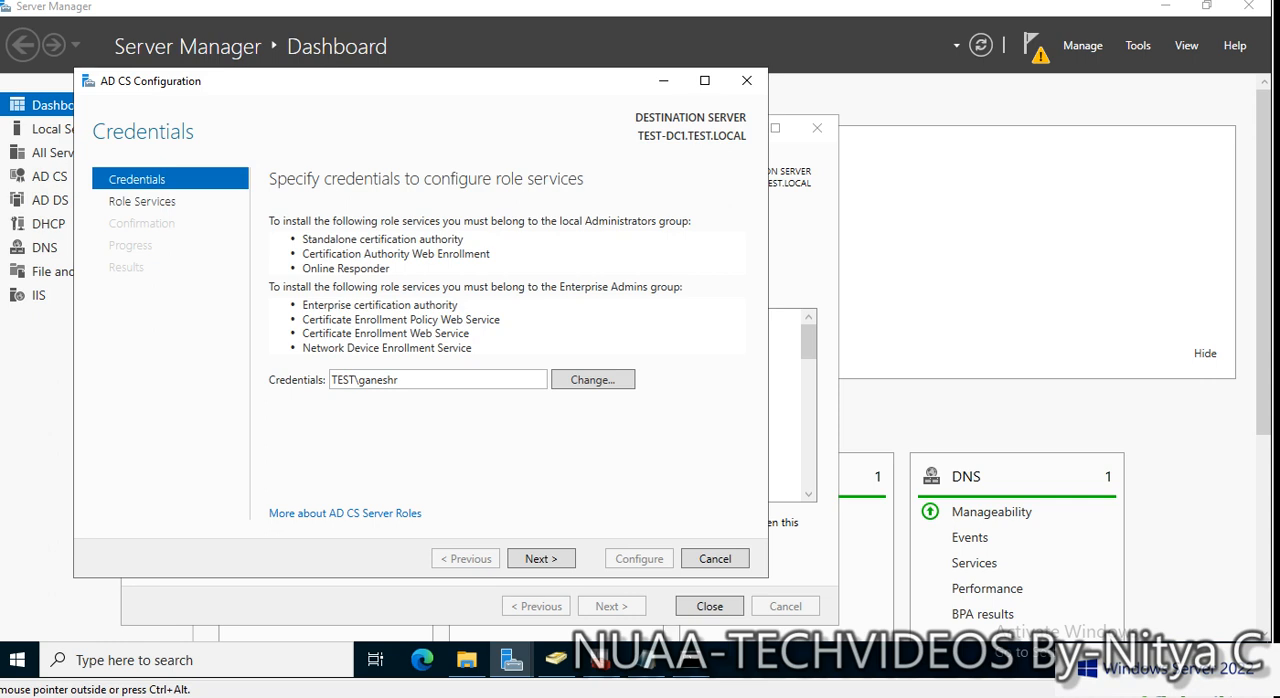
click(592, 380)
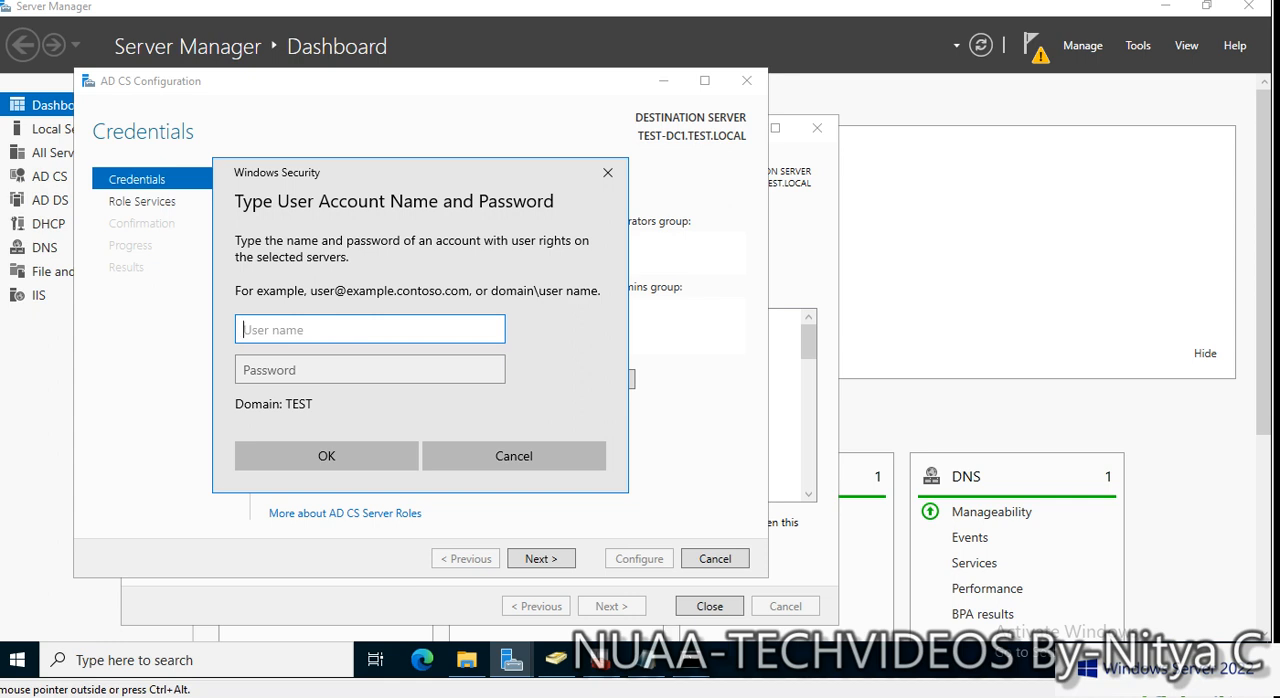
text(ganeshr)
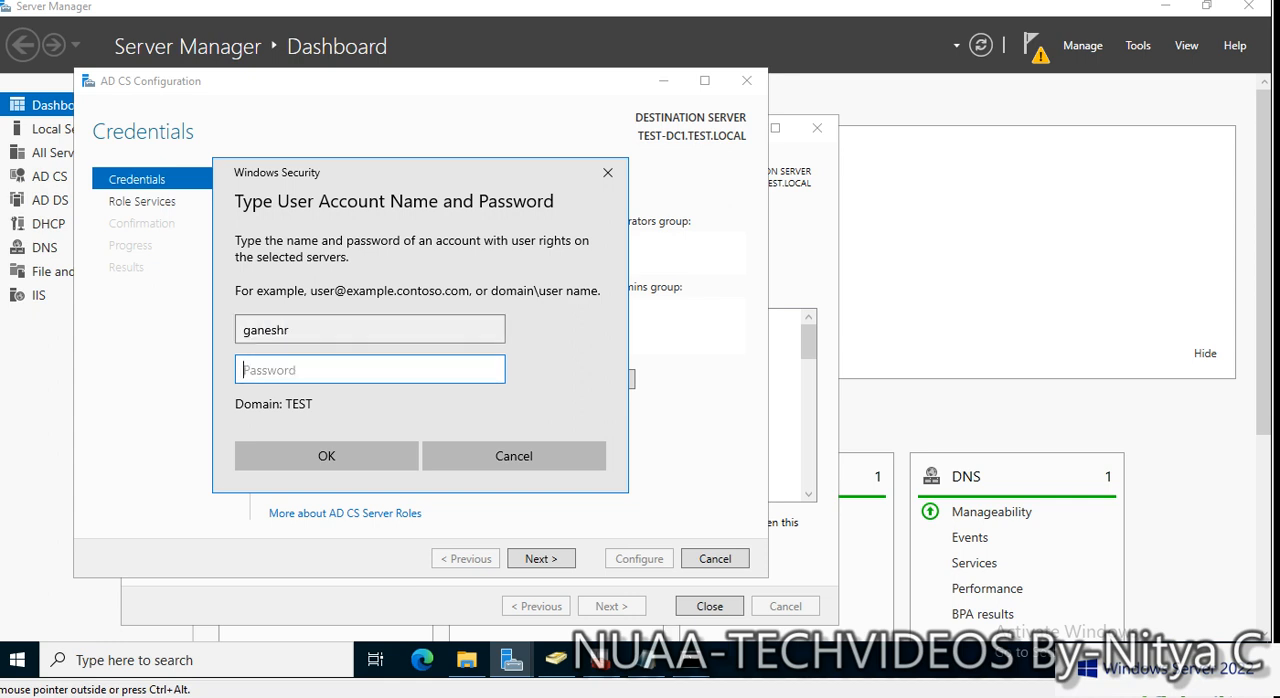
text(password)
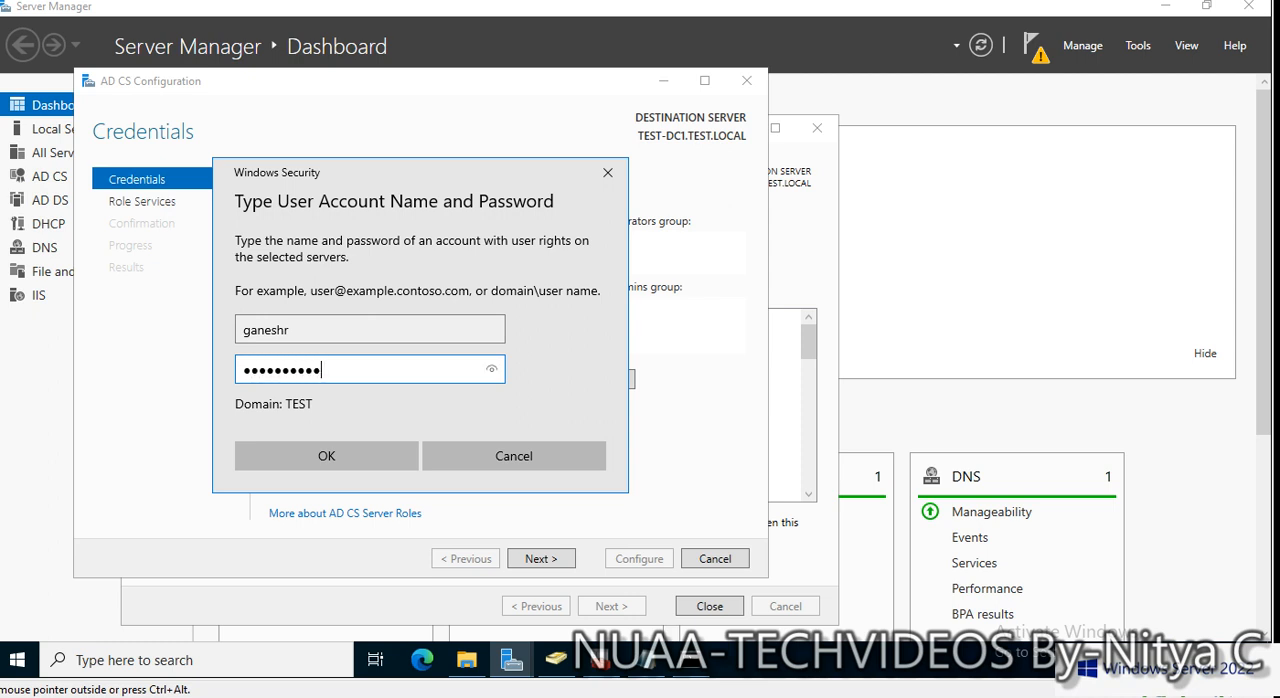
click(326, 456)
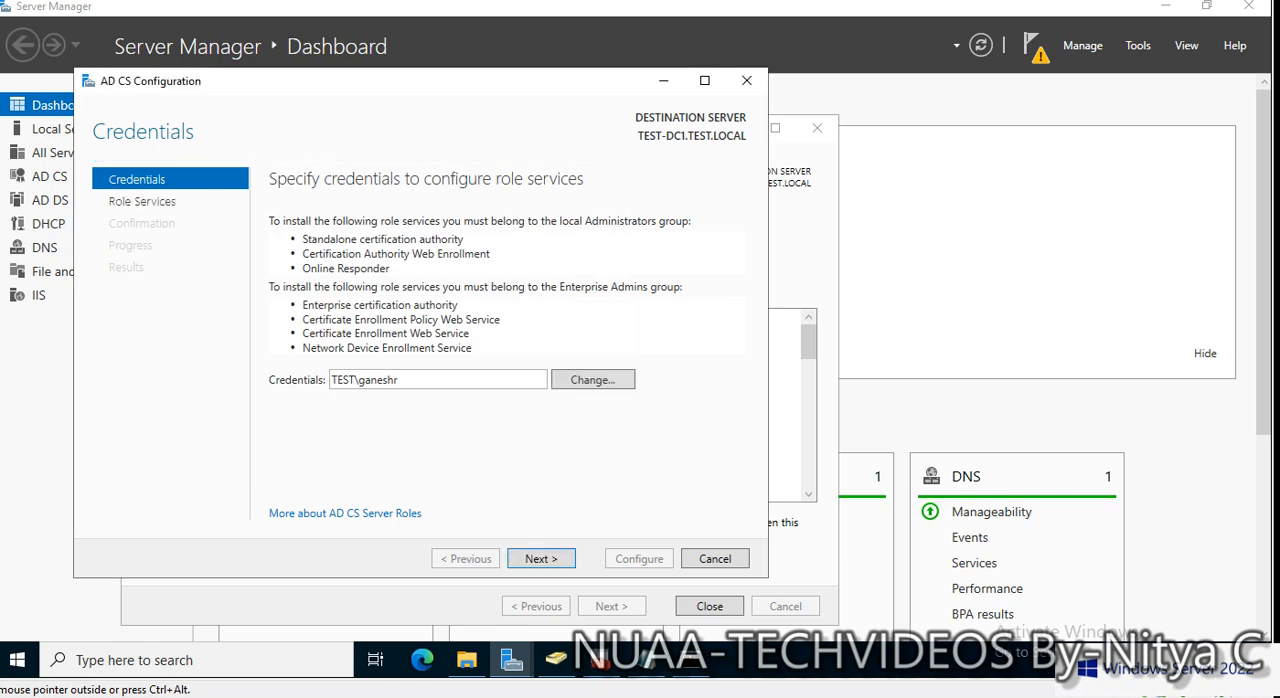
click(540, 558)
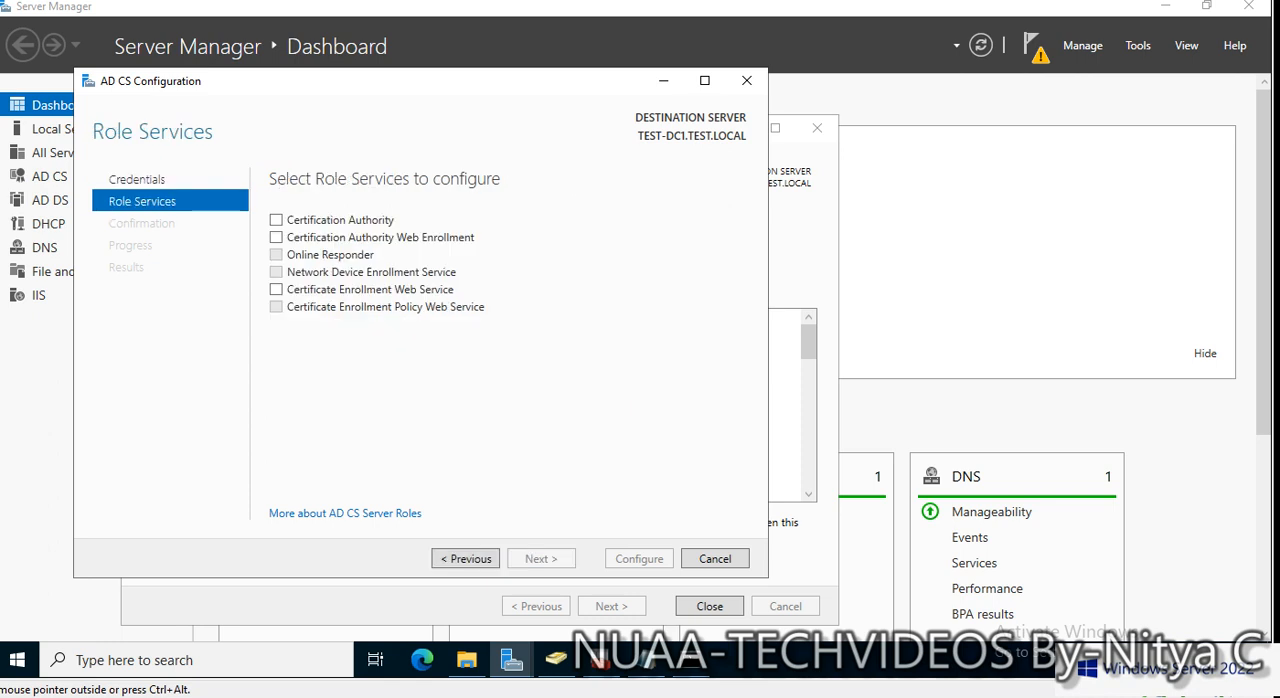
Step: Check Certification Authority and Web Enrollment, dismissing the error when Enrollment Web Service is also ticked
click(276, 220)
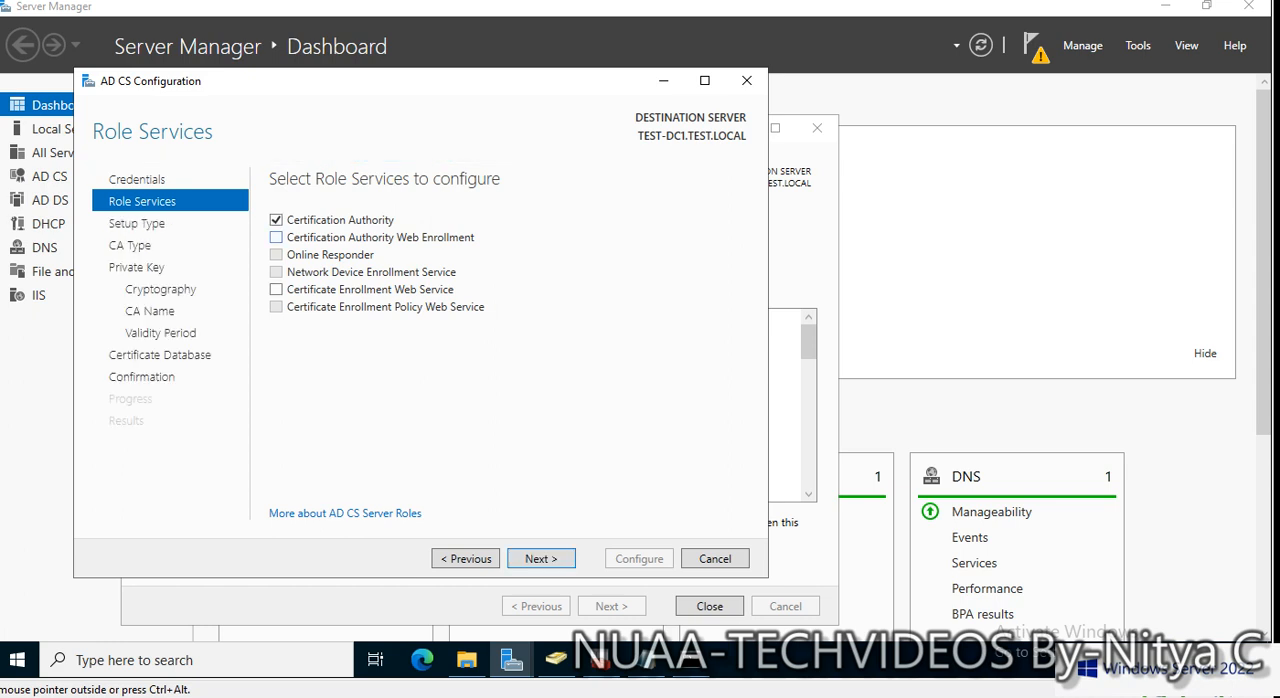
click(276, 236)
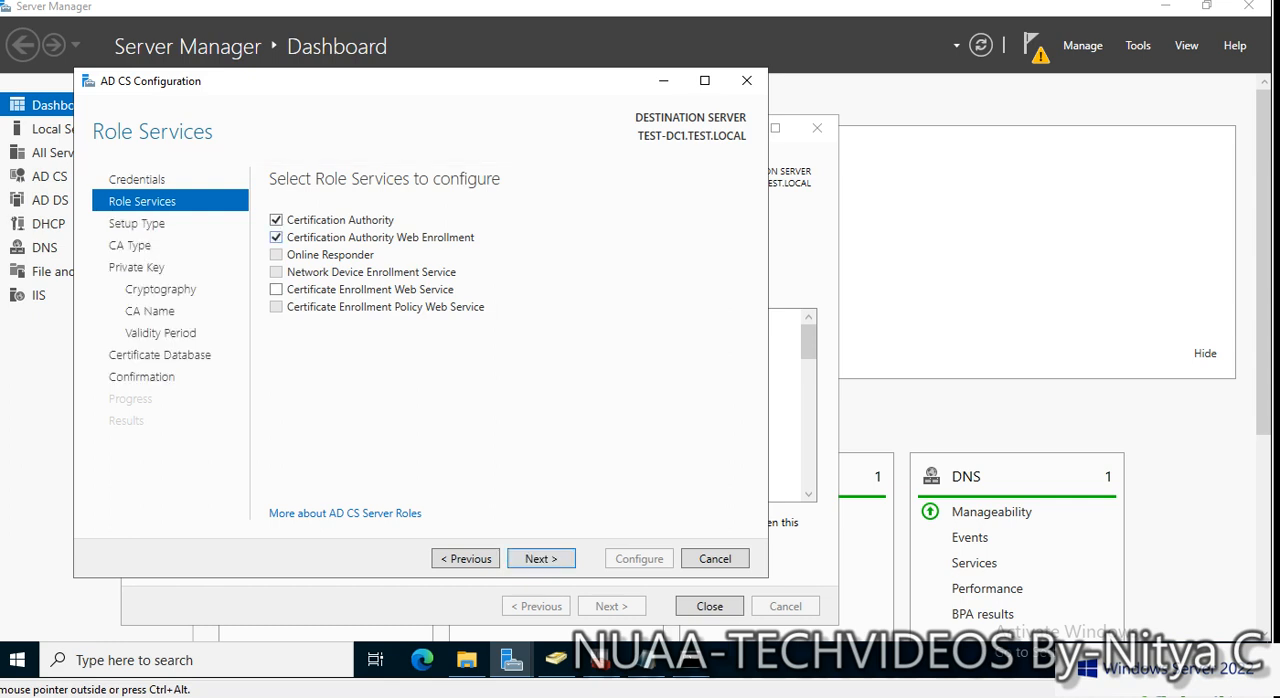
click(276, 288)
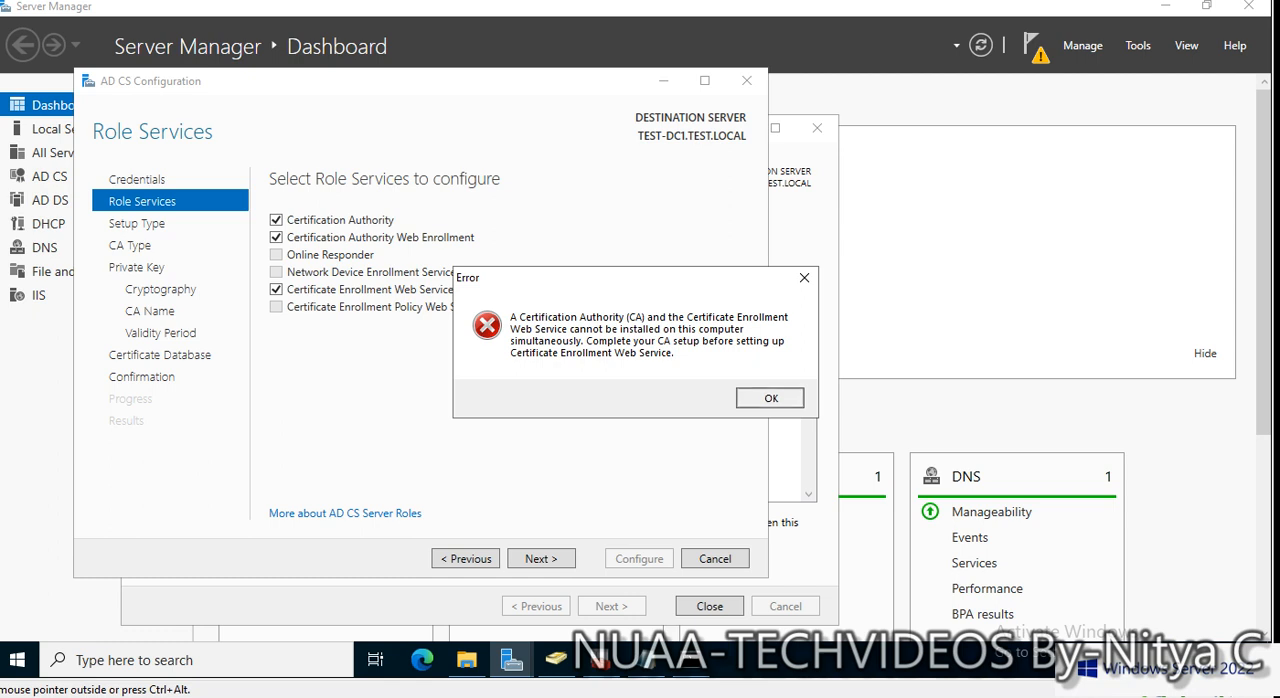
click(770, 398)
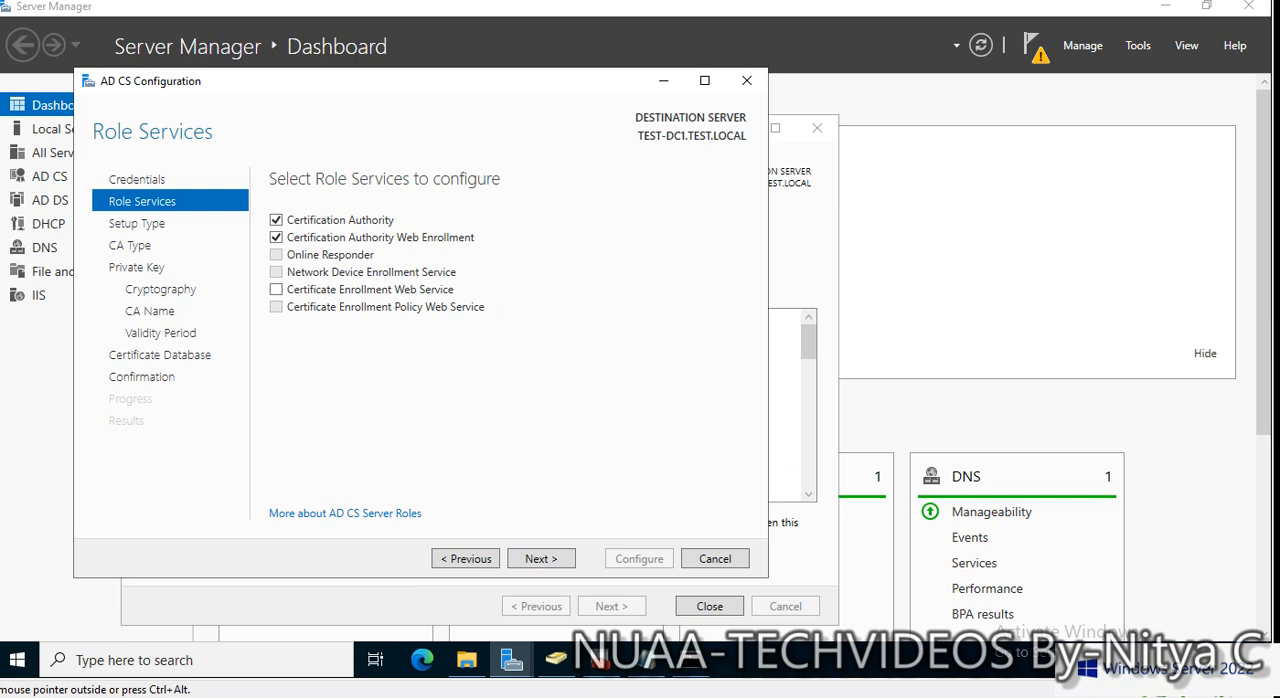
click(540, 558)
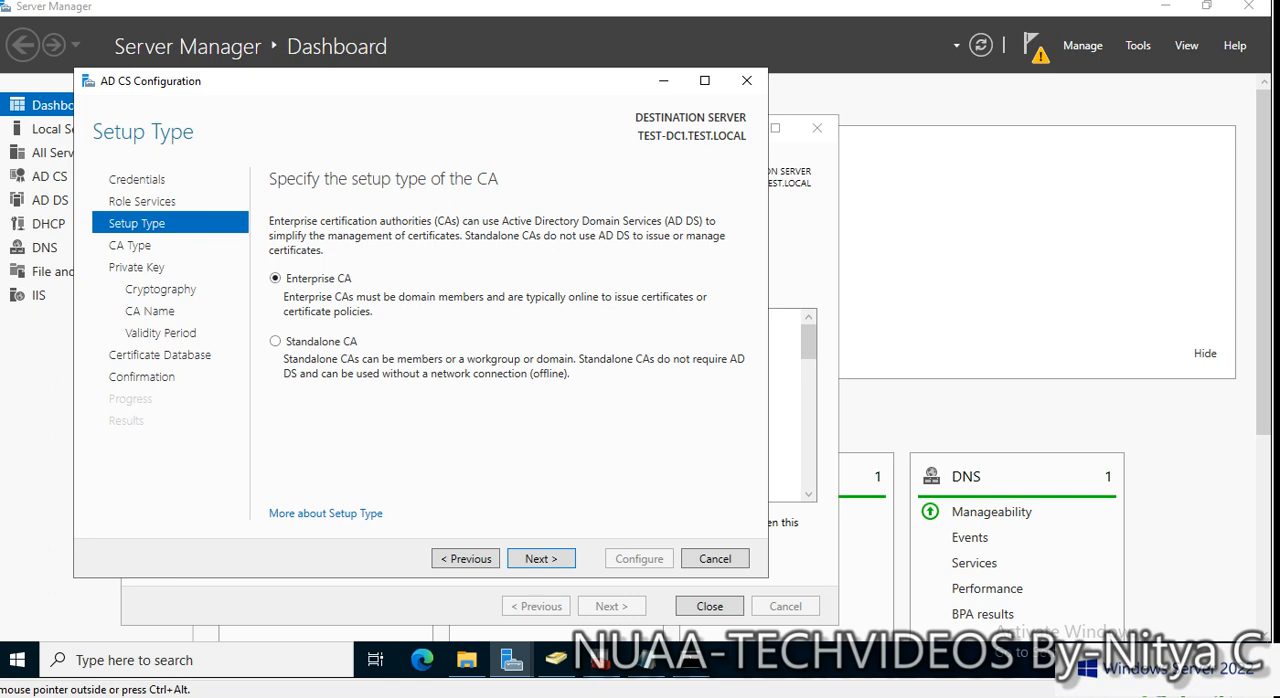
Step: Keep Enterprise root CA with a new private key and choose SHA256 with RSA 2048
click(540, 558)
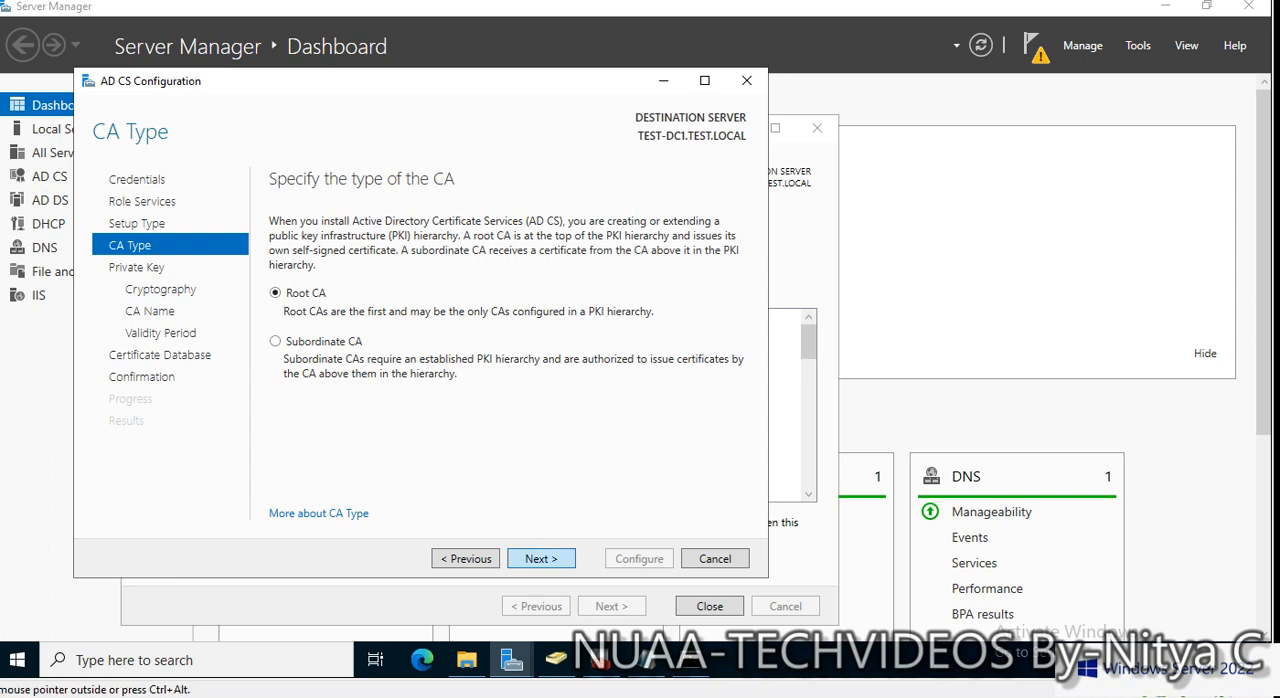
click(540, 558)
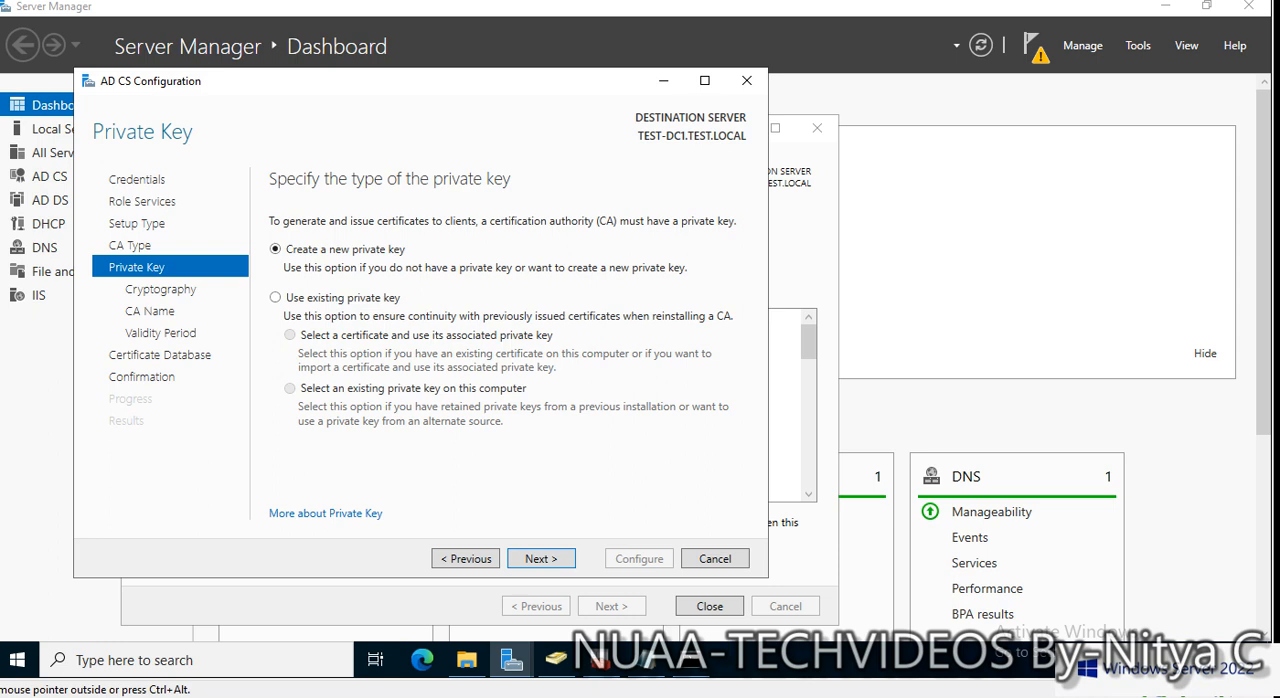
click(540, 558)
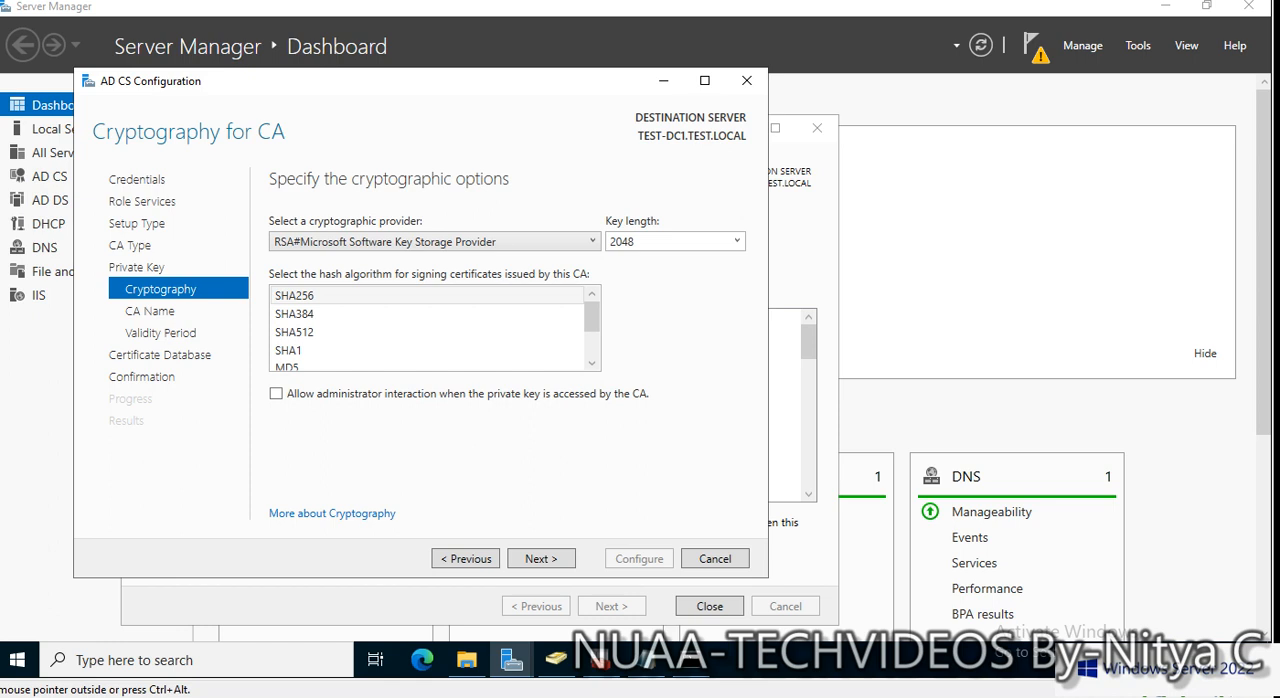
click(294, 296)
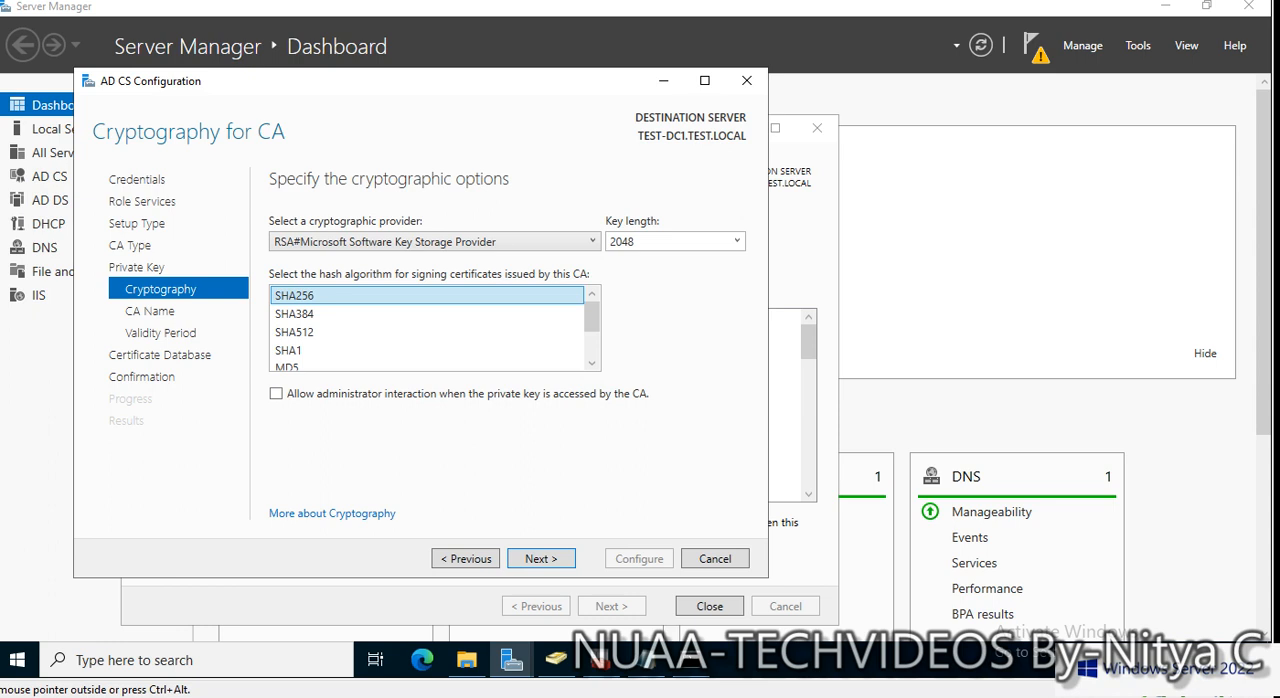
click(540, 558)
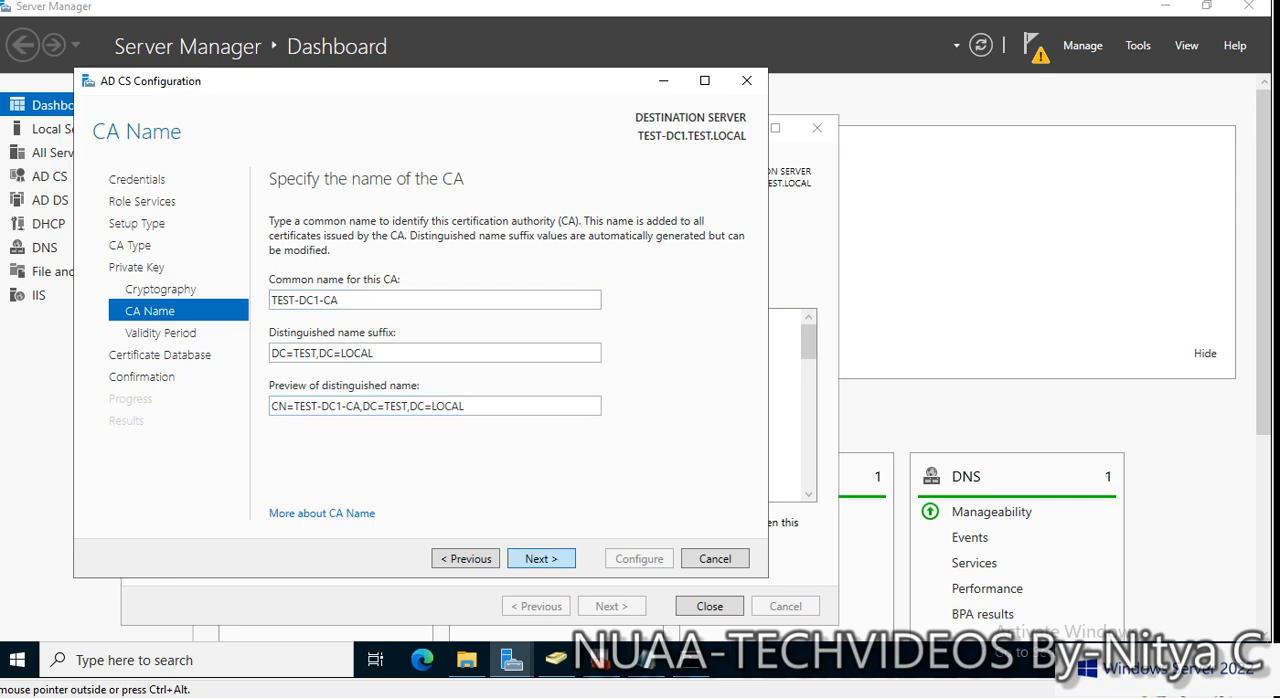
Step: Accept CA name TEST-DC1-CA and set a 5-year validity period
click(540, 558)
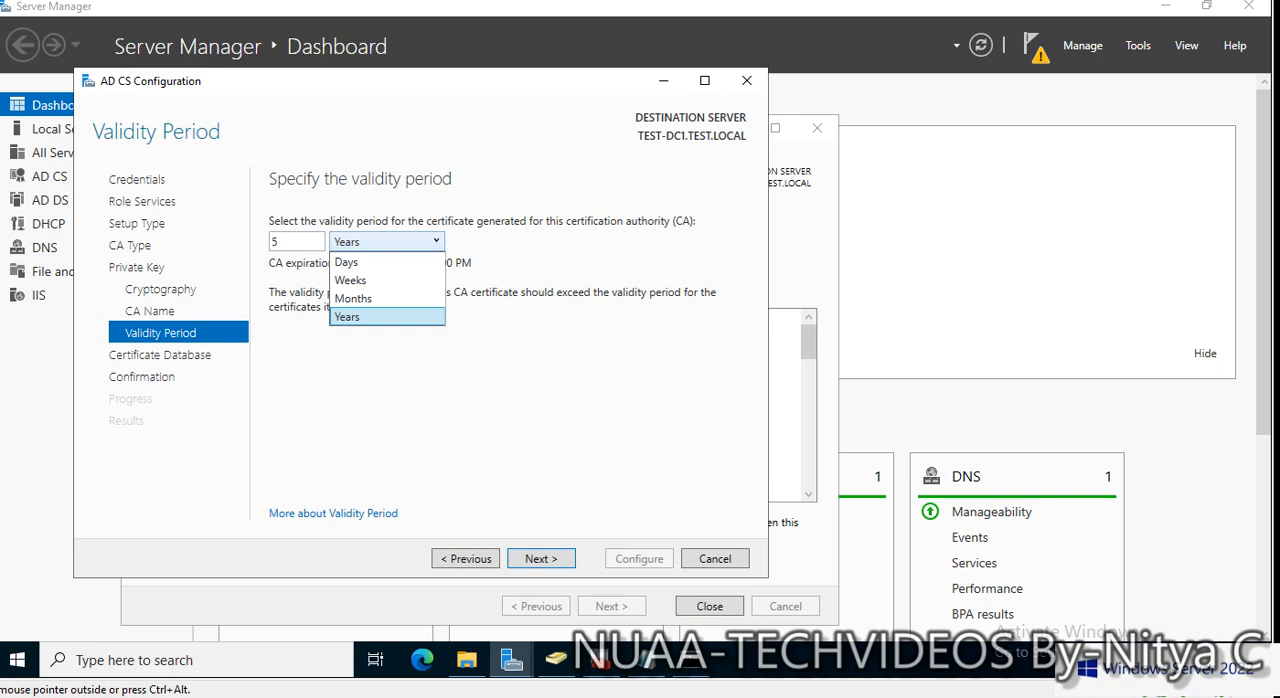
click(346, 316)
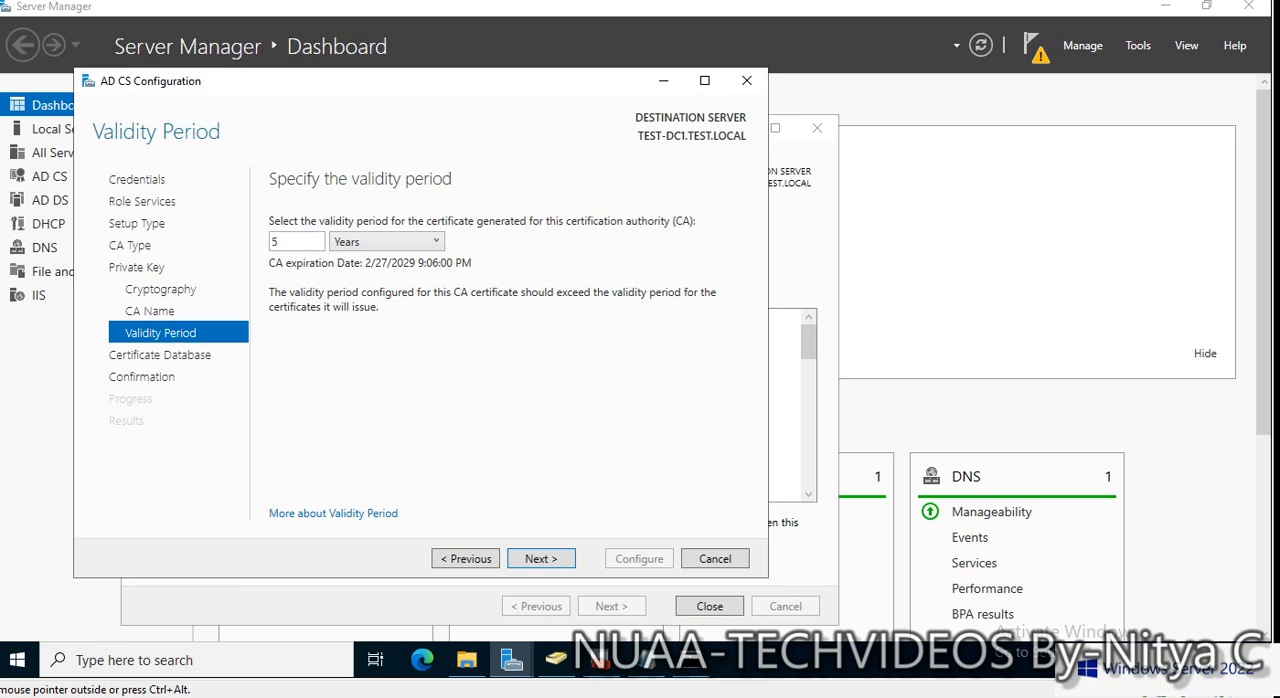
click(540, 558)
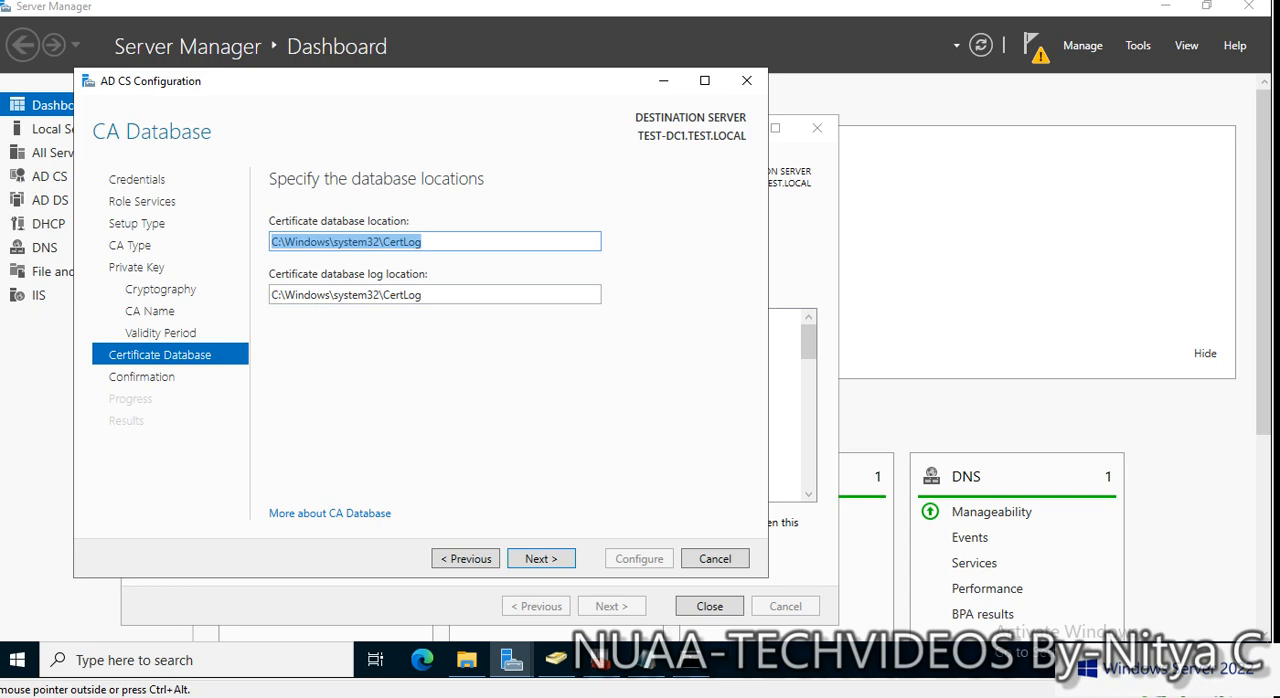
Step: Keep the default CertLog database paths and apply the CA configuration
click(434, 240)
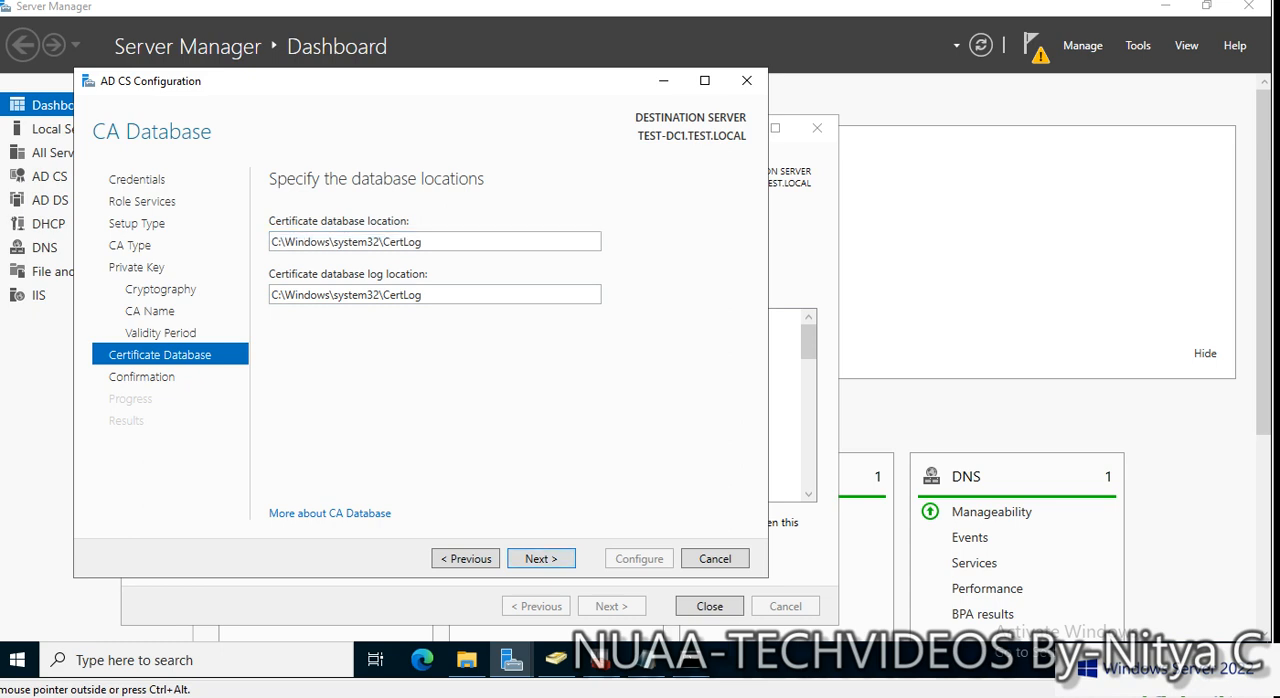
click(540, 558)
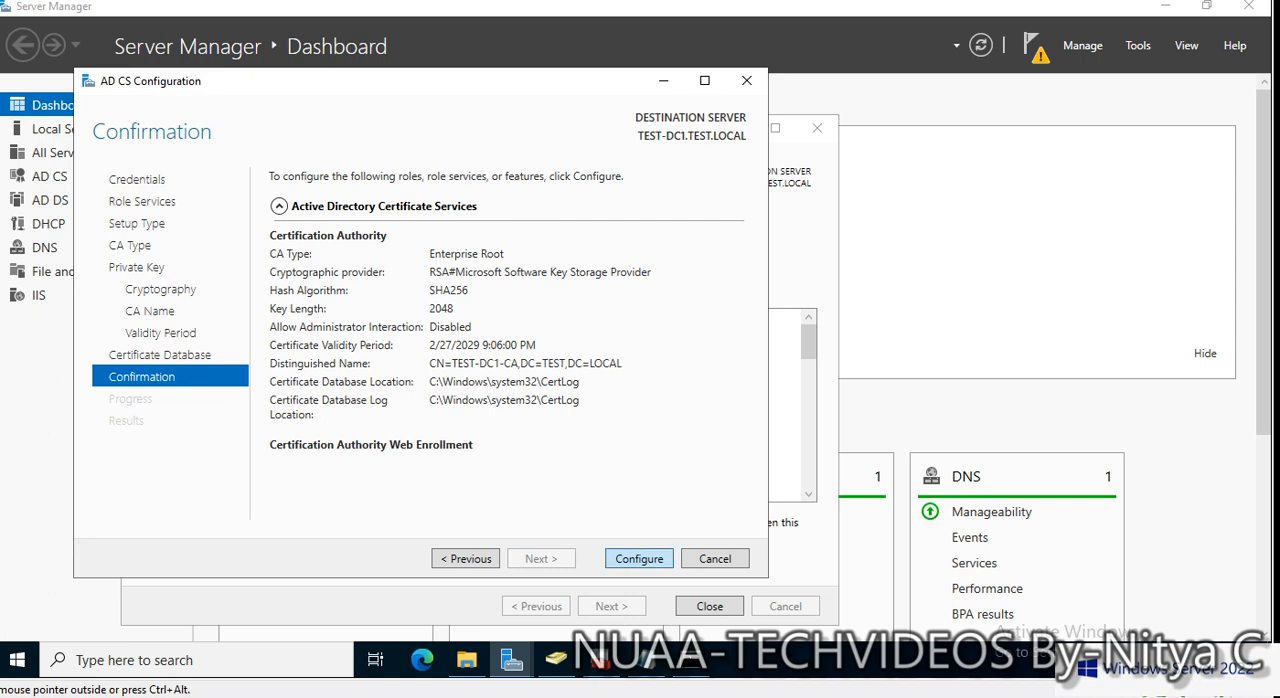
click(638, 558)
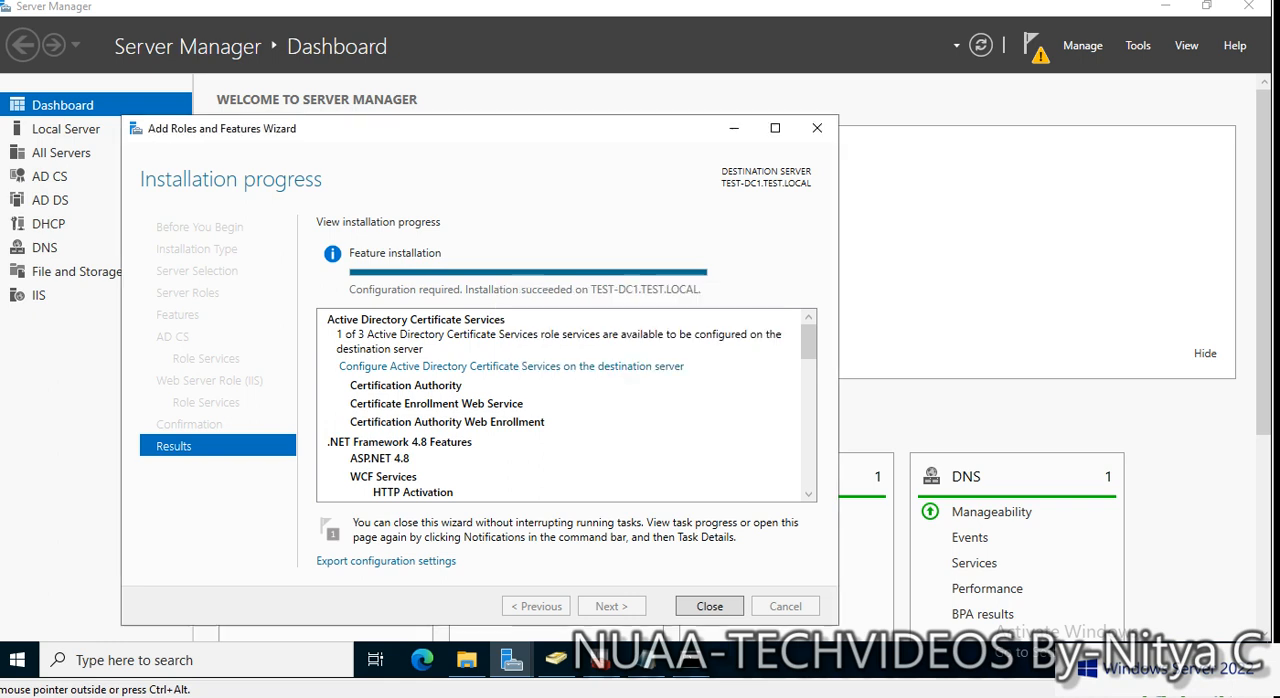
Step: Reopen AD CS configuration and select Certificate Enrollment Web Service targeting TEST-DC1-CA
click(510, 366)
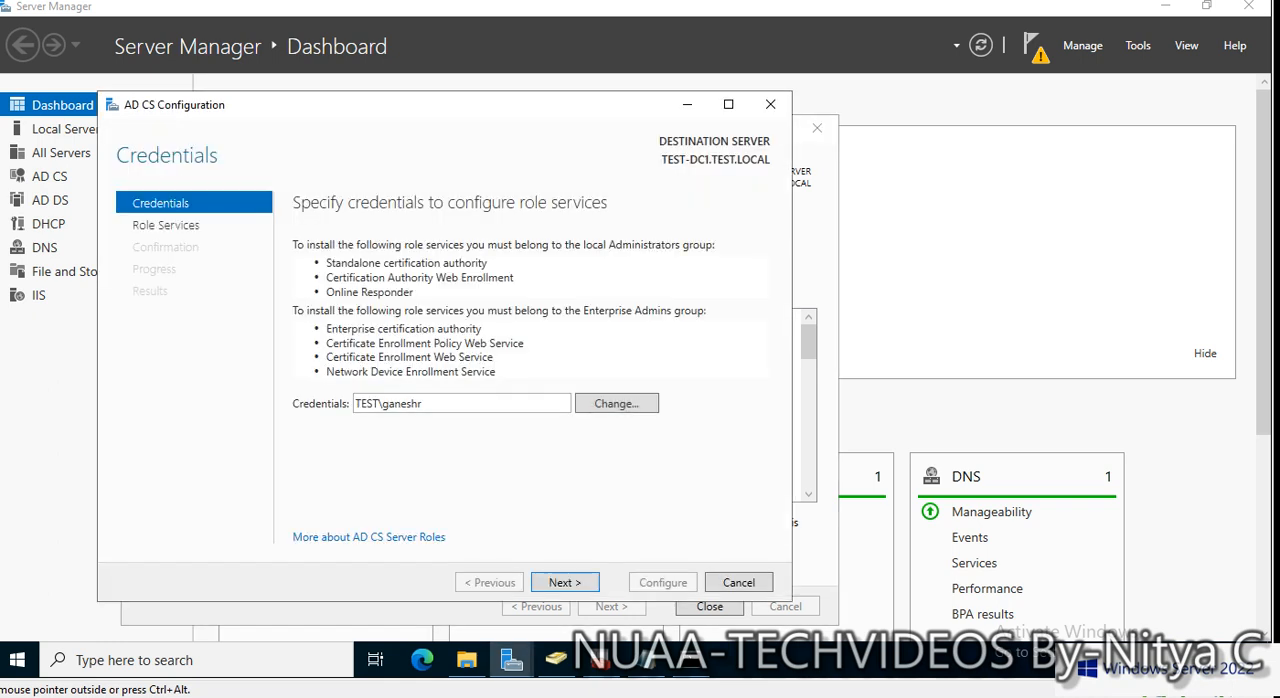
click(564, 582)
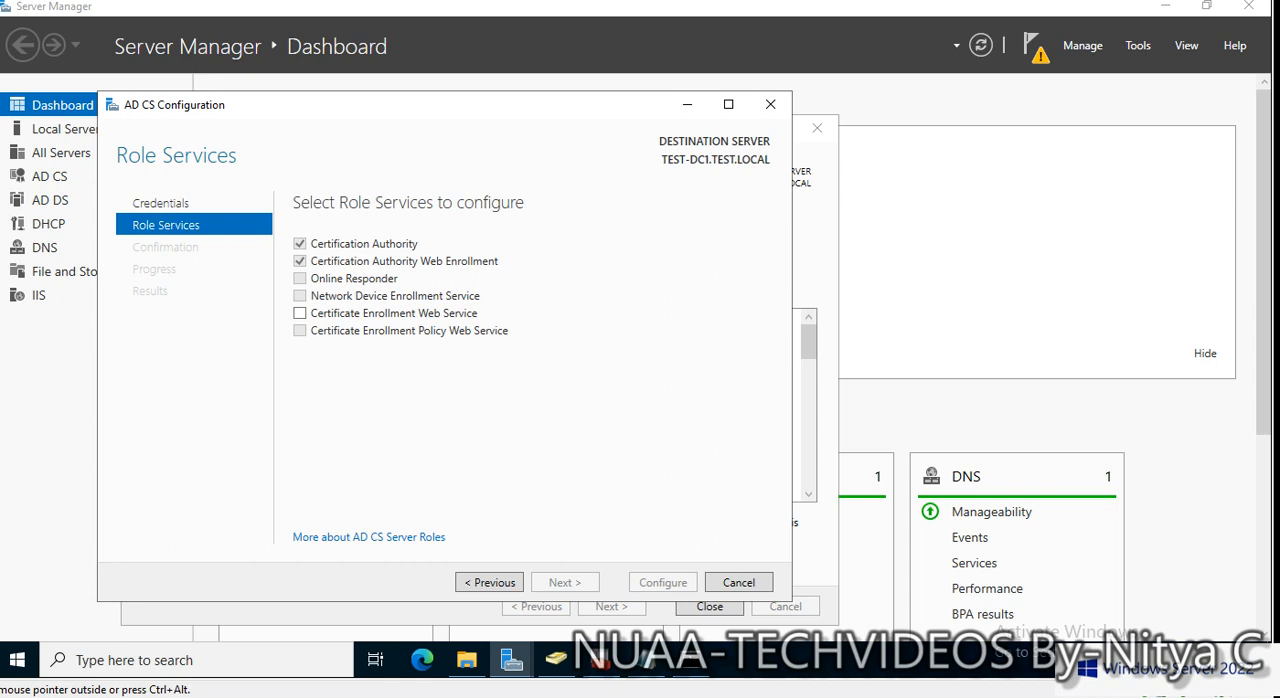
click(300, 312)
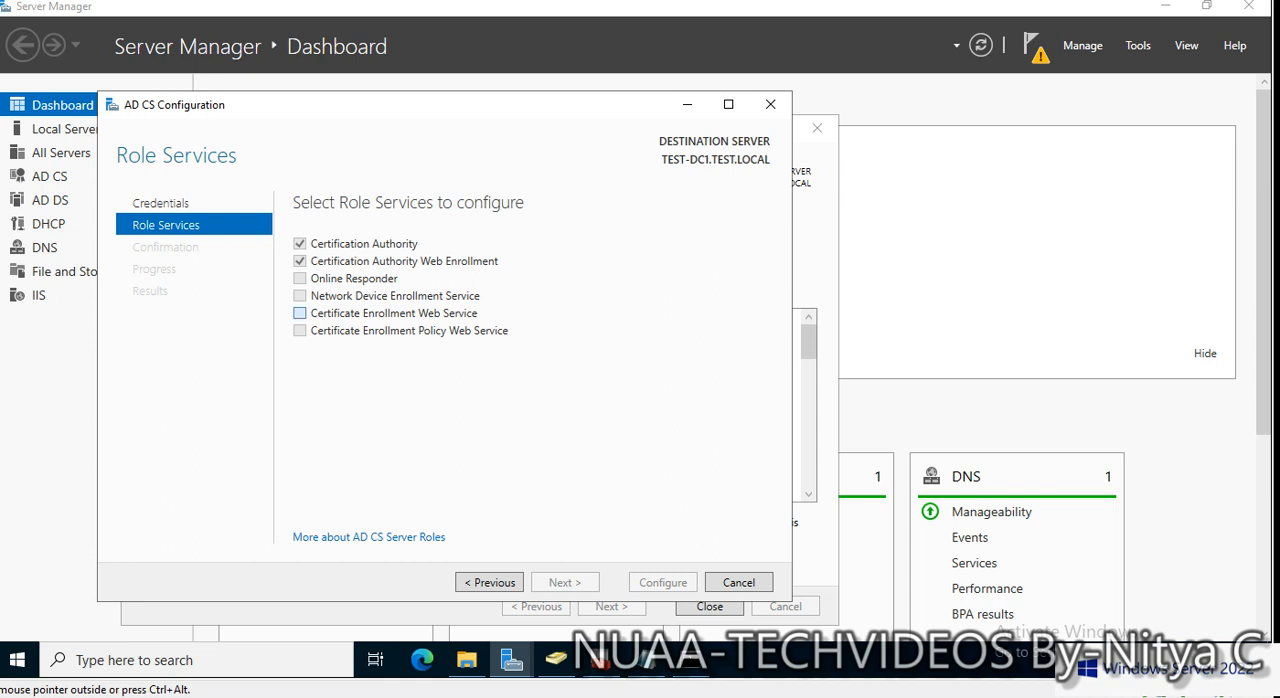
click(300, 312)
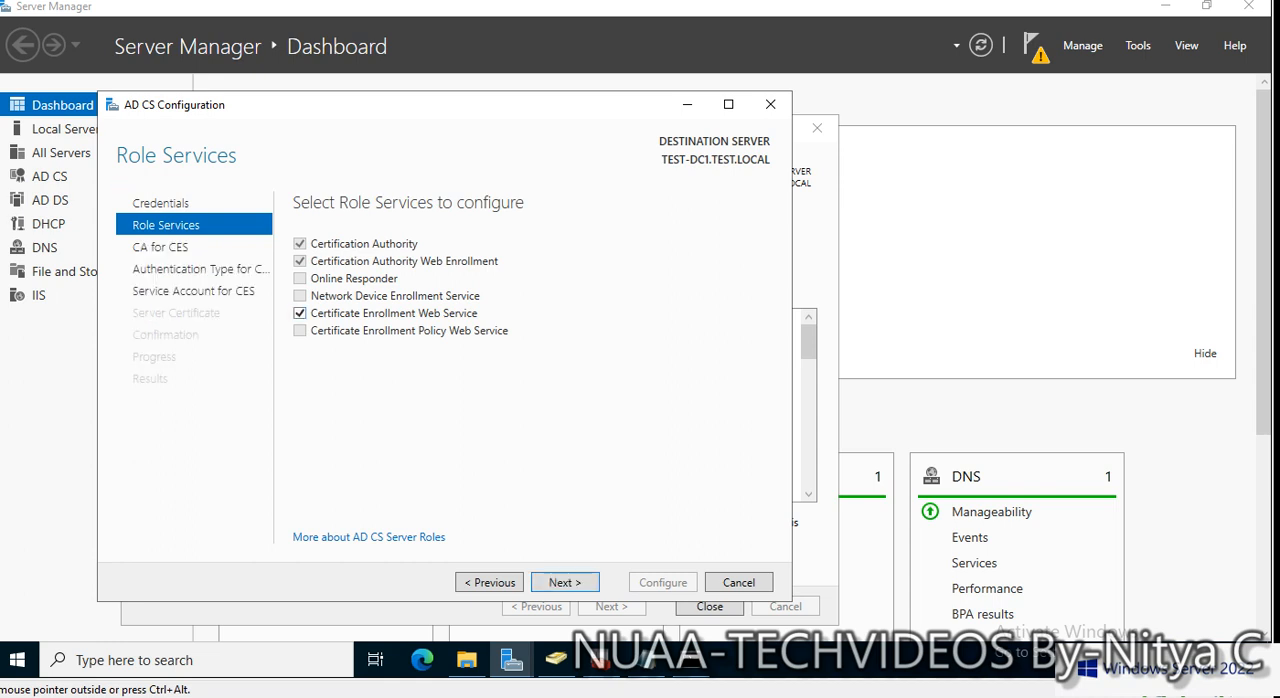
click(564, 582)
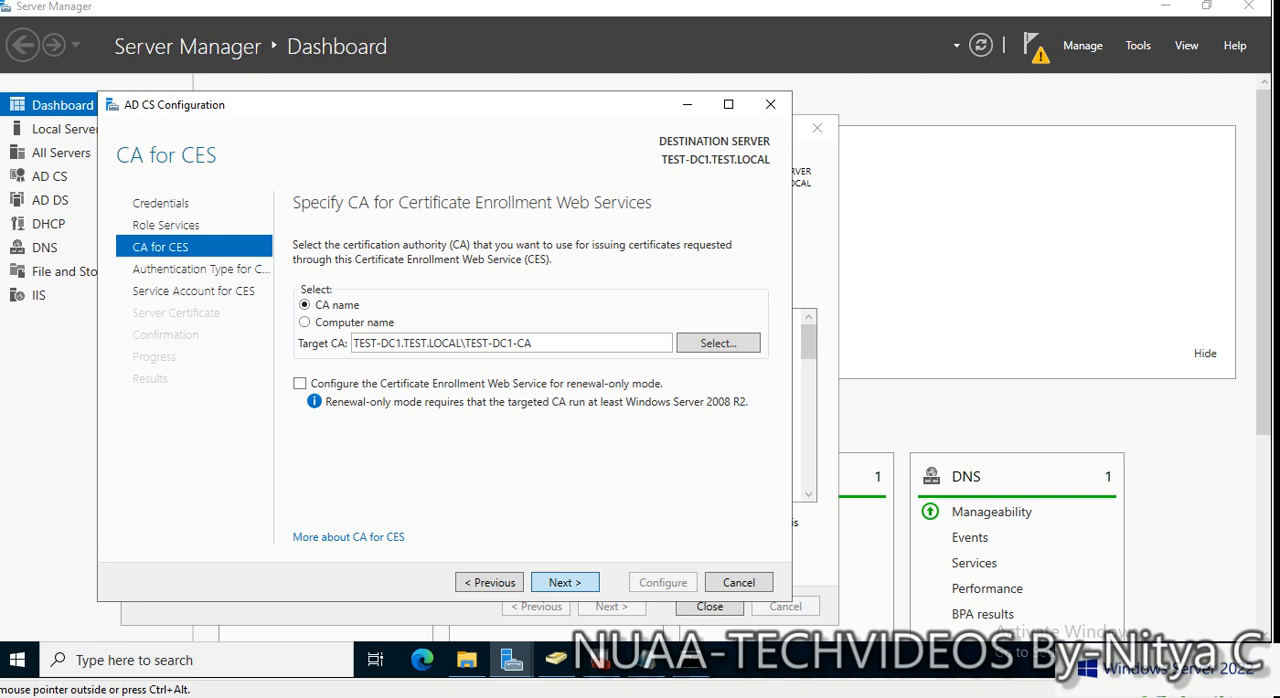
Step: Keep TEST-DC1-CA as the target CA and Windows integrated authentication, and continue
click(564, 582)
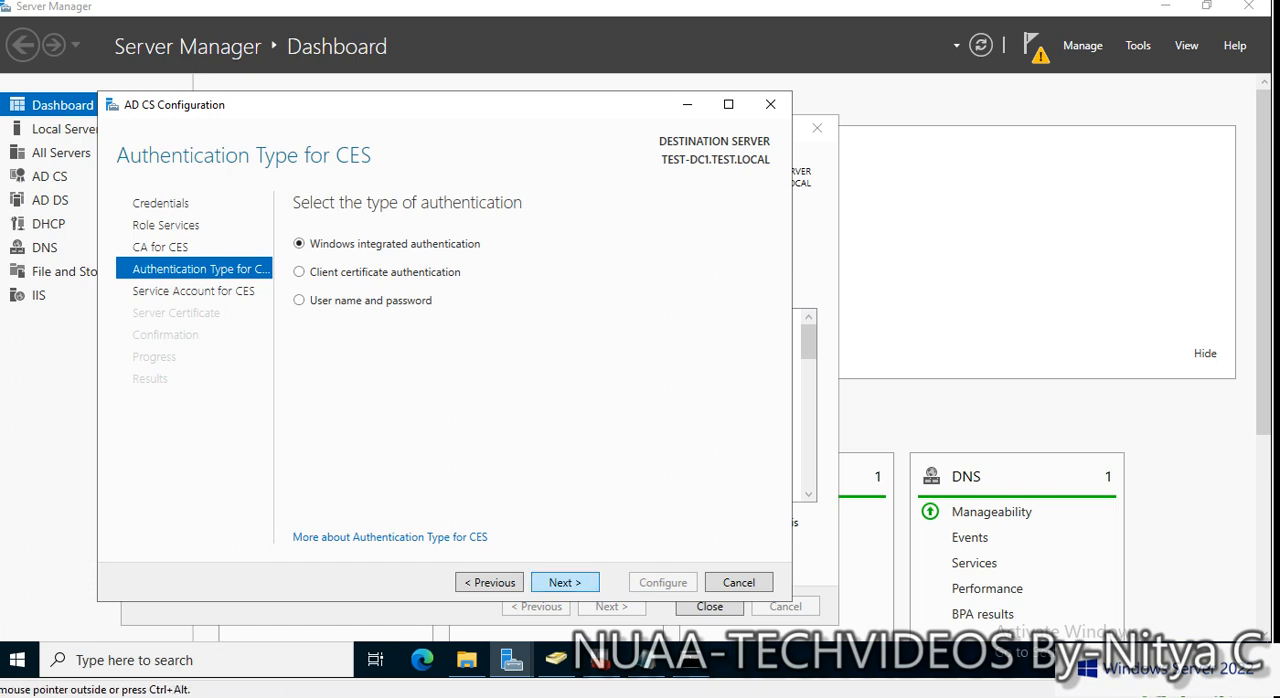
click(564, 582)
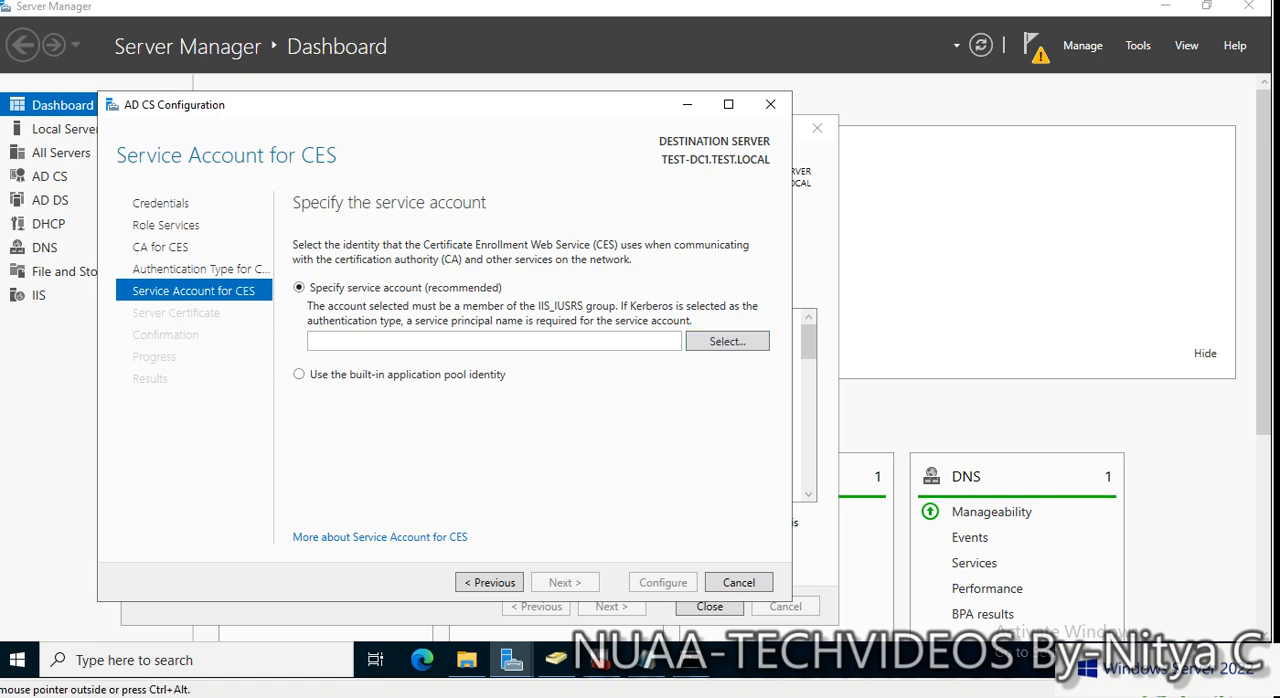
Step: Enter the ganeshr domain account credentials as the web service's service account
click(726, 340)
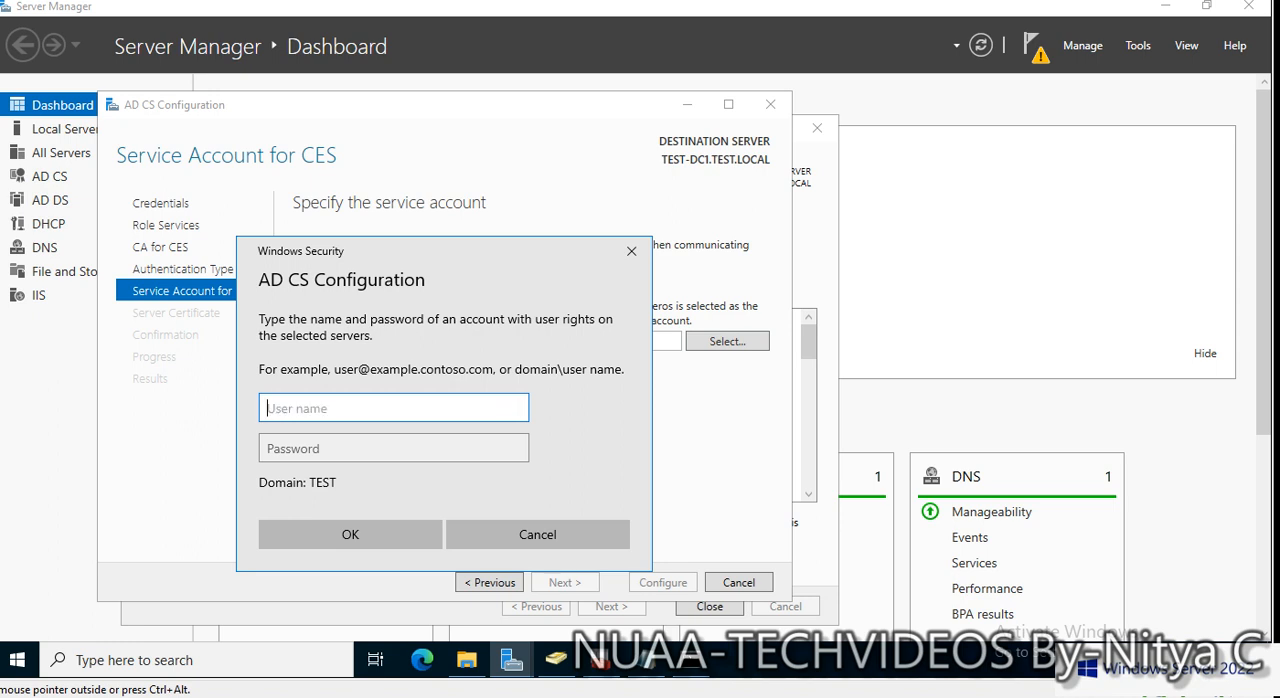
text(gan)
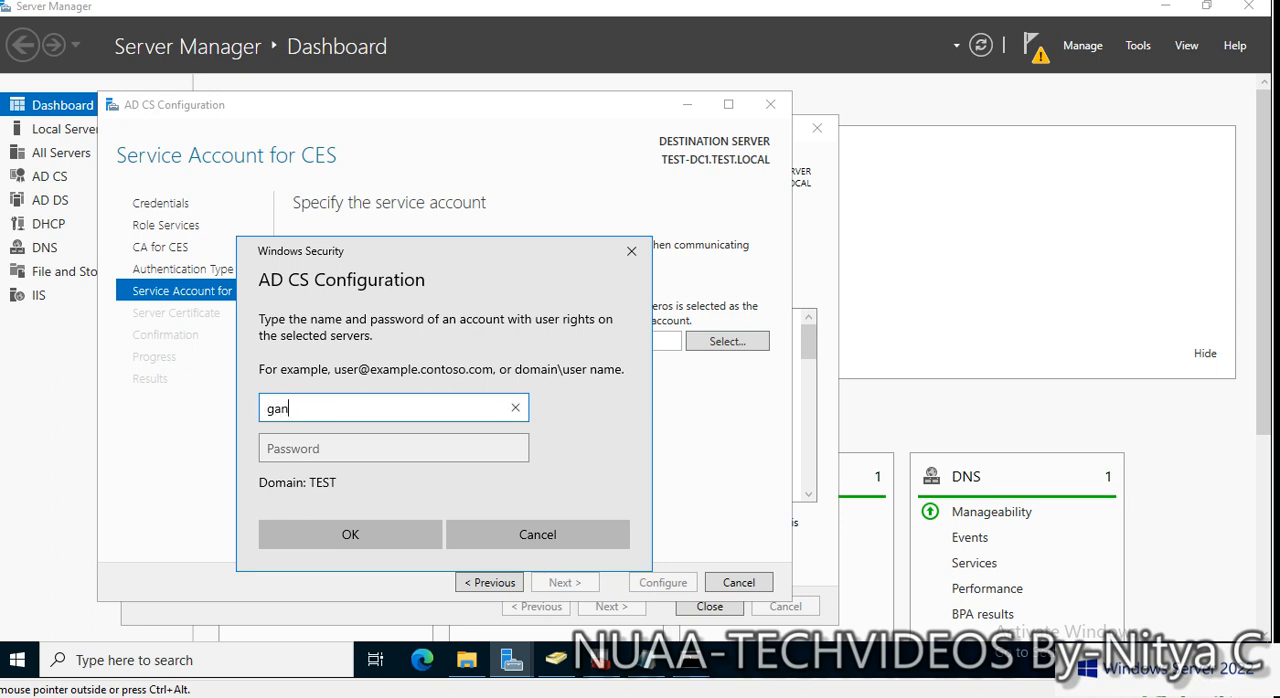
text(eshr)
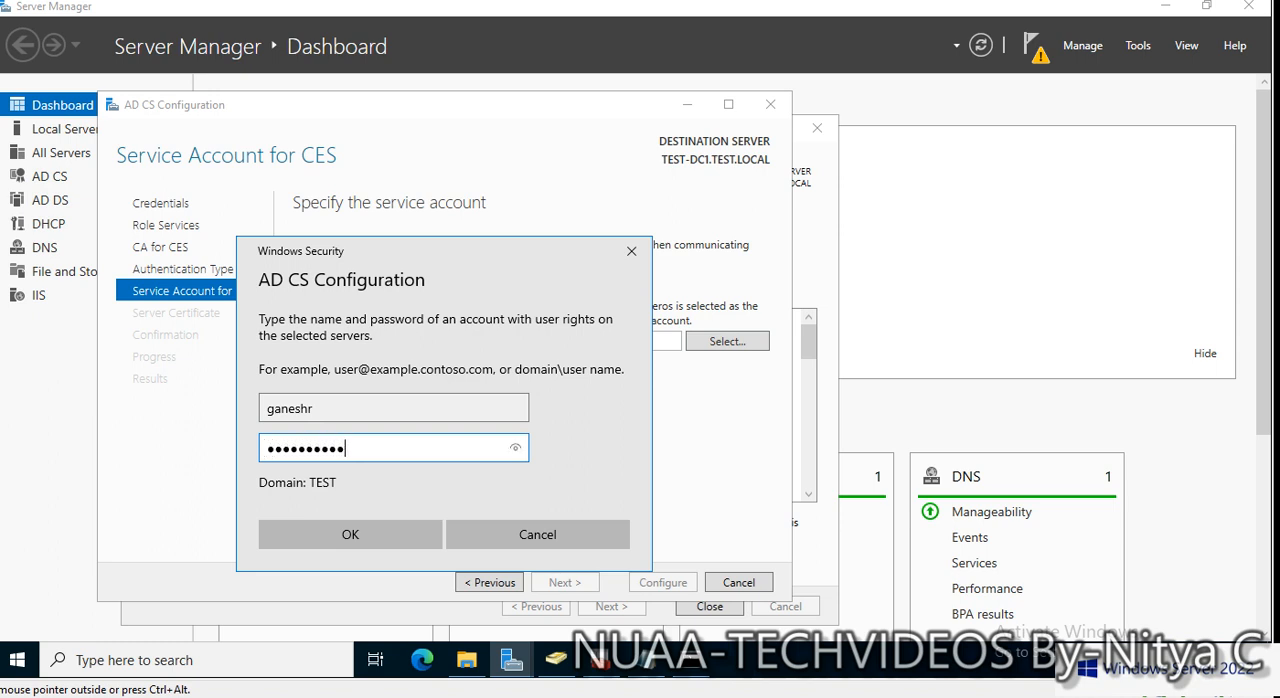
click(350, 534)
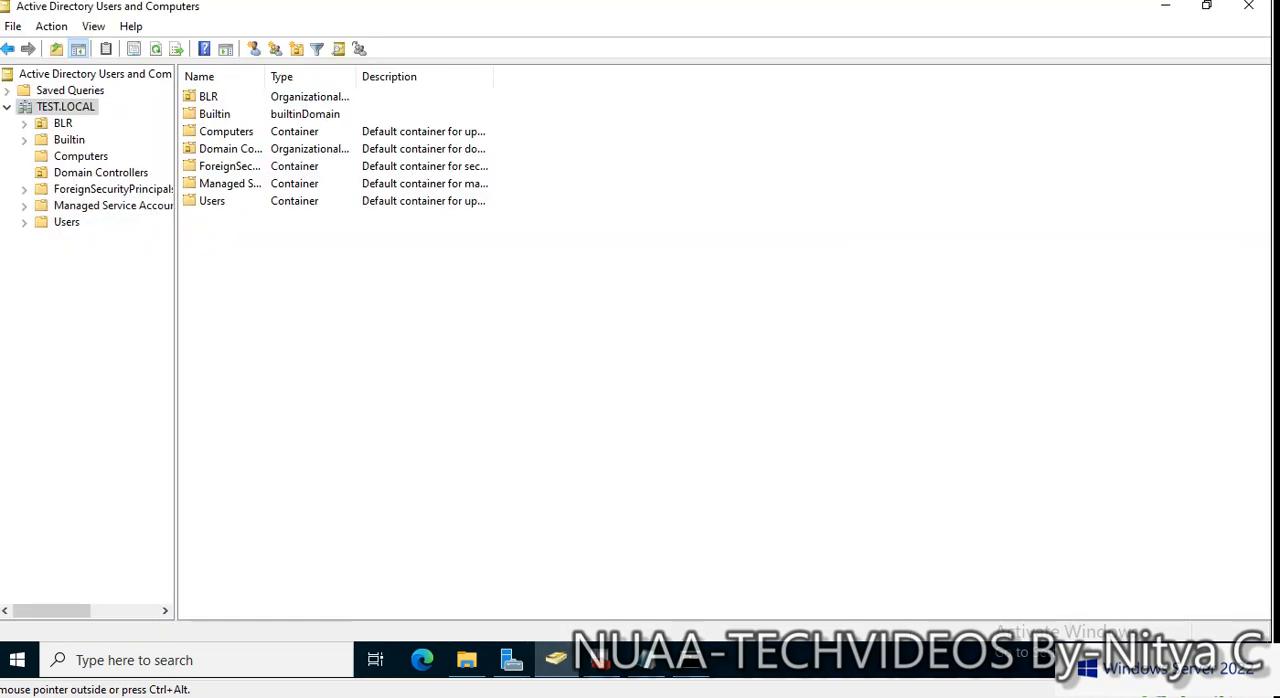
Step: View the Users container and start a Find for users, contacts and groups on TEST.LOCAL
click(68, 220)
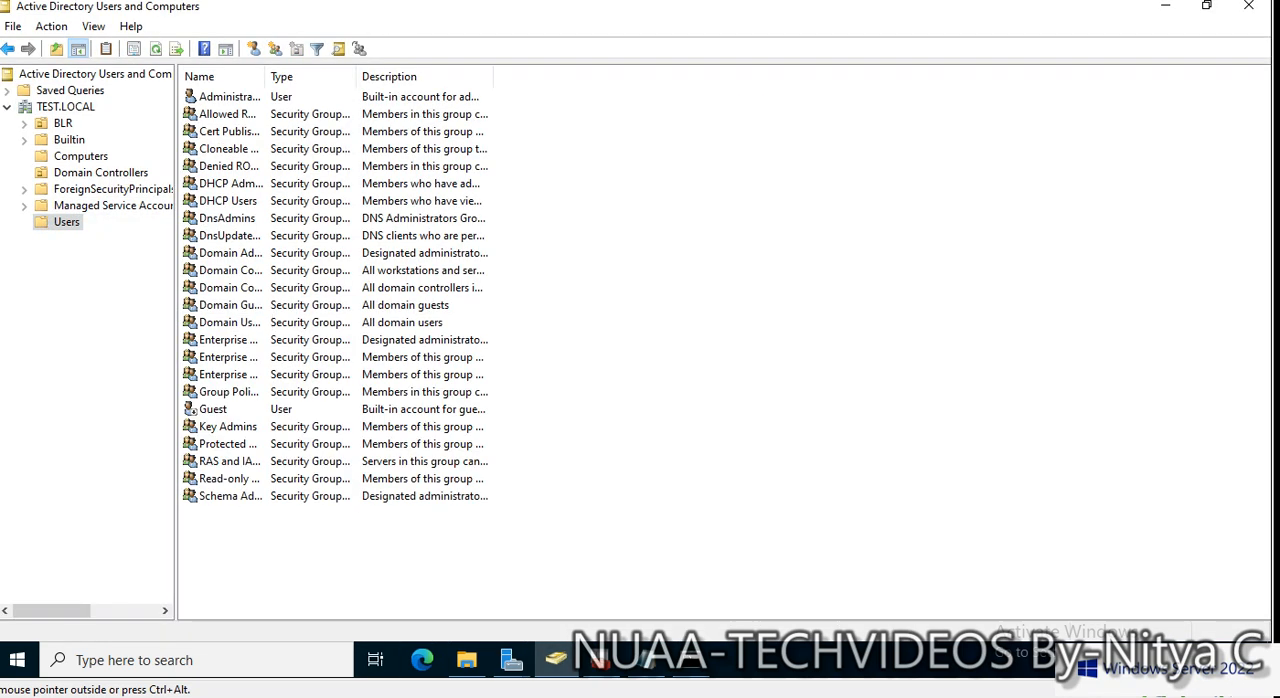
drag(264, 76, 408, 76)
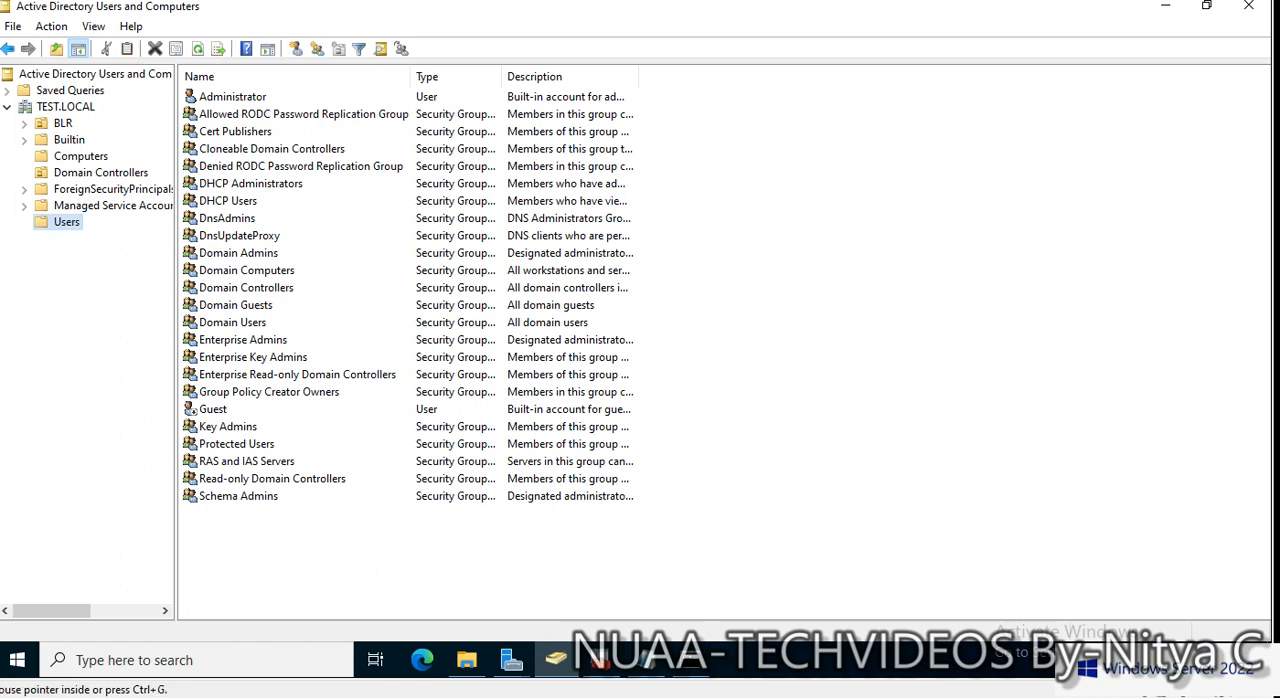
right_click(64, 106)
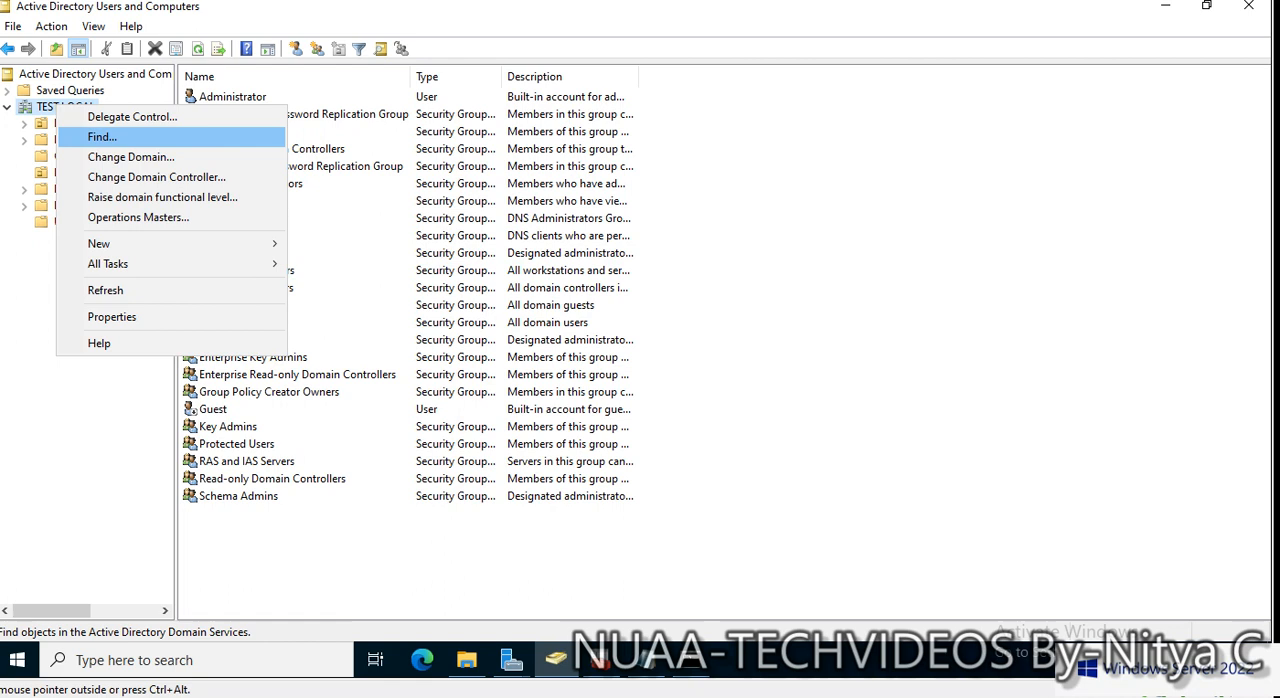
click(102, 136)
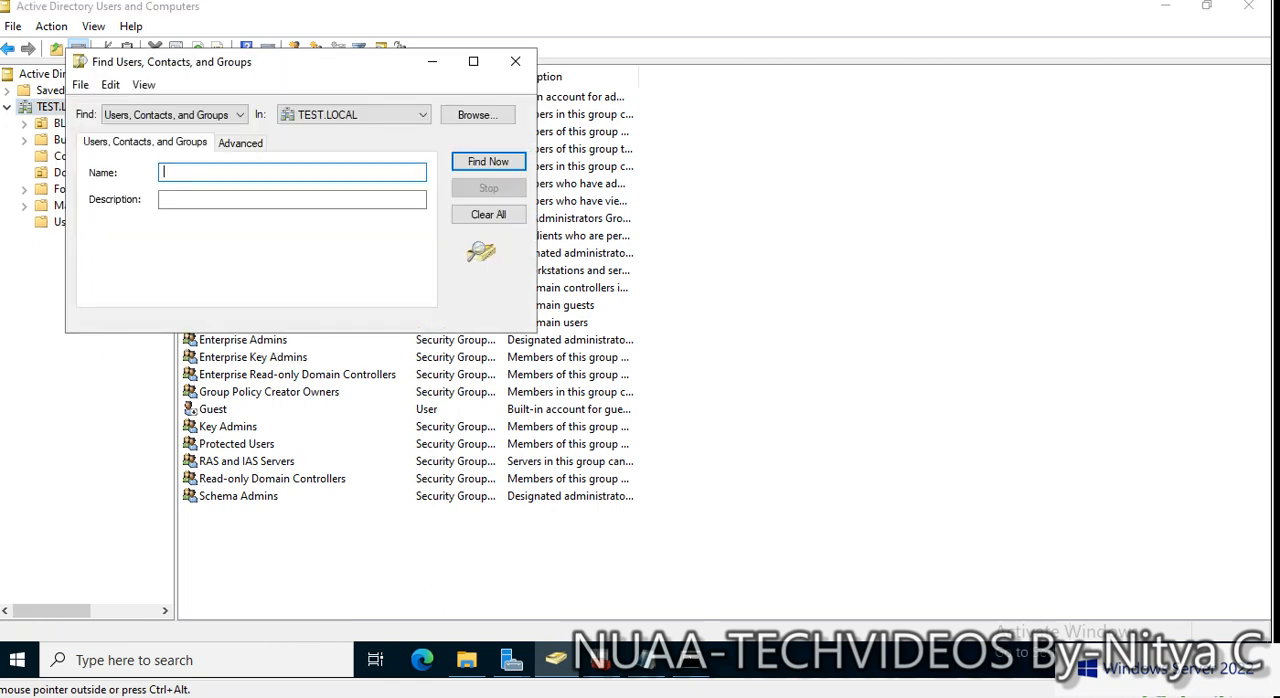
Step: Find the IIS_IUSRS group and begin adding a member from its Members list
text(is_)
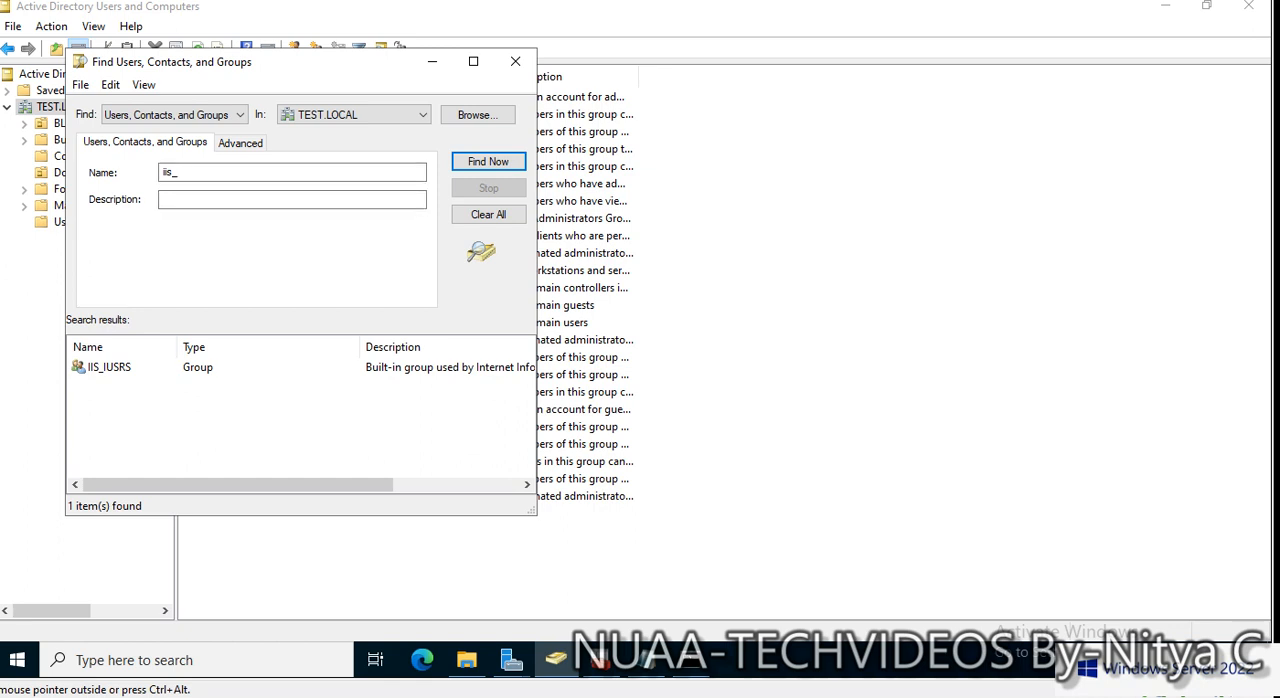
double_click(112, 366)
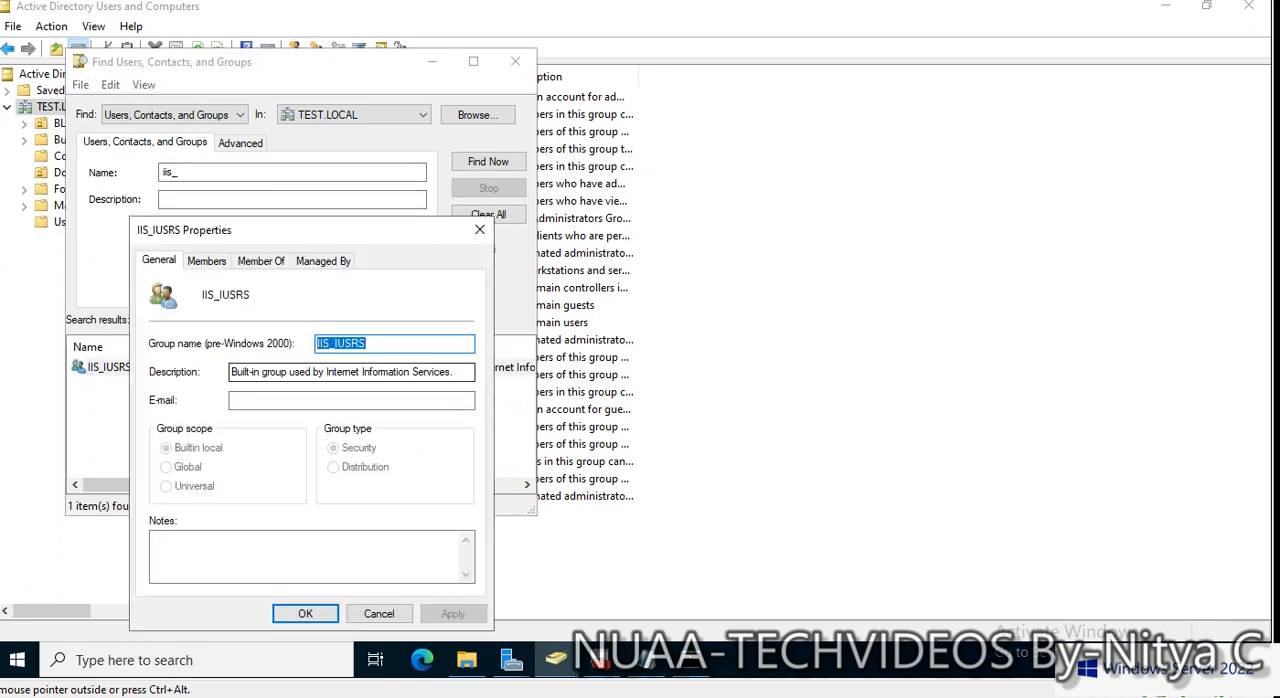
click(206, 260)
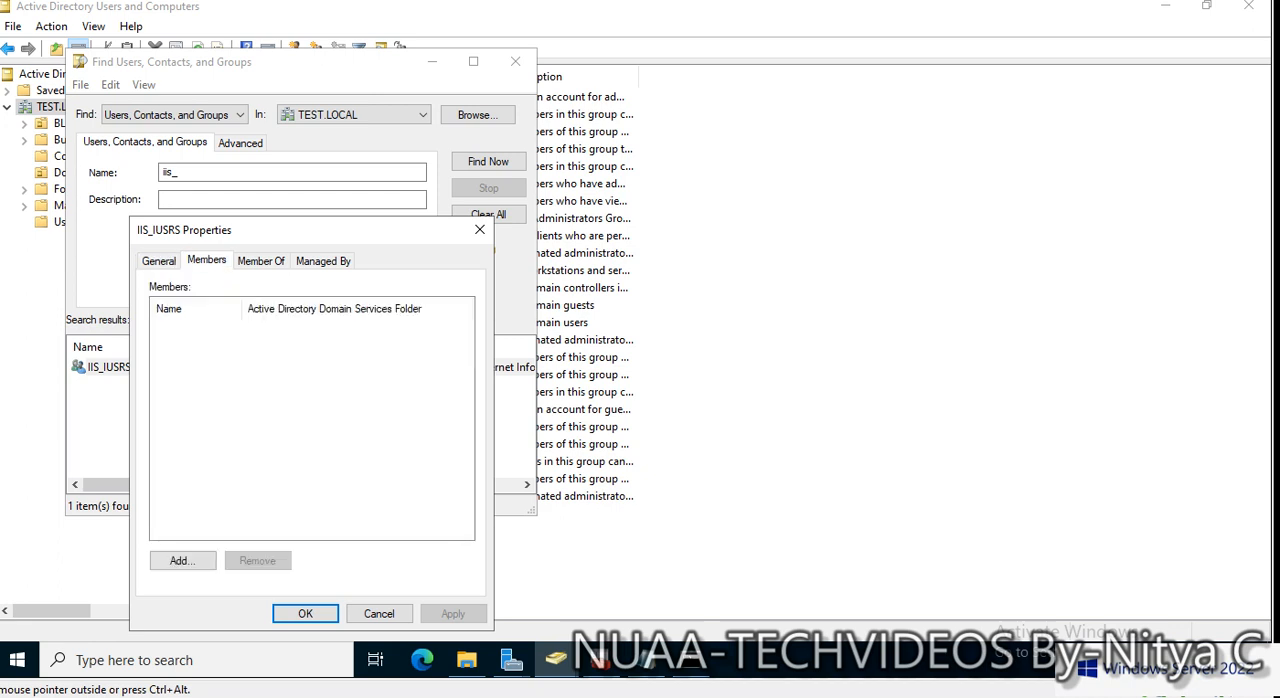
click(180, 560)
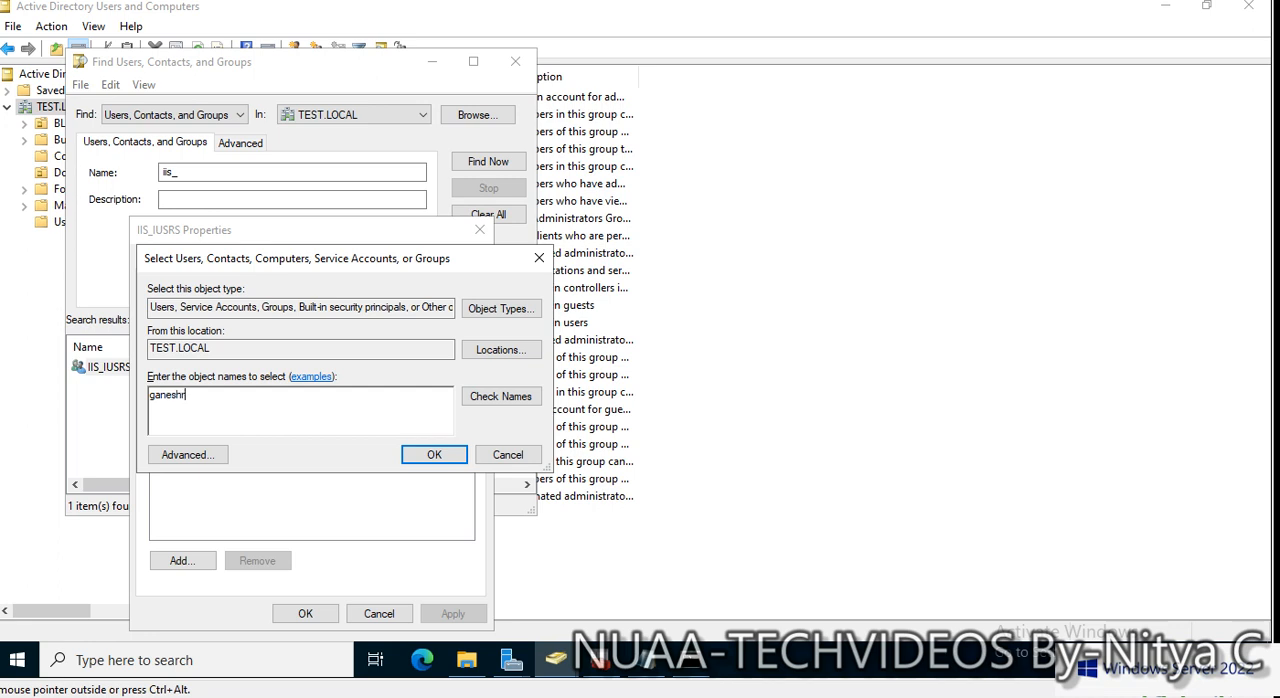
Step: Resolve the domain user's name, add it to IIS_IUSRS, save and close the search
click(500, 396)
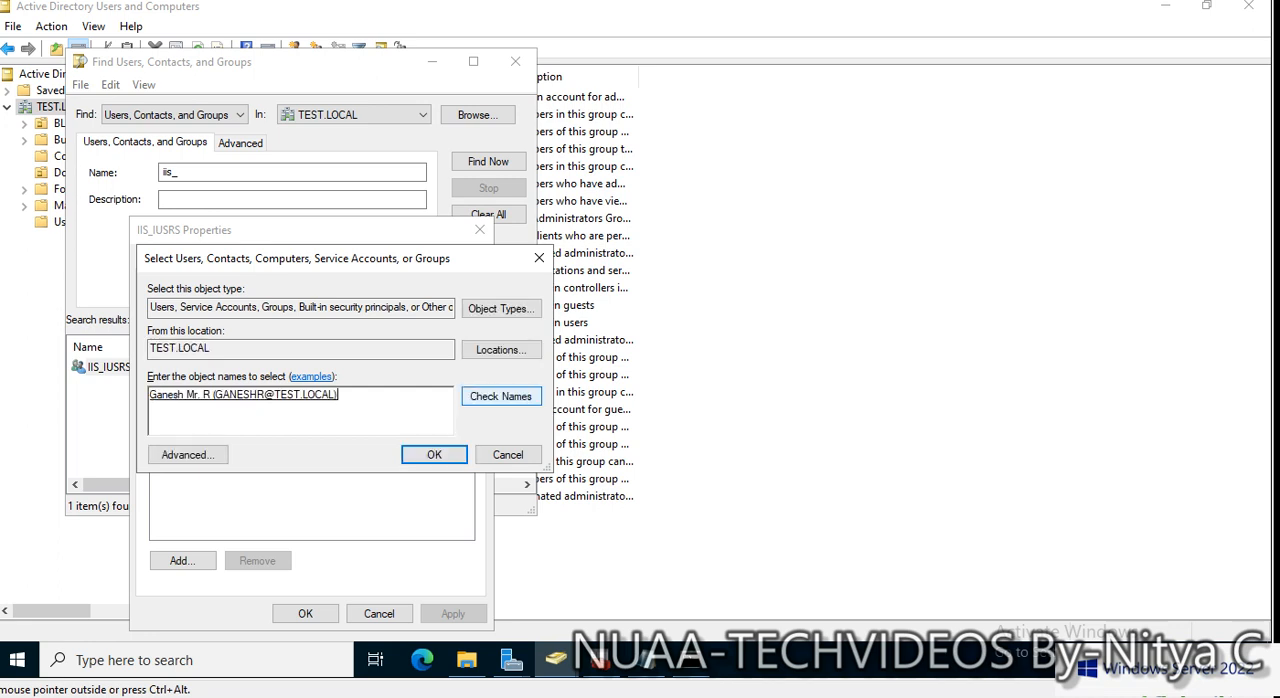
click(434, 454)
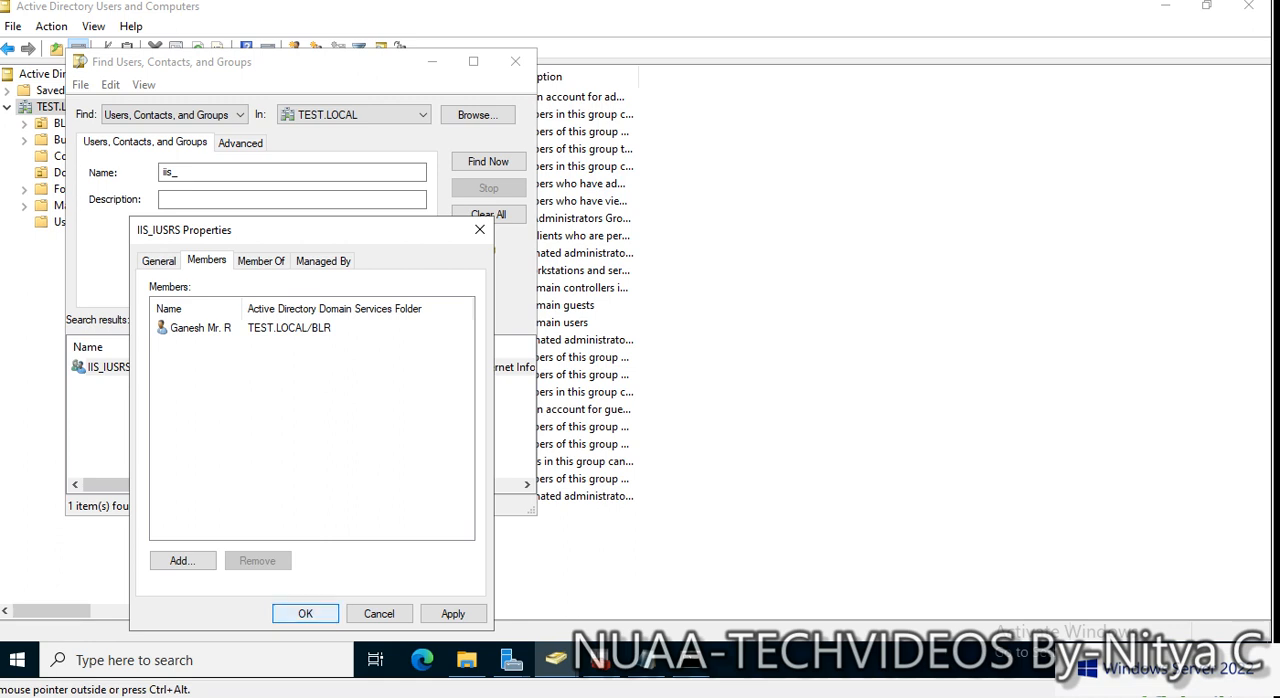
click(304, 612)
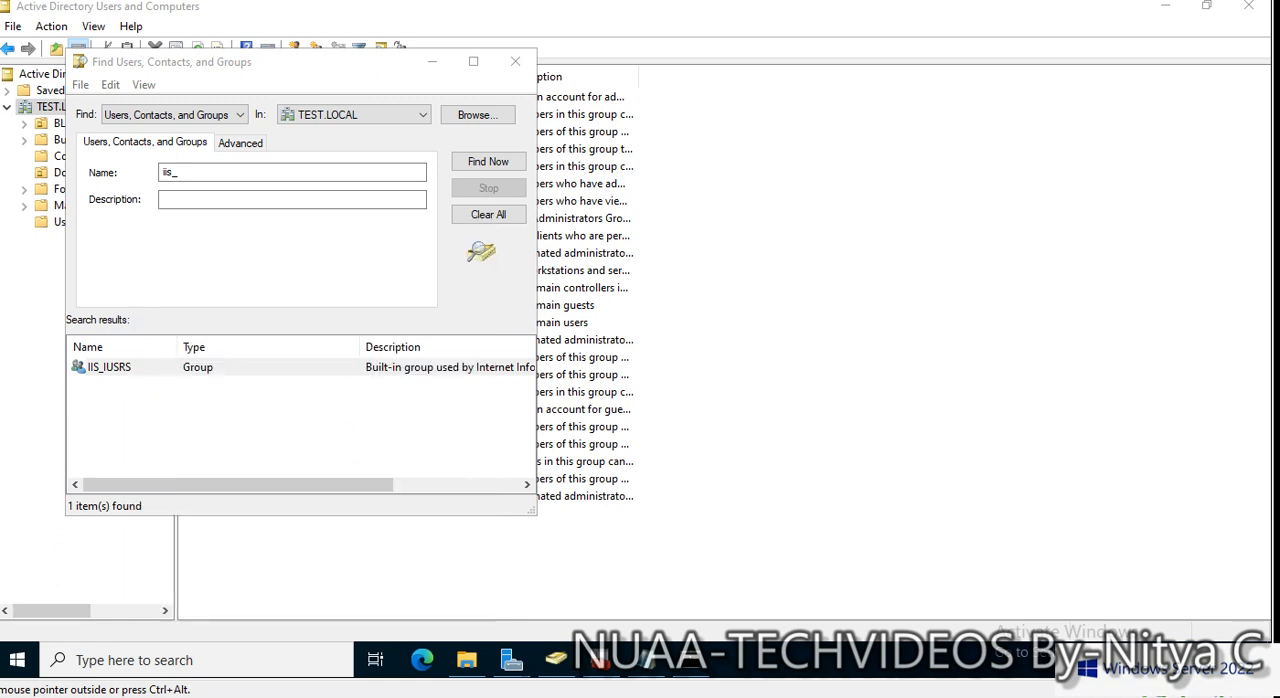
click(516, 62)
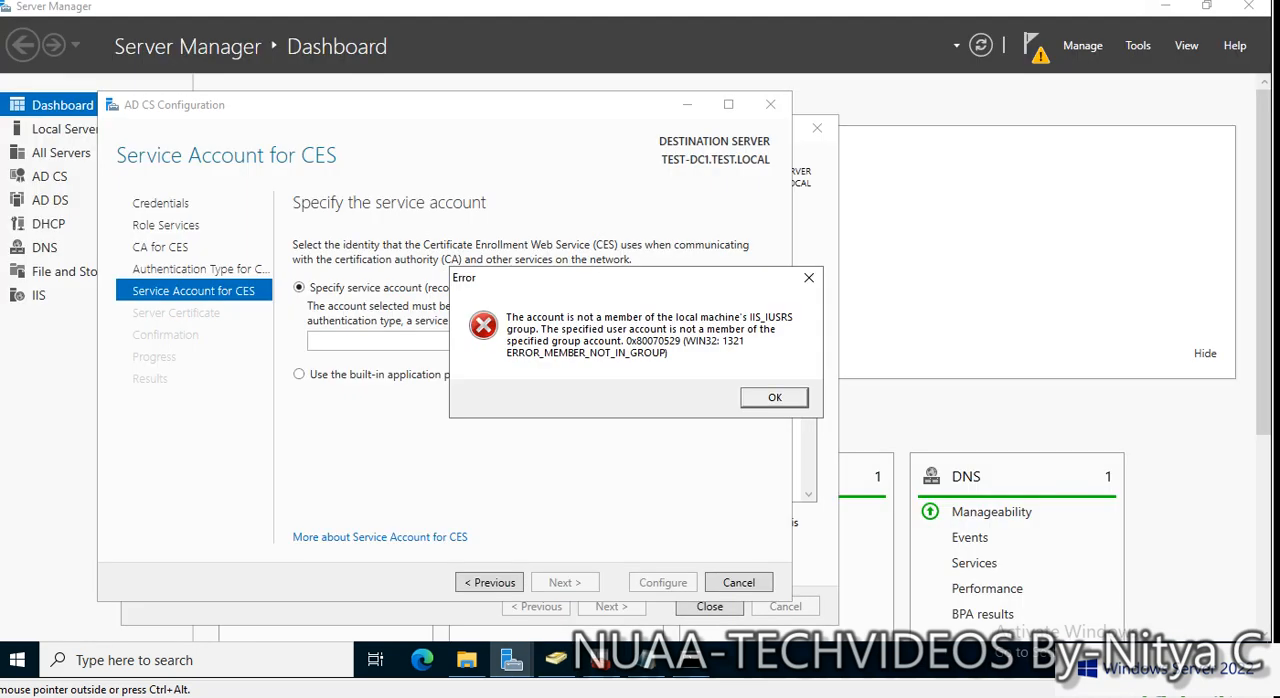
click(774, 396)
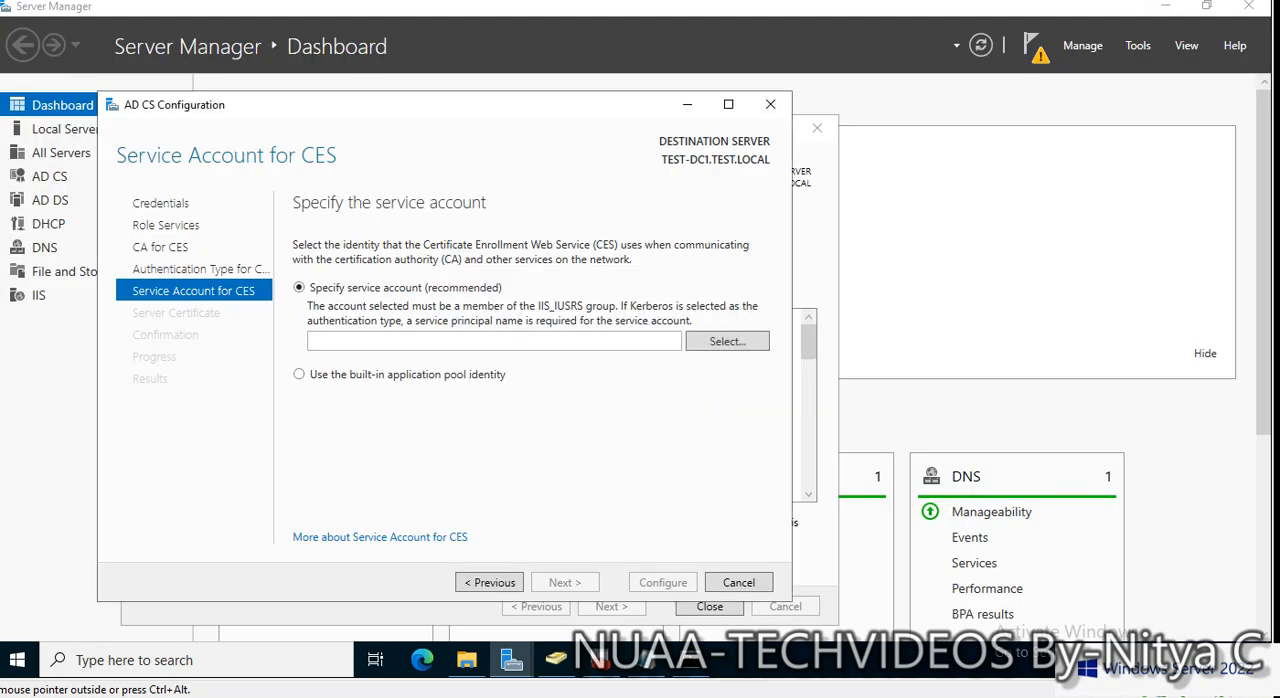
click(728, 340)
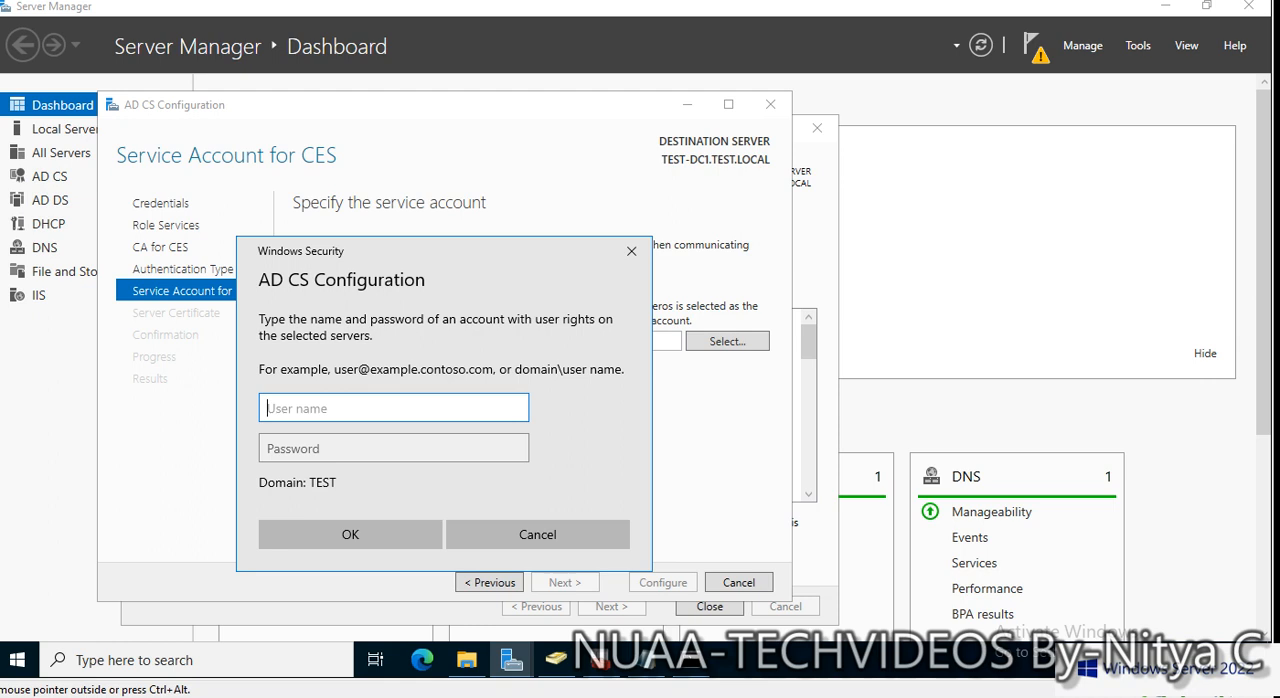
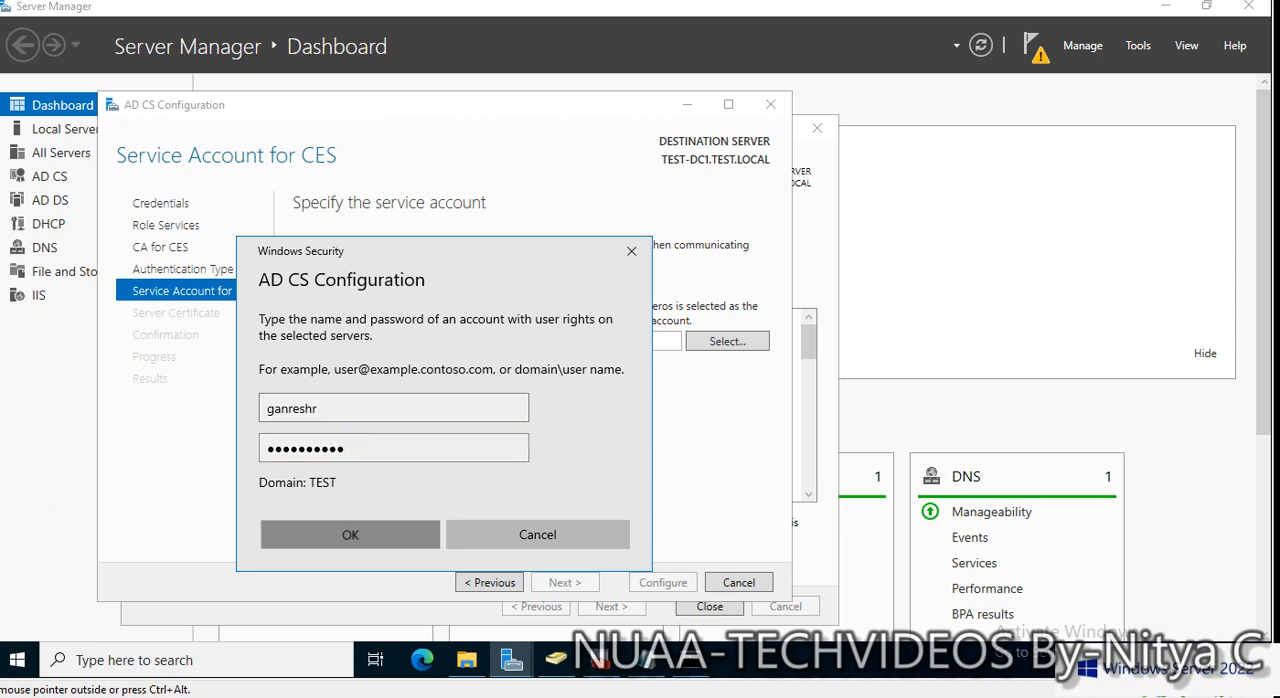
click(350, 534)
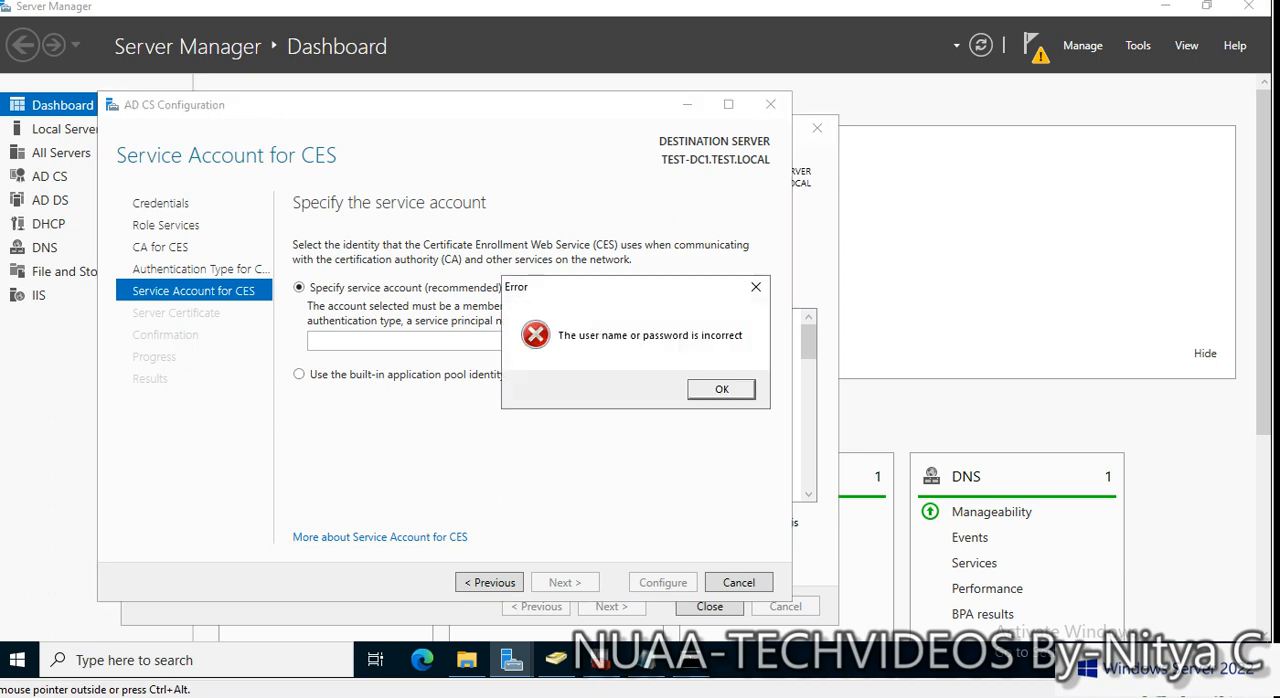
Step: Dismiss the incorrect-password error and resubmit TEST\ganeshr's corrected credentials
click(720, 388)
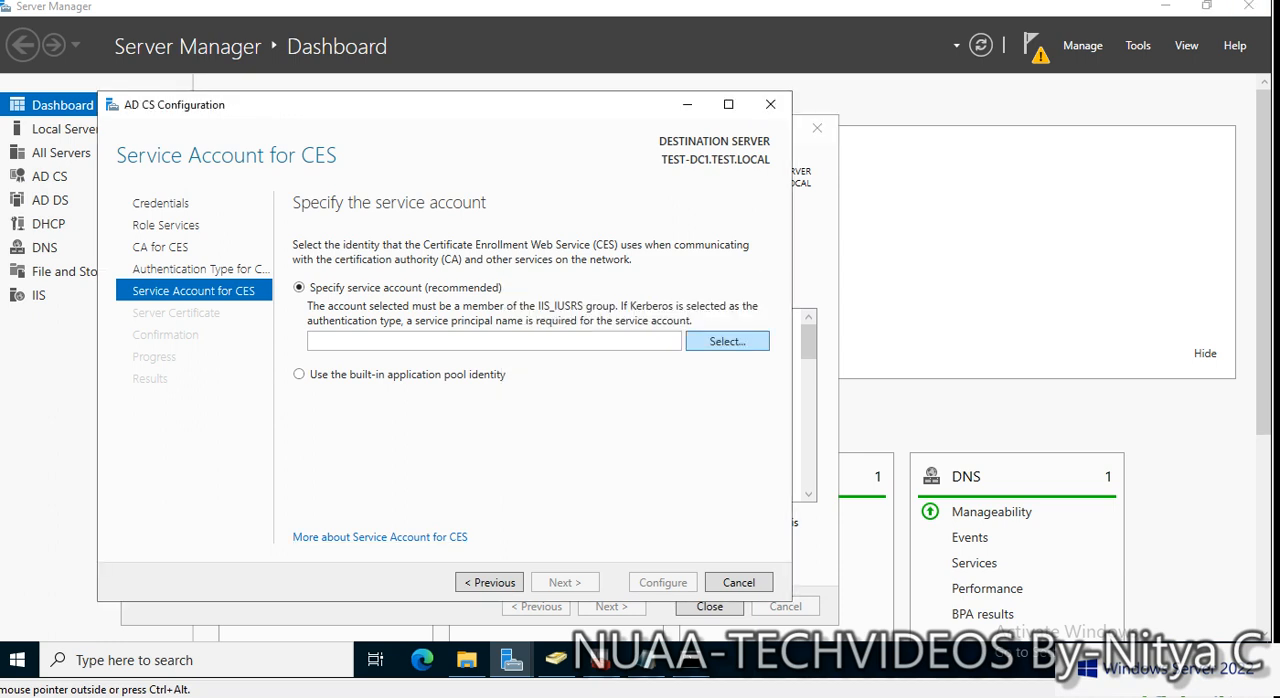
click(726, 340)
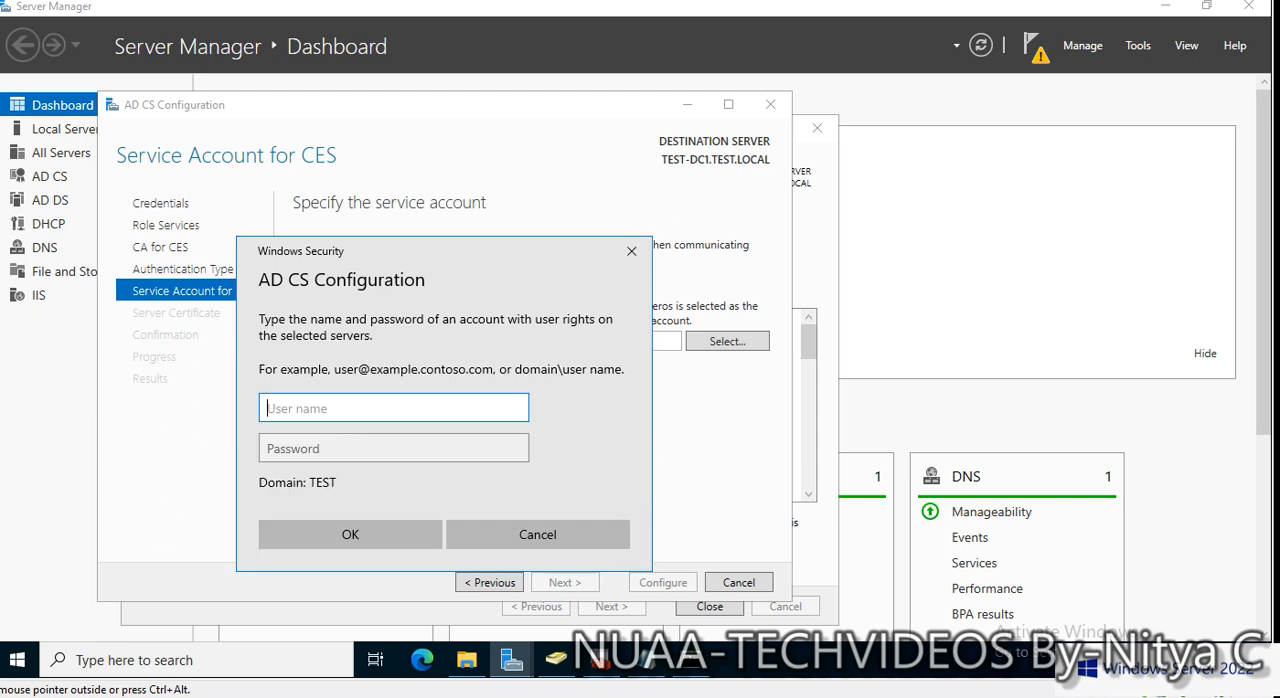
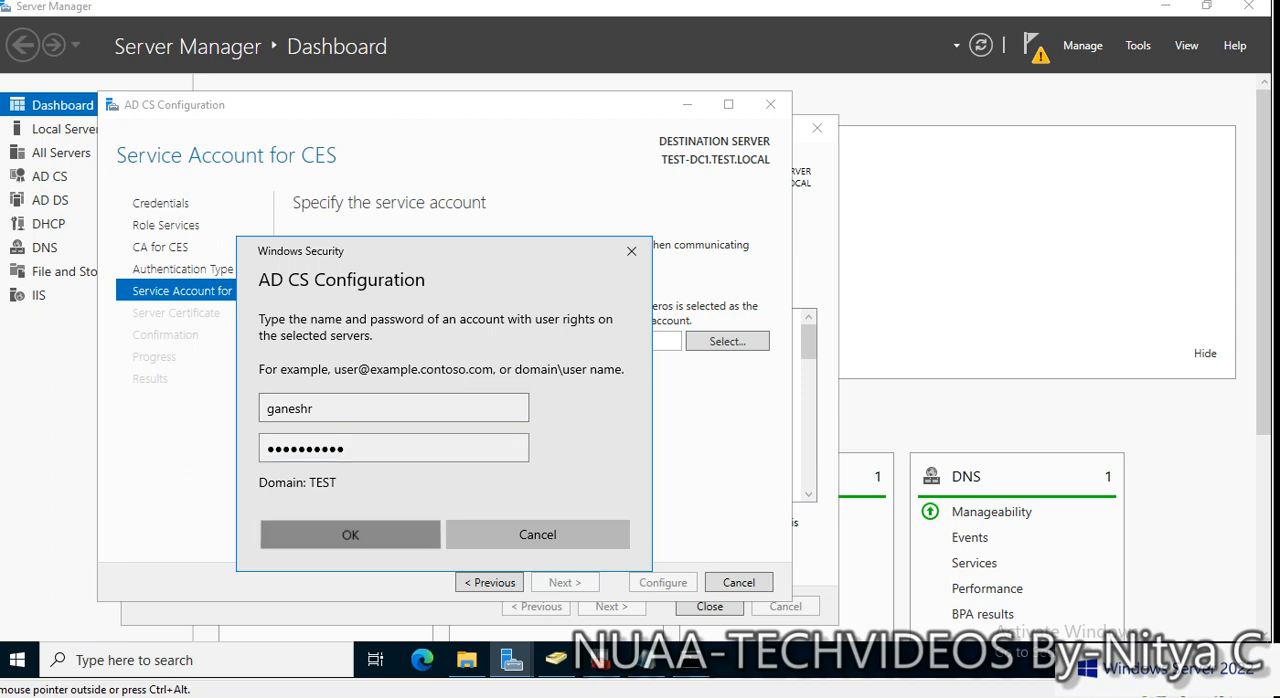
click(350, 534)
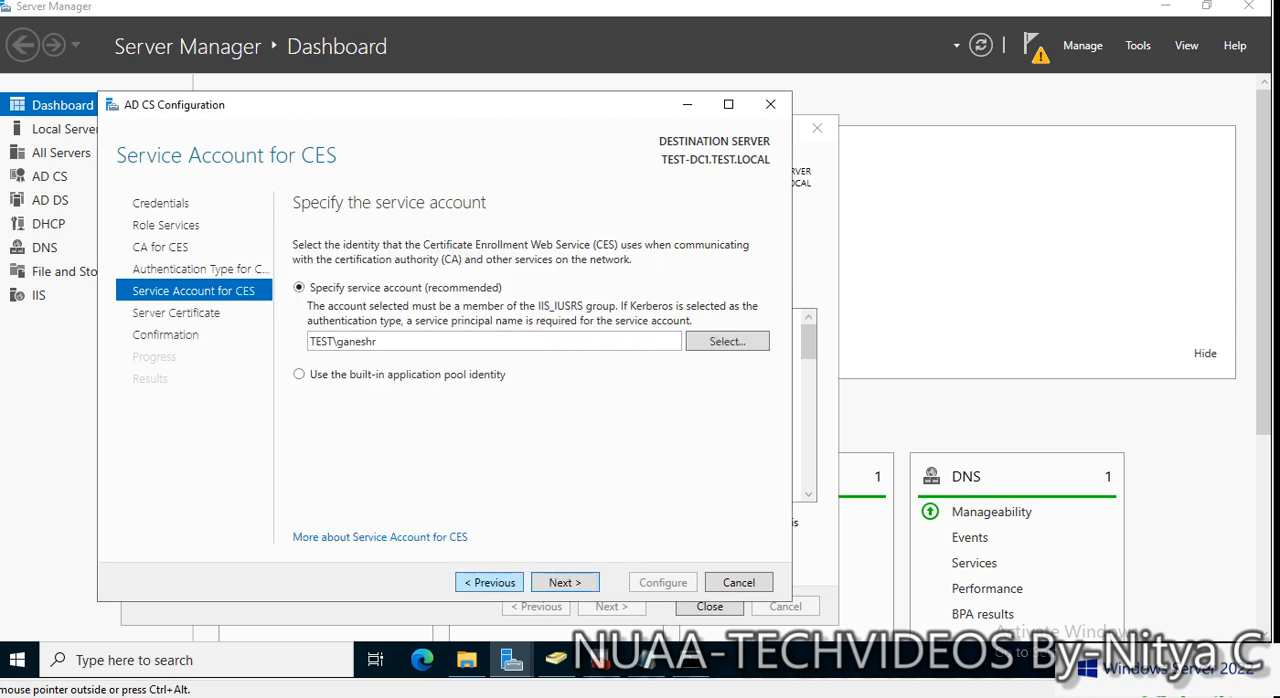
Step: Choose the TEST-DC1-CA certificate for SSL, review its details, and reach the confirmation summary
click(564, 582)
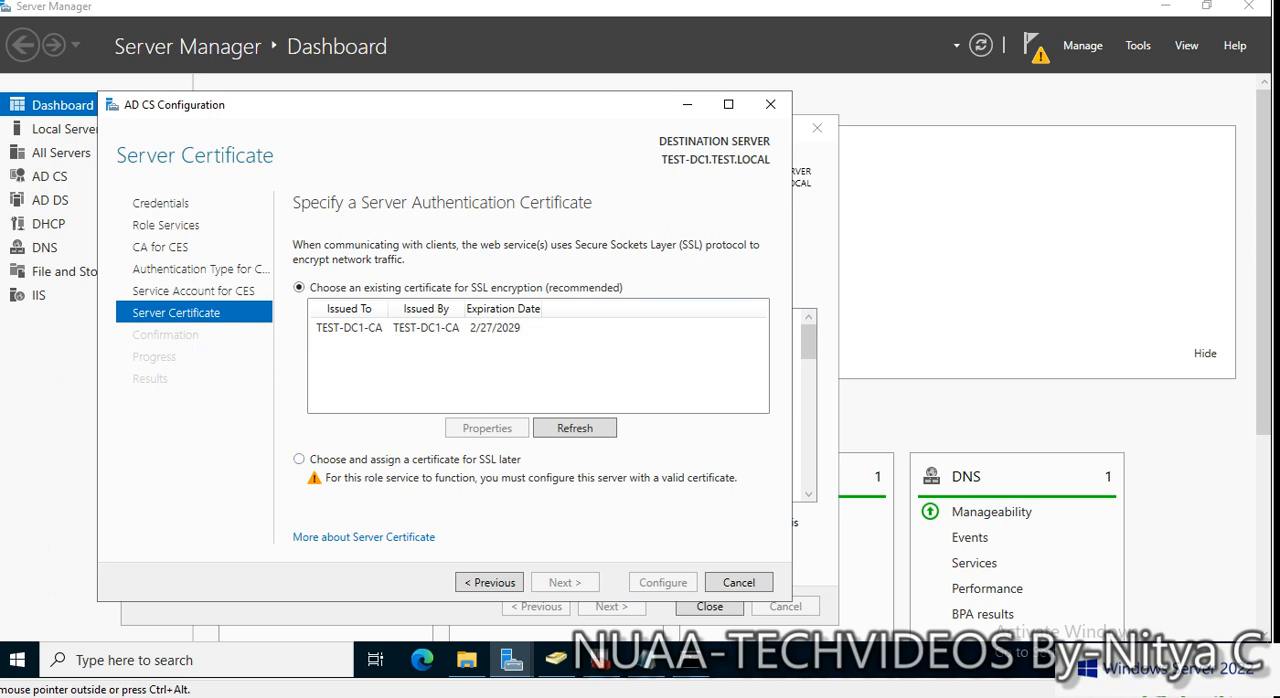
click(400, 328)
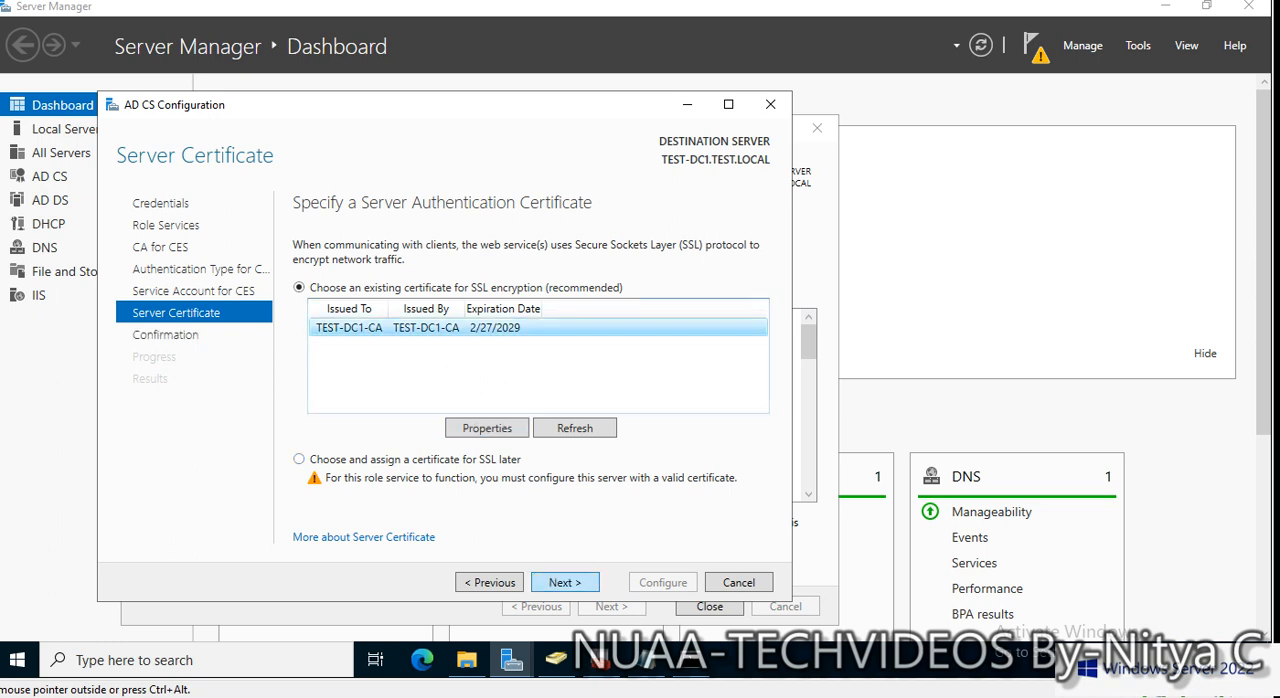
click(486, 428)
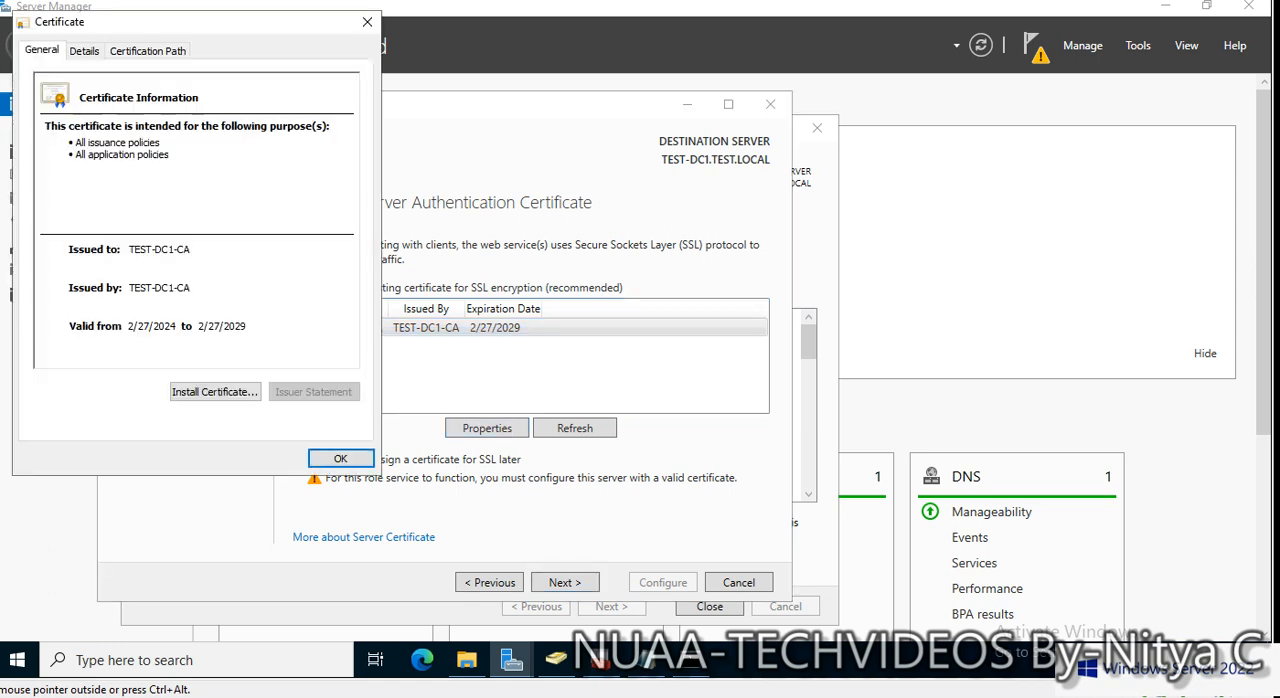
click(340, 458)
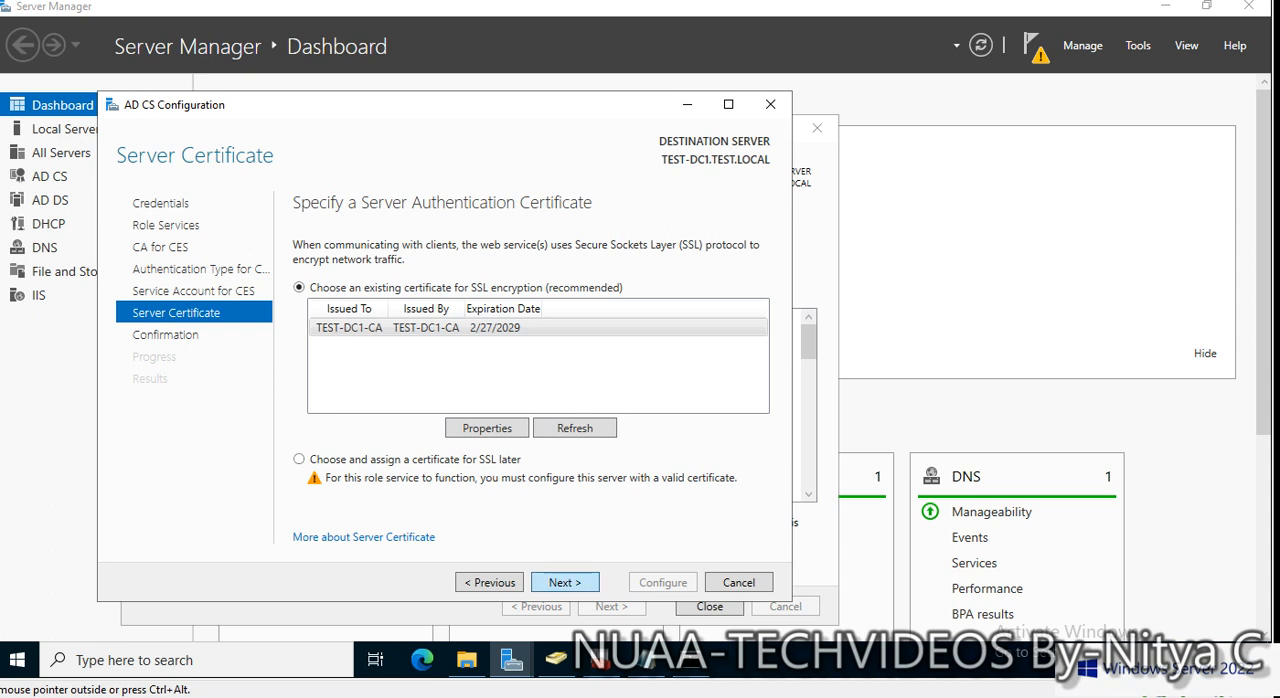
click(564, 582)
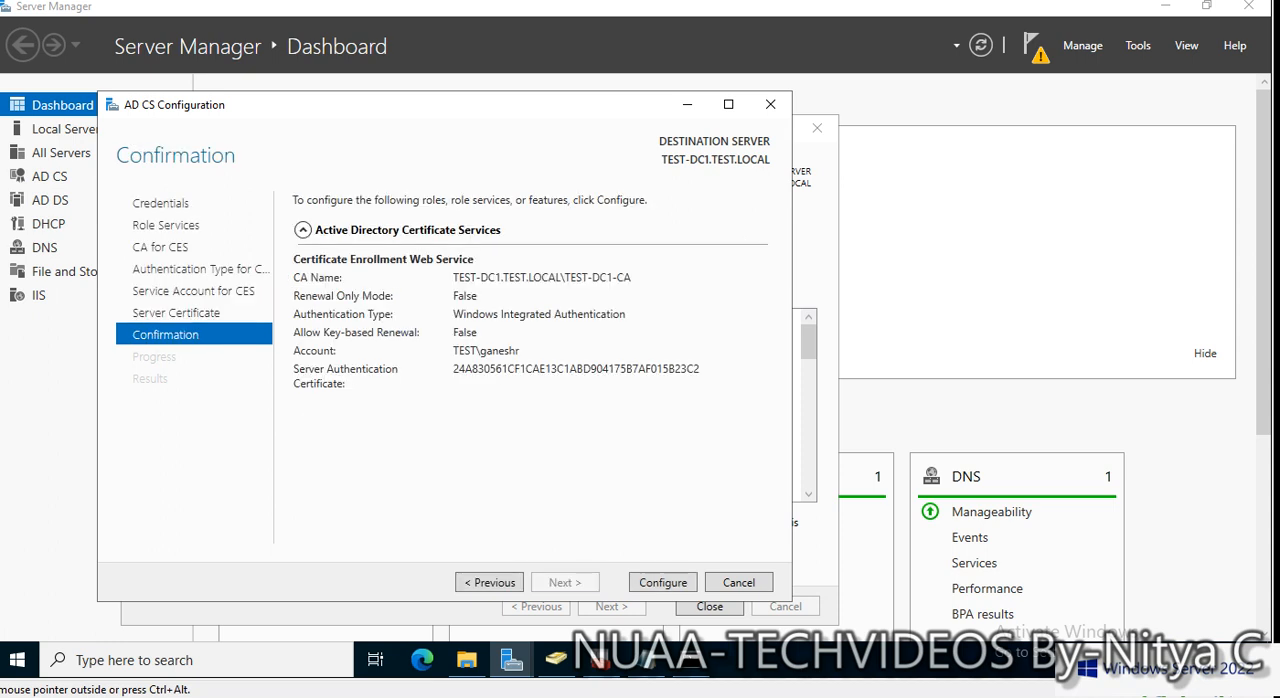
mouse_move(662, 582)
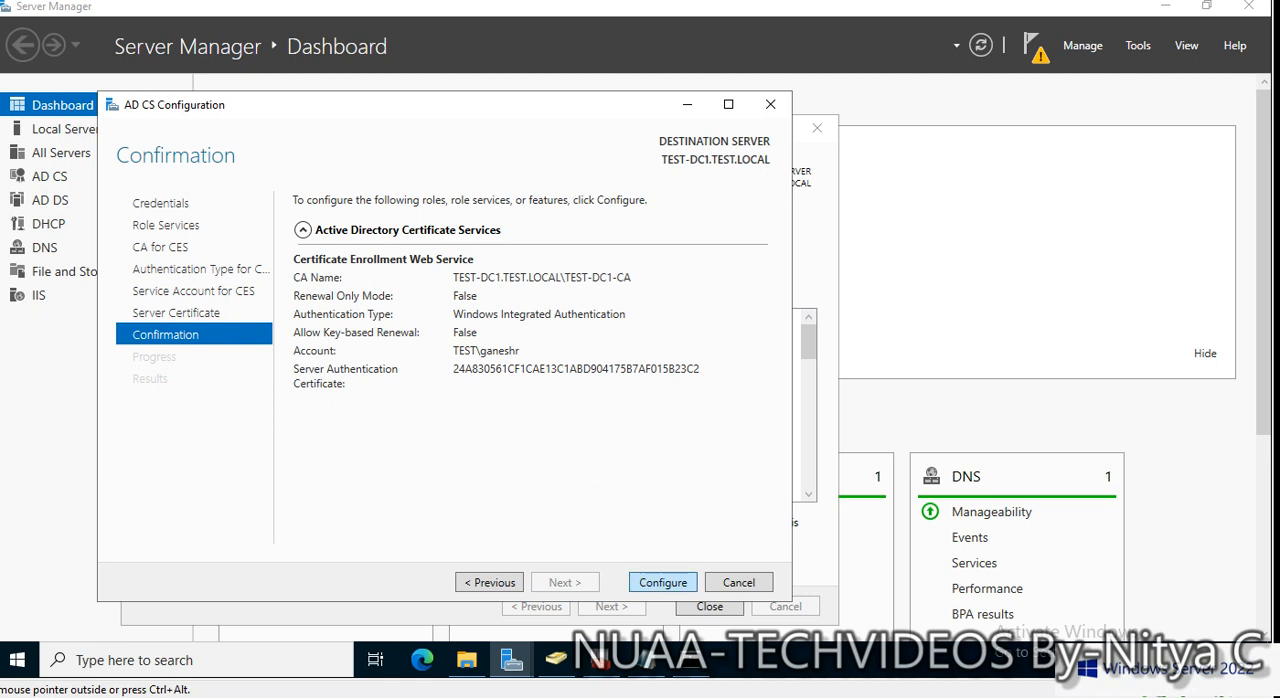
click(662, 582)
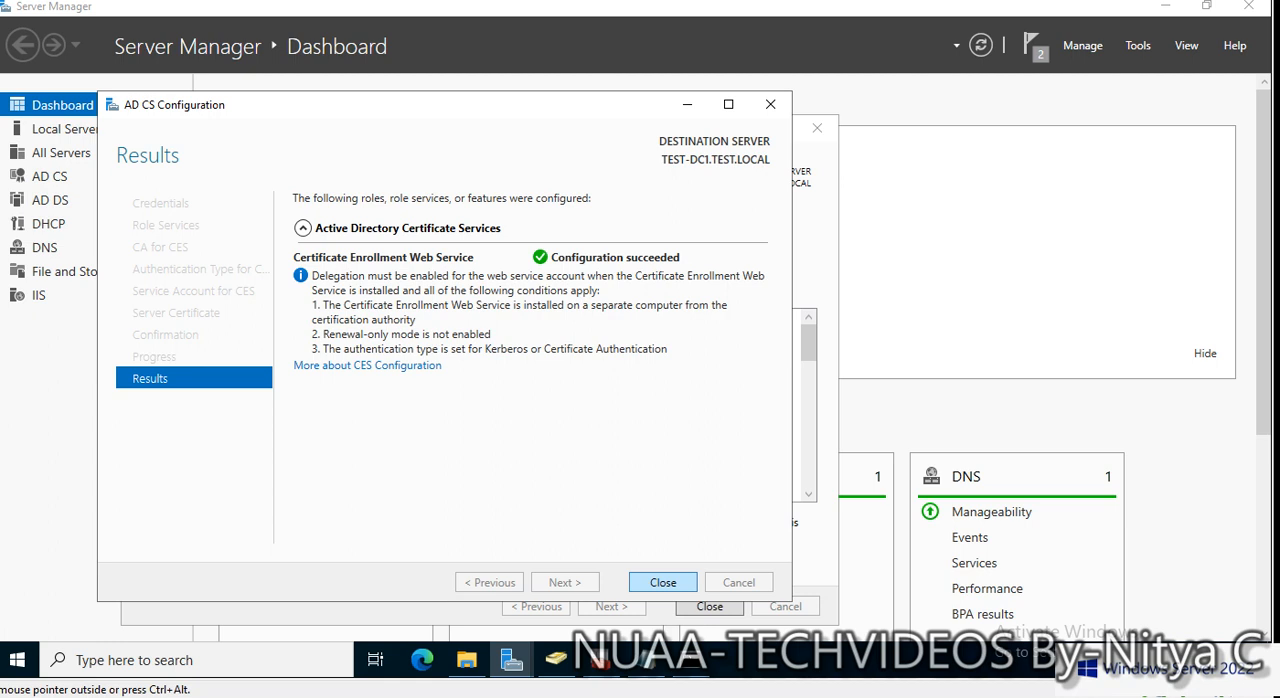
click(662, 582)
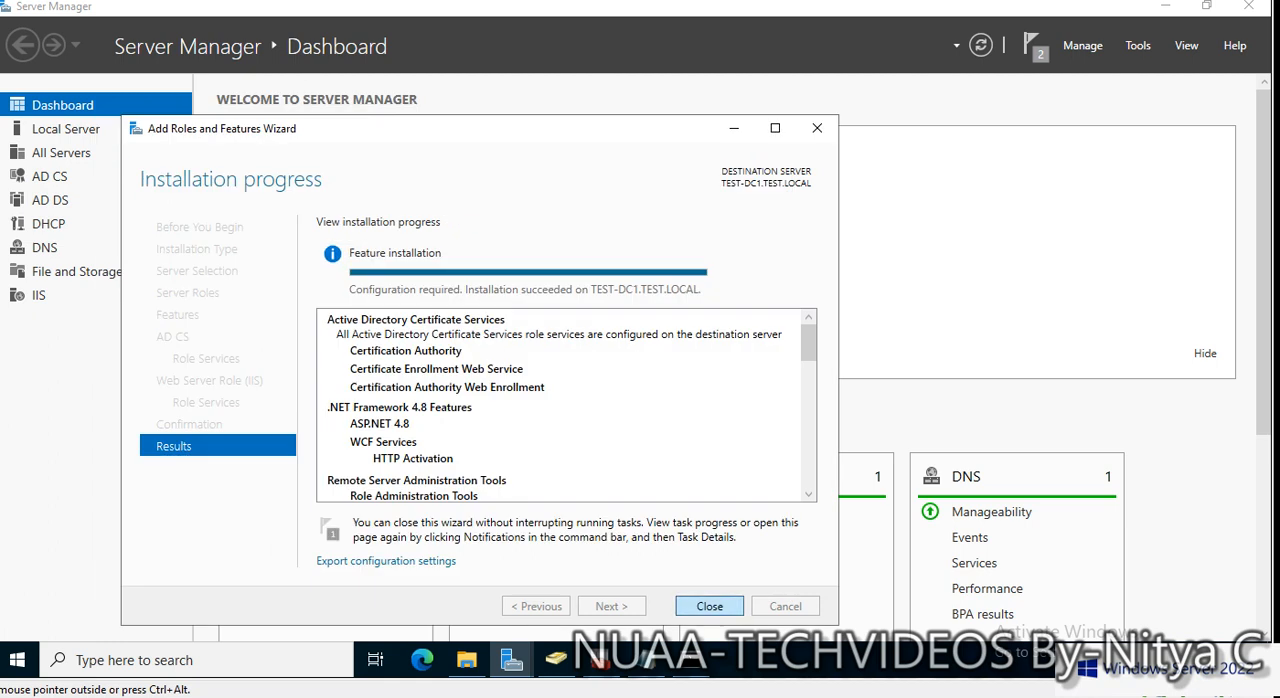
click(708, 606)
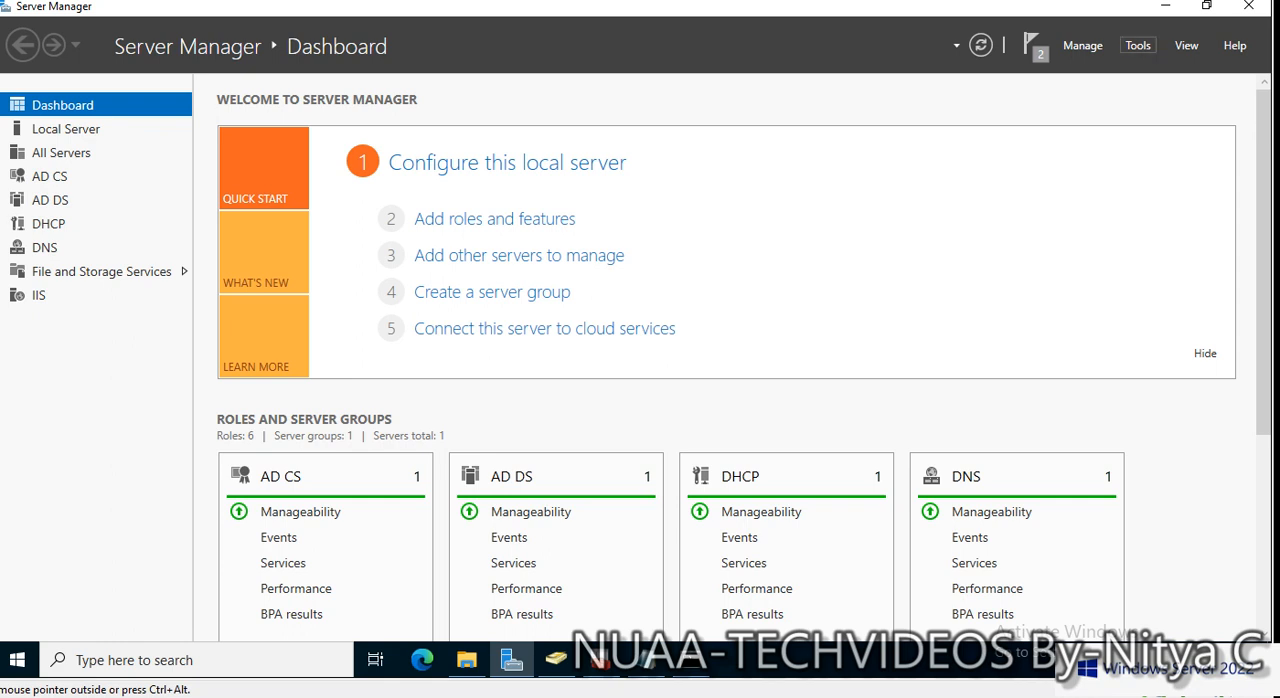
Step: Launch the Certification Authority console from Tools and expand TEST-DC1-CA
click(1136, 44)
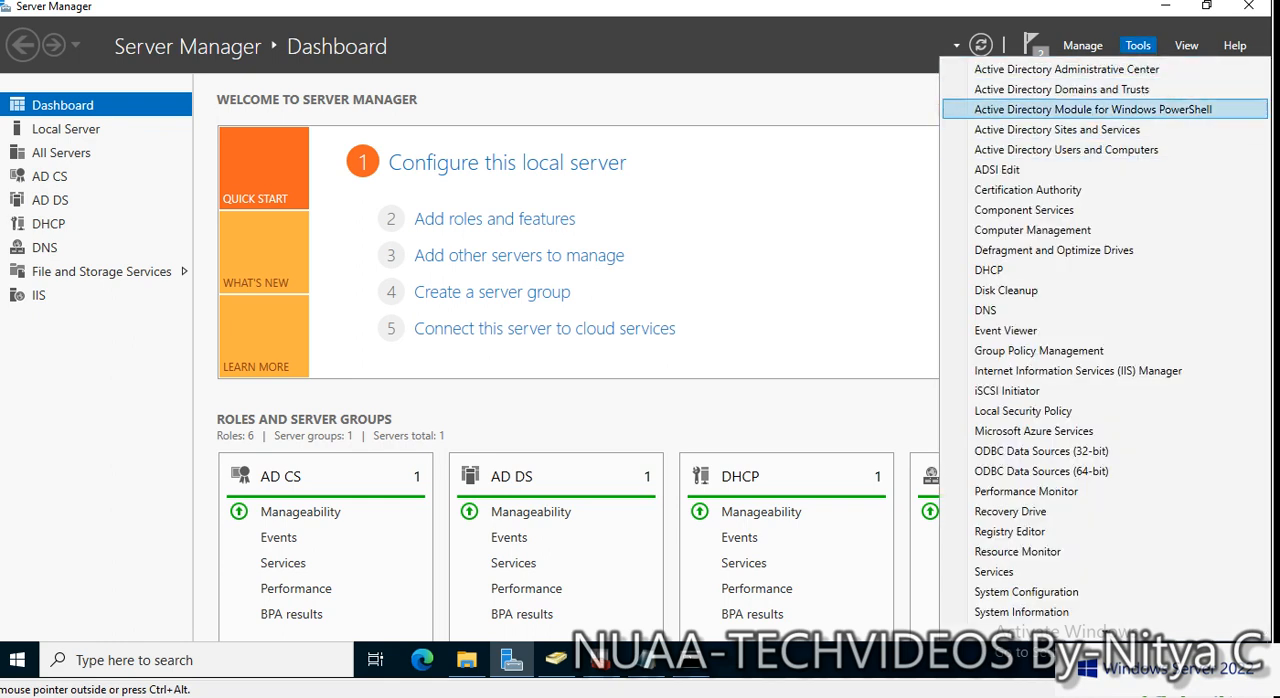
mouse_move(996, 168)
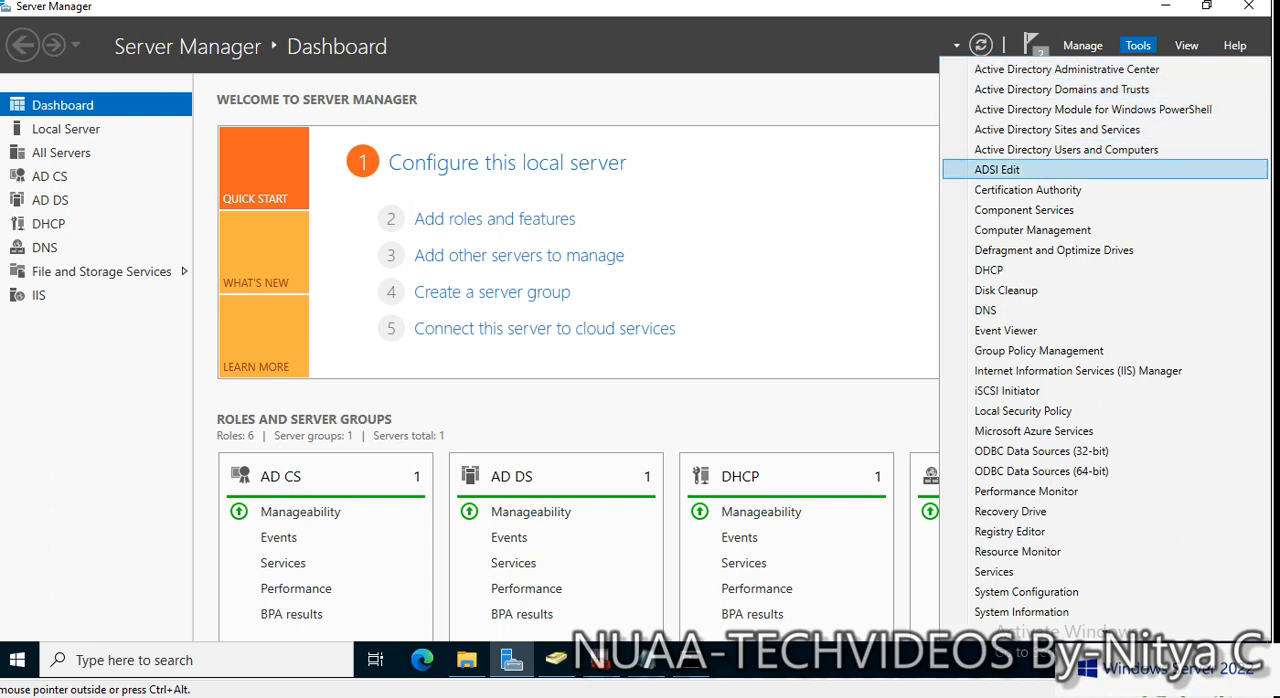
mouse_move(1066, 148)
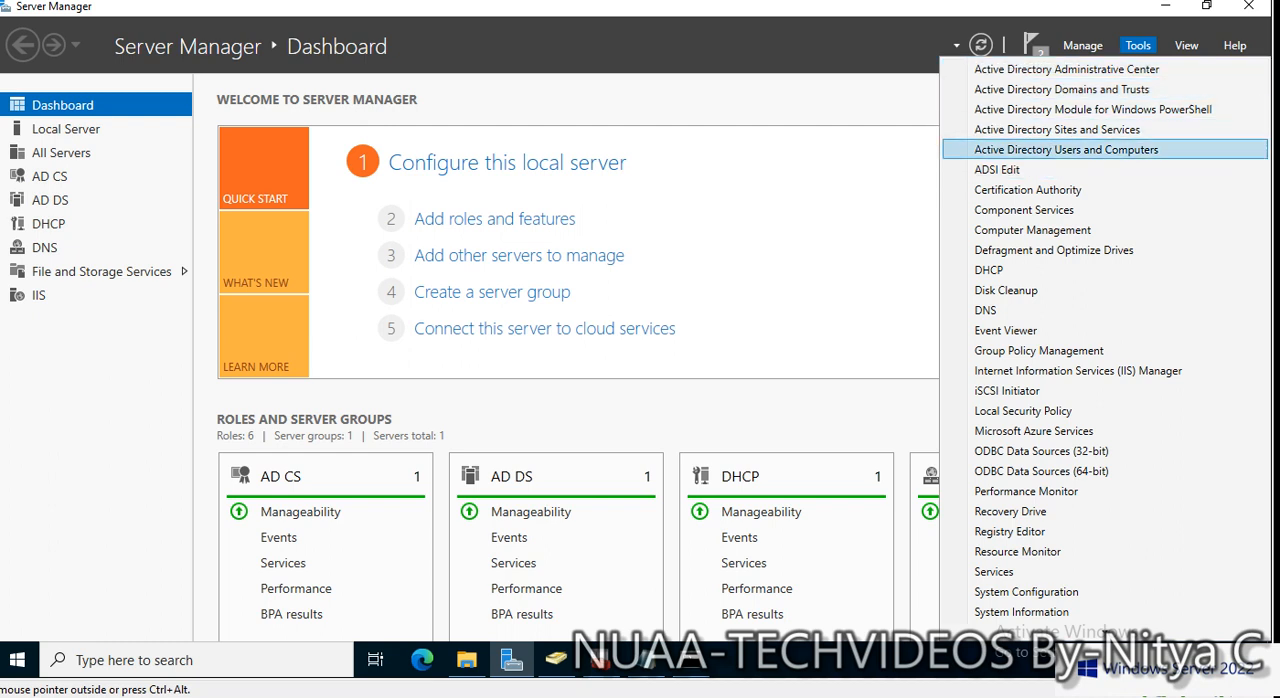
mouse_move(1006, 330)
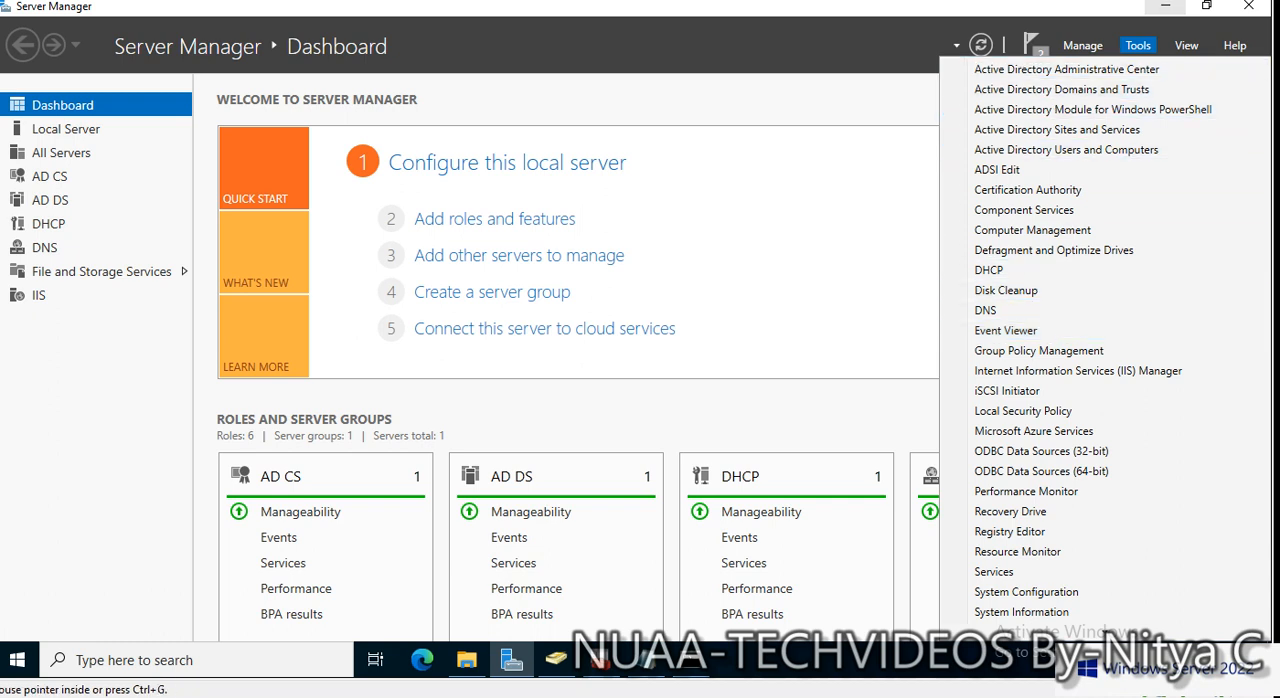
click(1136, 44)
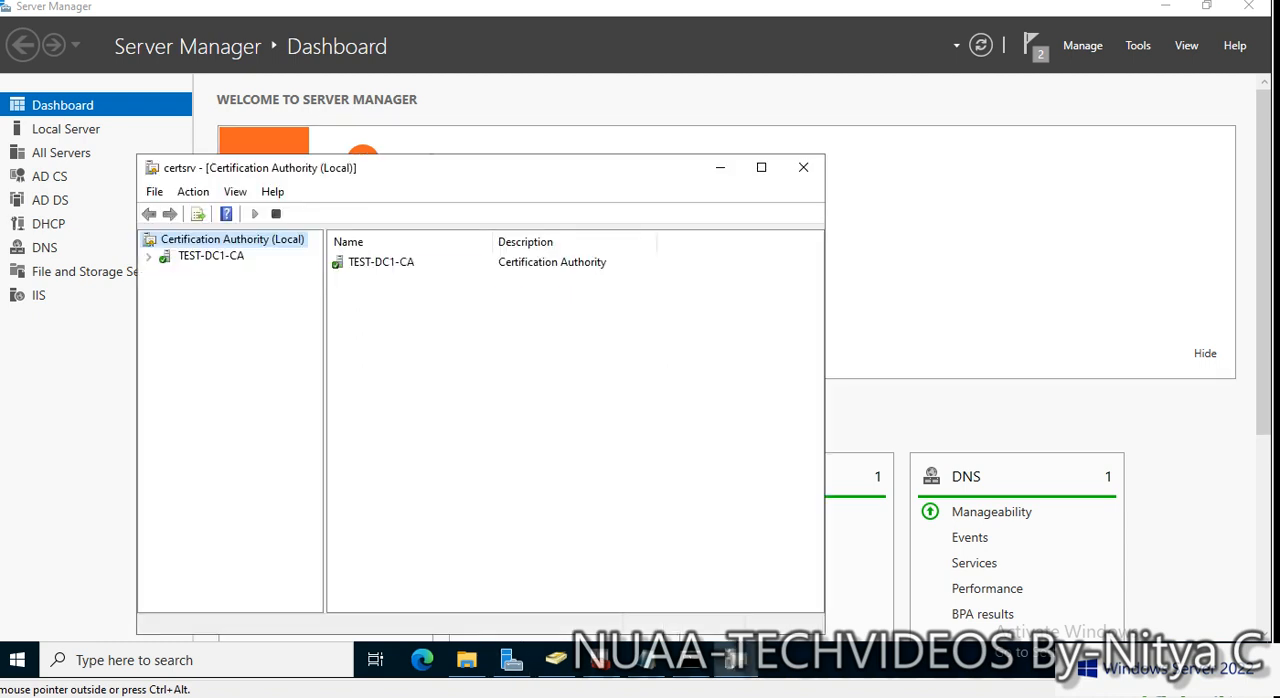
click(760, 168)
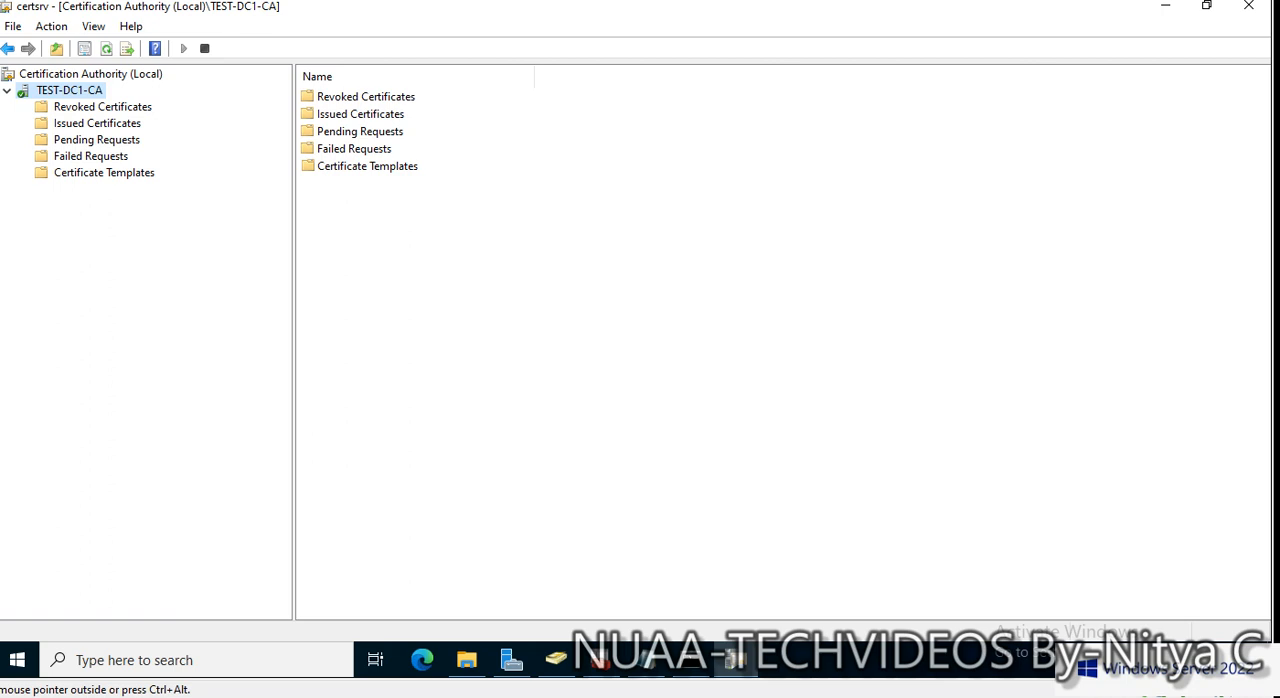
Step: Show the CA's Certificate Templates and view the Kerberos Authentication template's properties
click(104, 172)
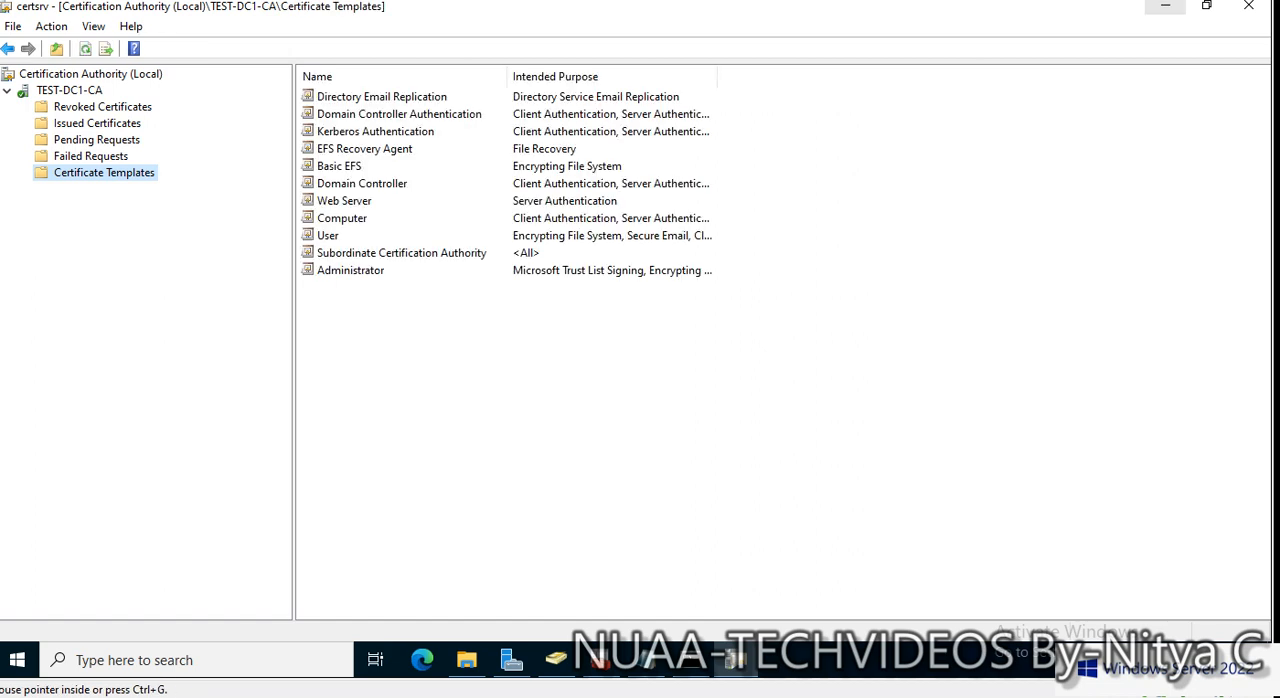
click(376, 132)
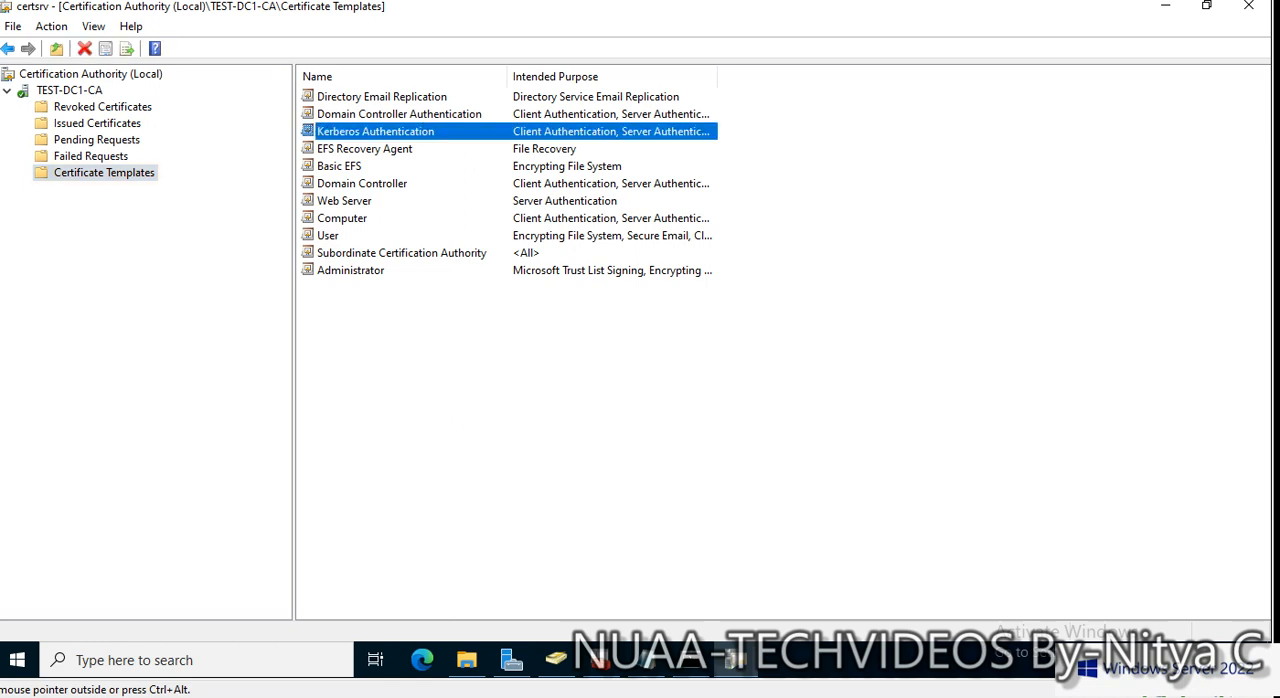
right_click(376, 132)
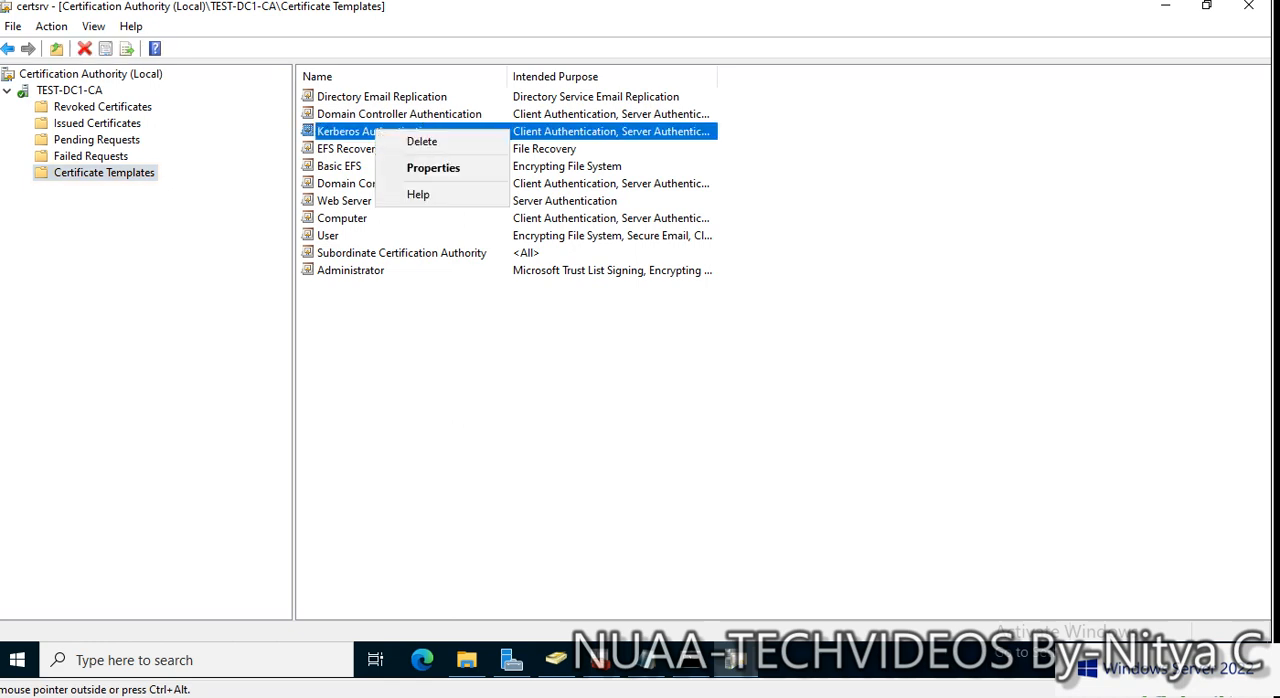
mouse_move(432, 168)
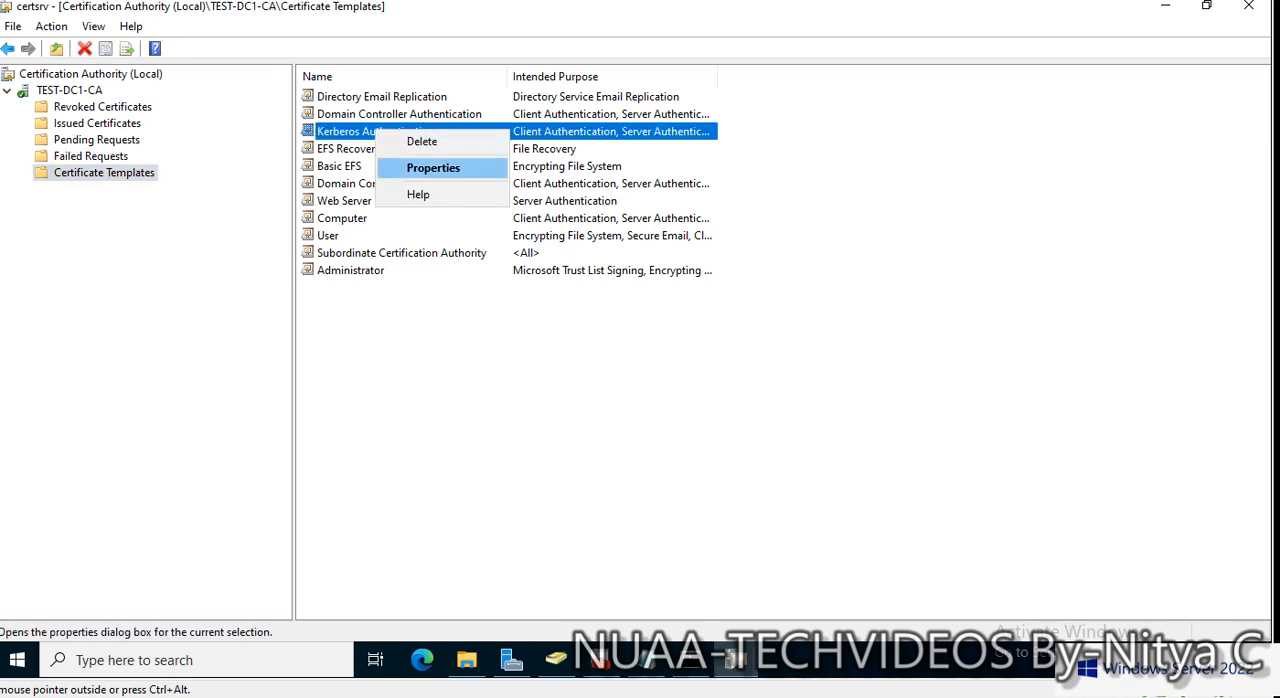
click(432, 168)
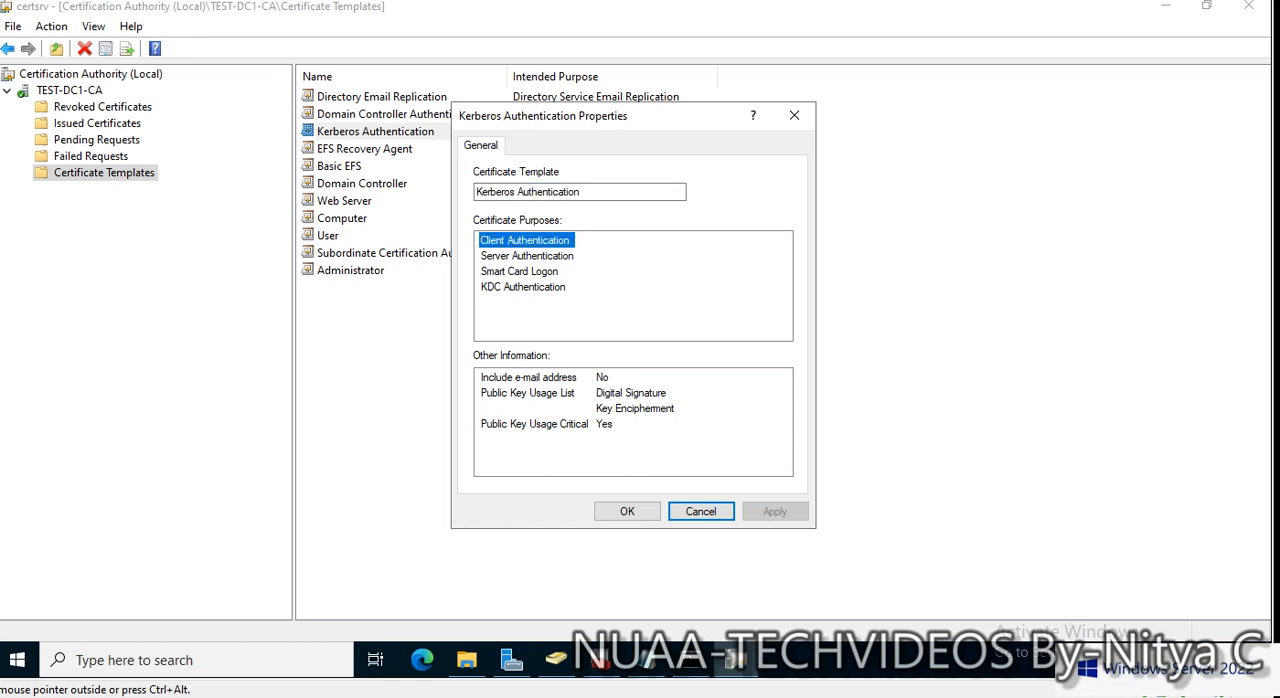
Step: Inspect the Server Authentication and KDC Authentication purposes, then close the properties
click(528, 256)
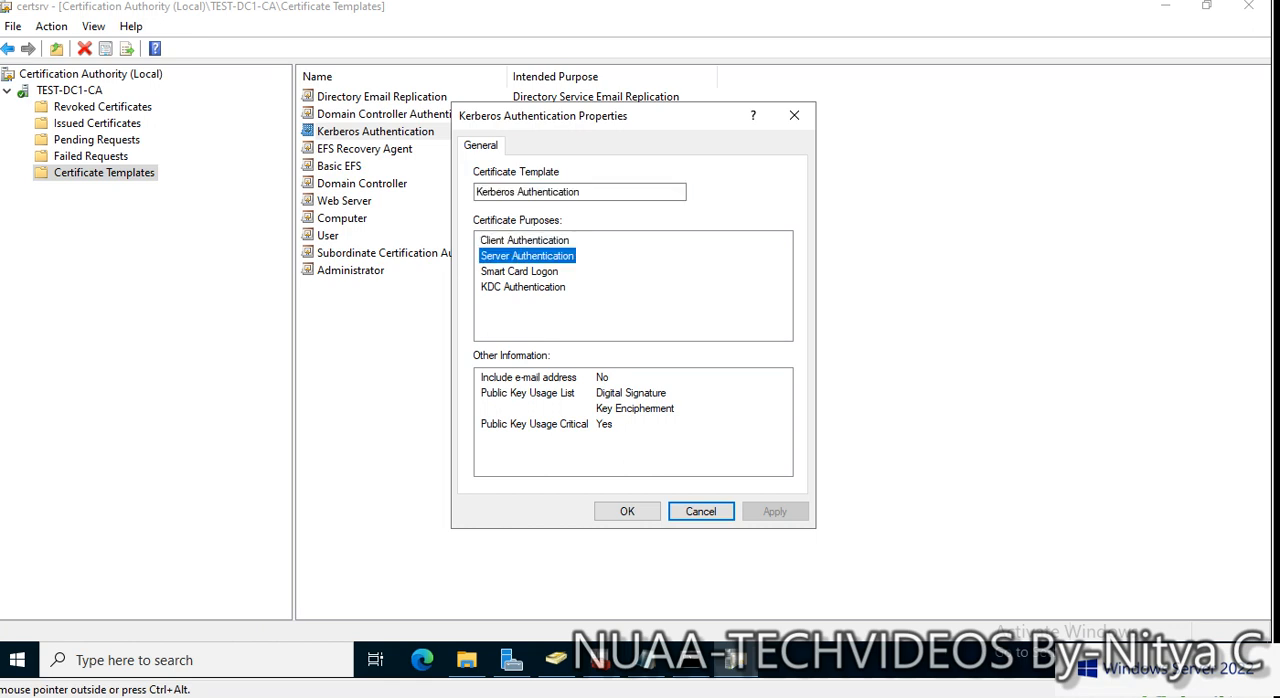
click(524, 288)
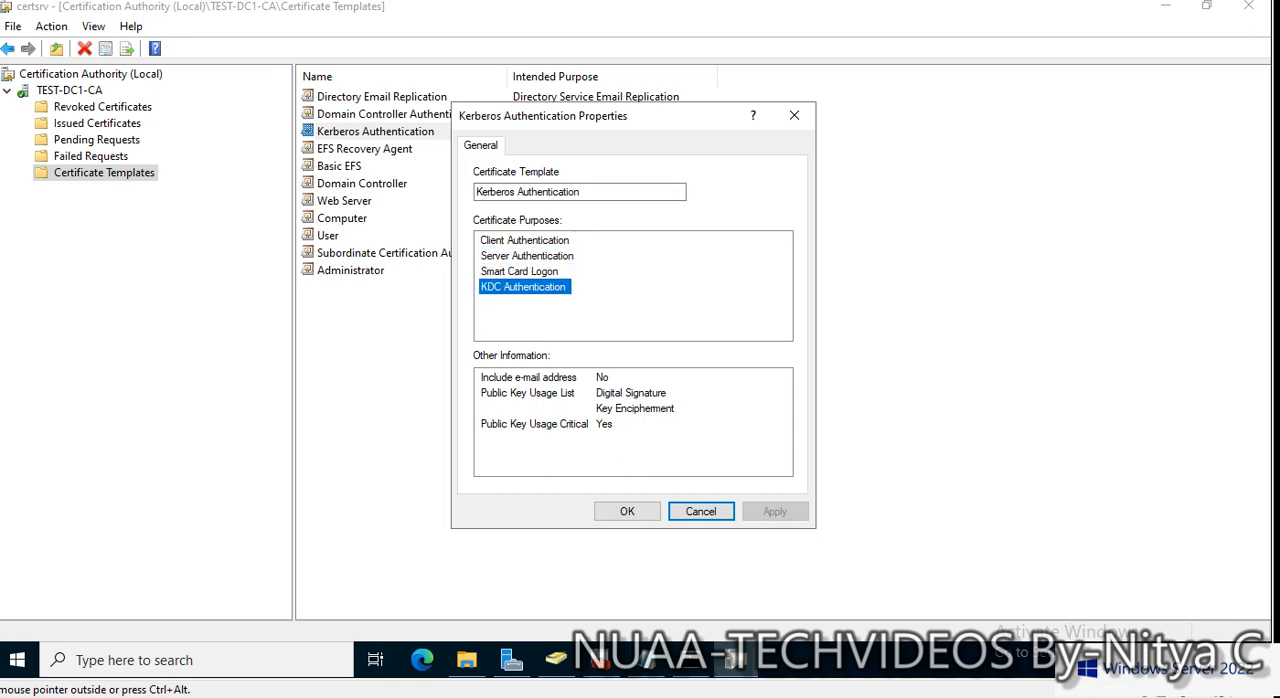
click(700, 512)
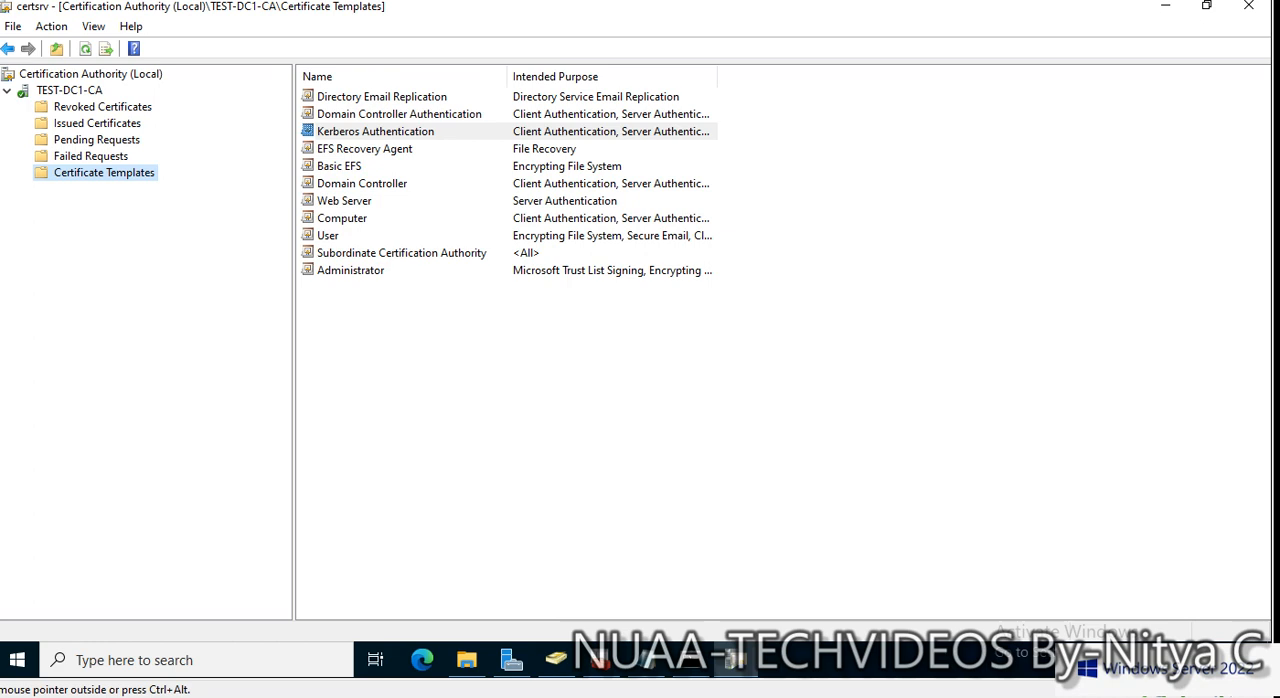
right_click(104, 172)
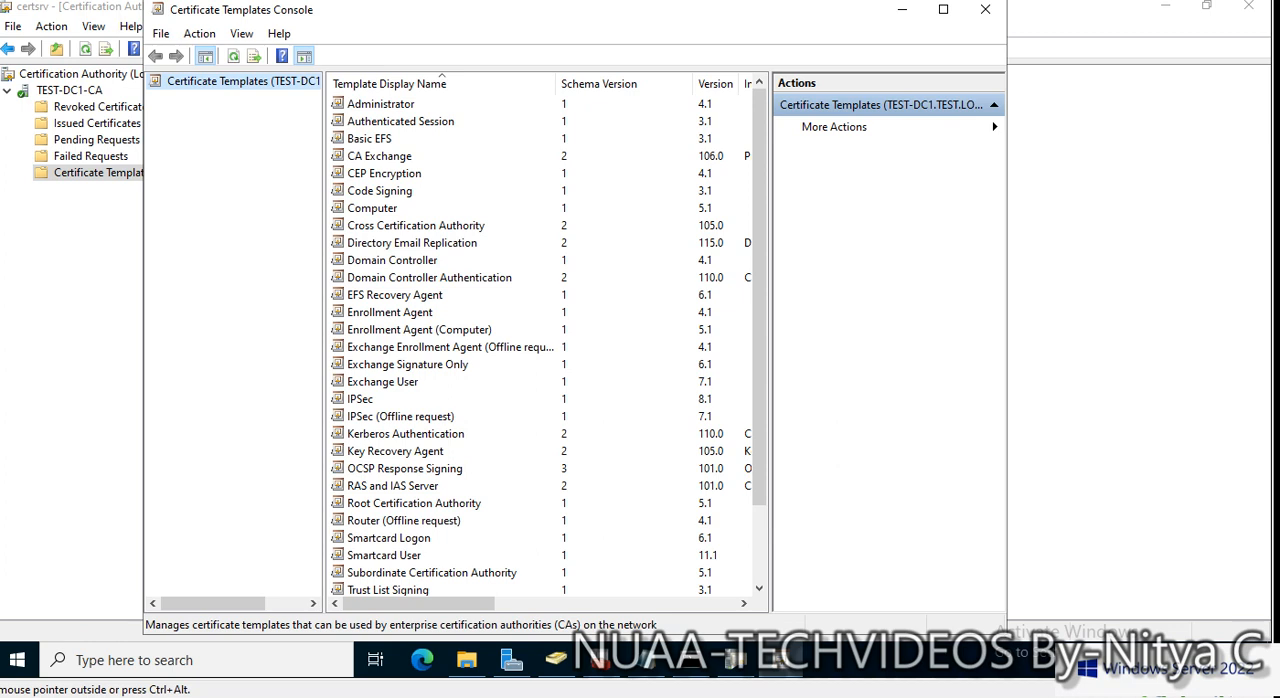
Step: Duplicate the Kerberos Authentication template with CA compatibility Windows Server 2016
click(404, 432)
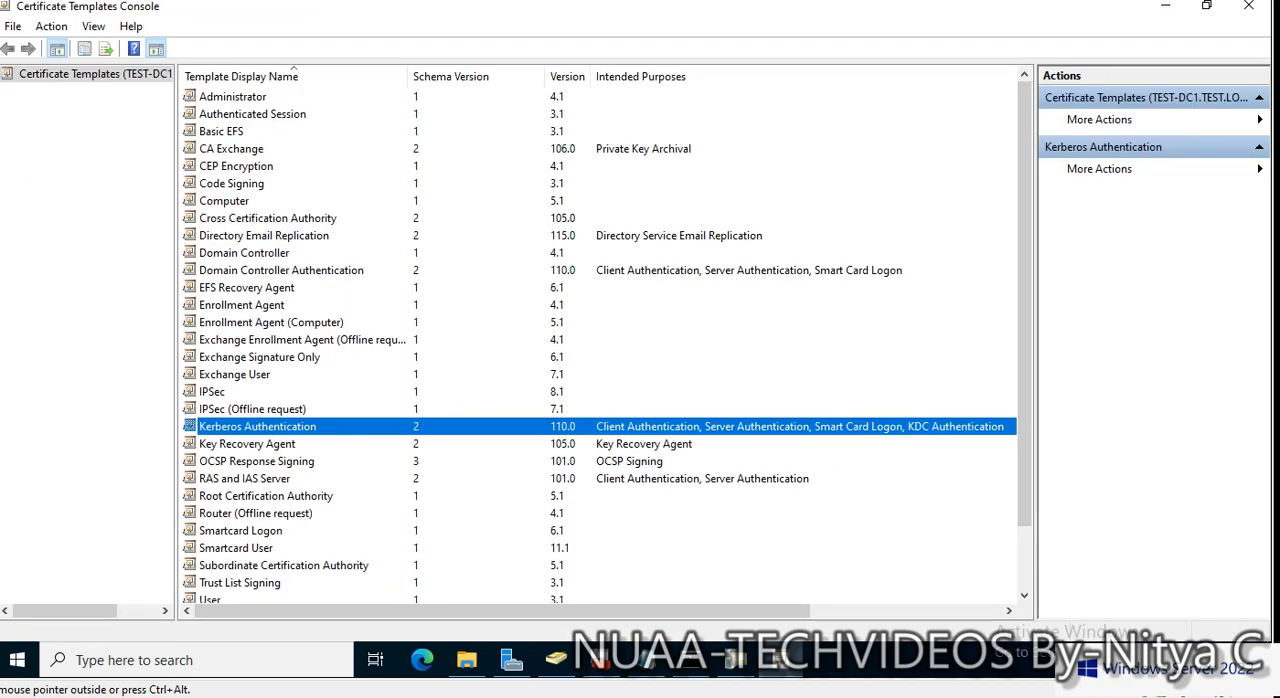
right_click(256, 426)
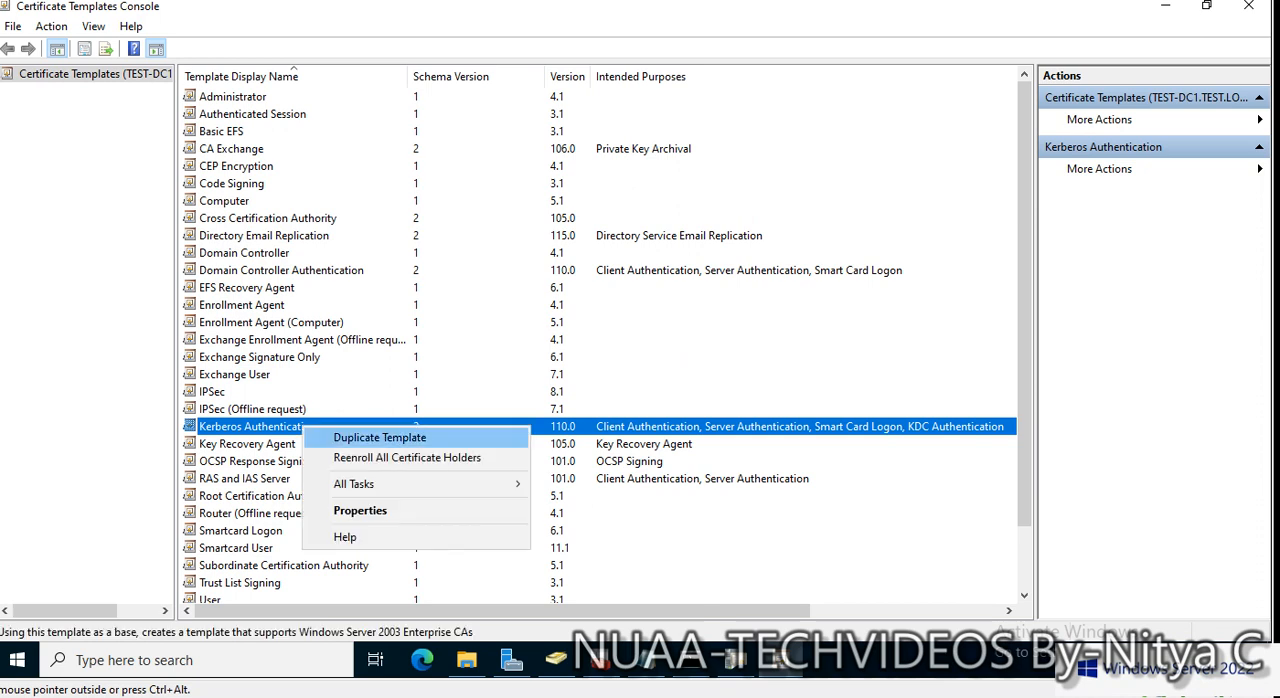
click(380, 436)
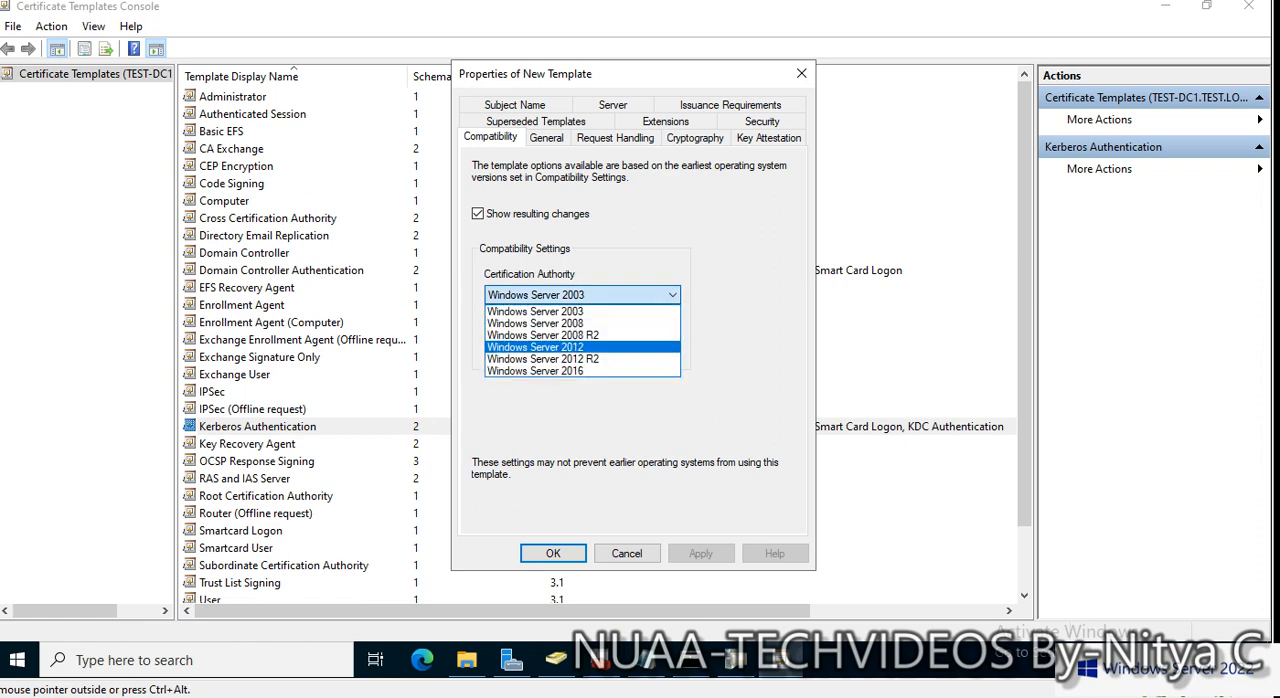
click(536, 372)
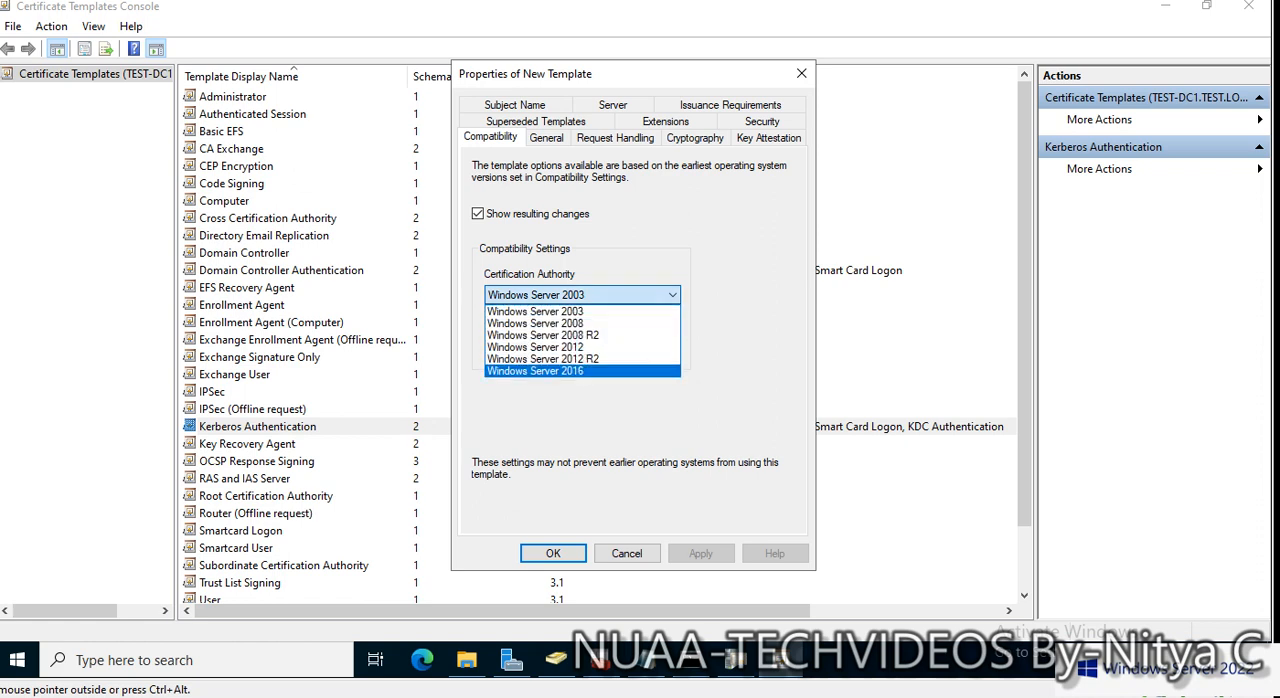
click(536, 372)
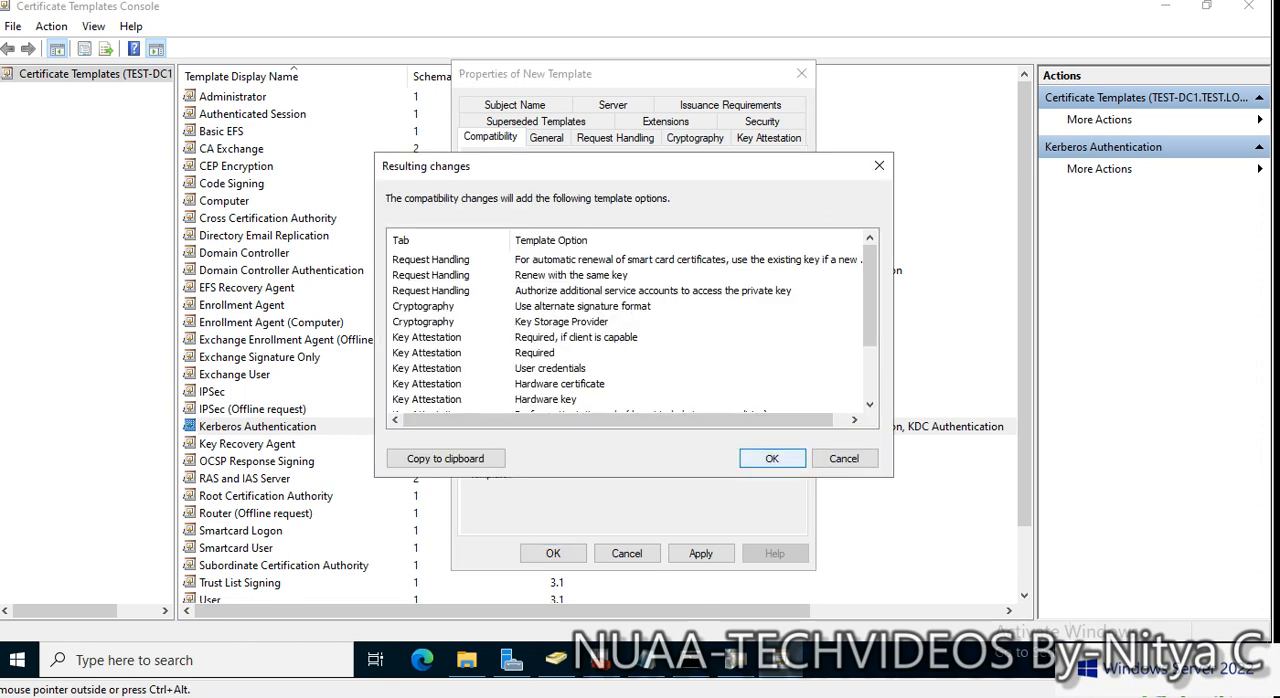
click(772, 458)
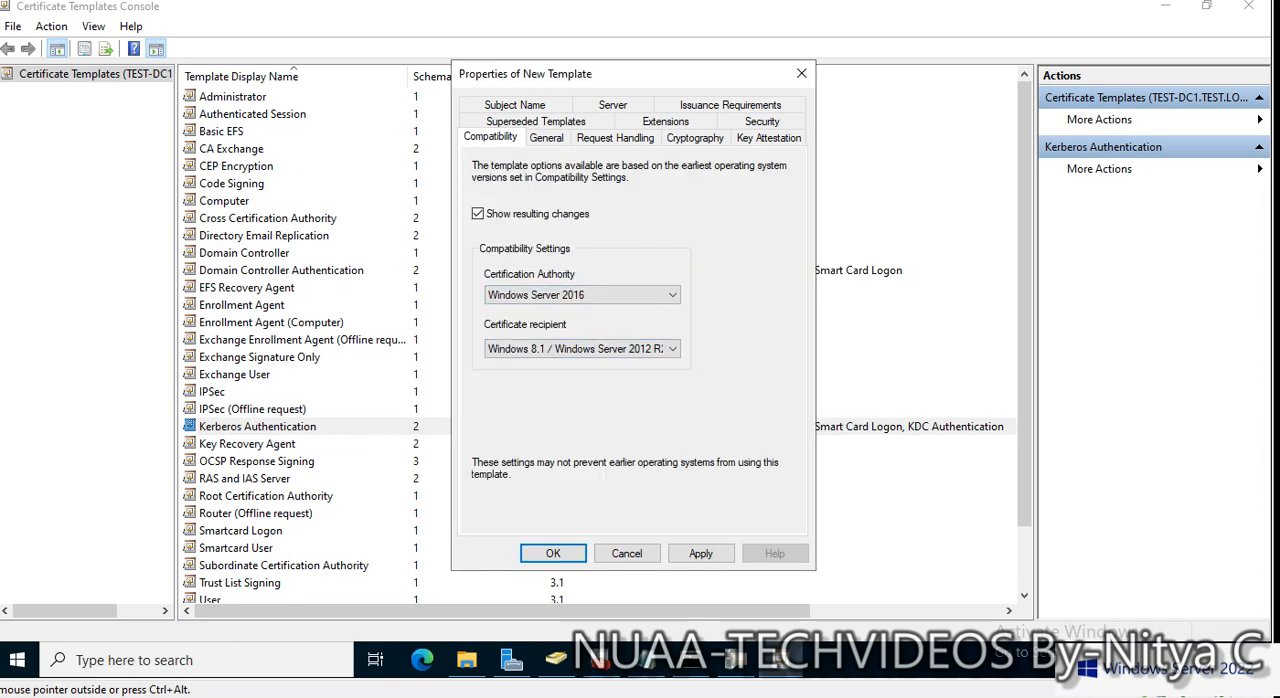
Step: Name the new template LDAPS and publish the certificate in Active Directory
click(546, 136)
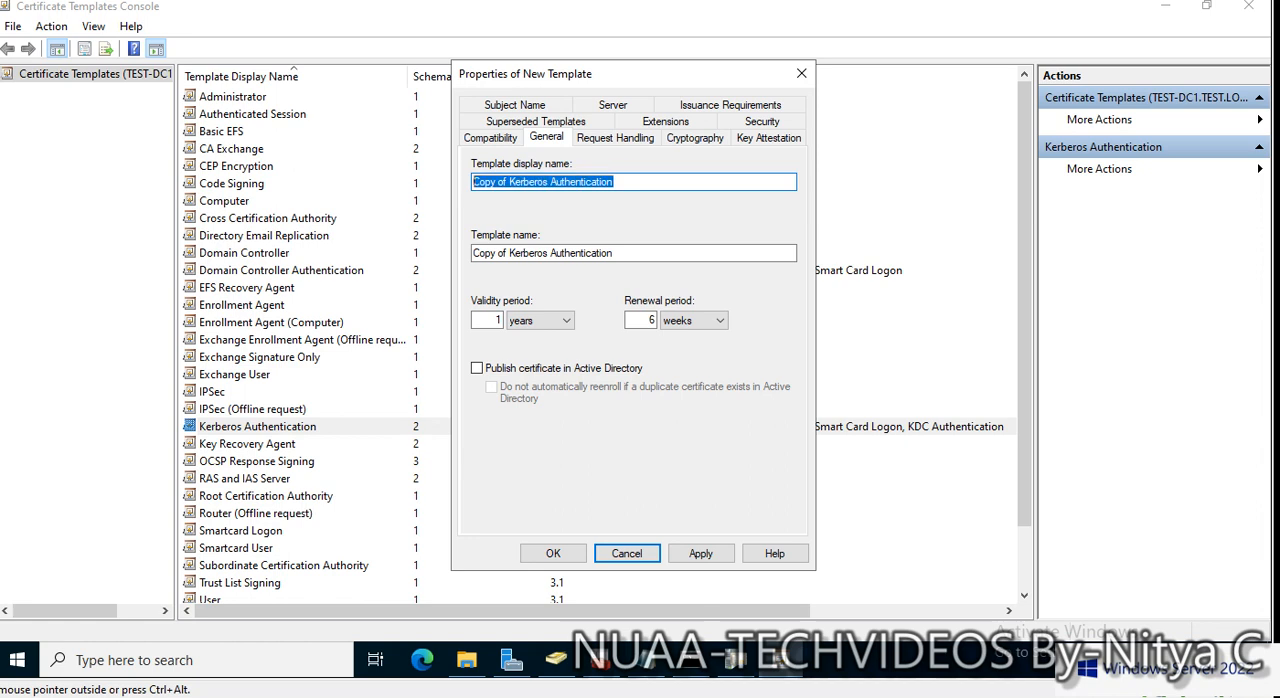
text(LDAPS)
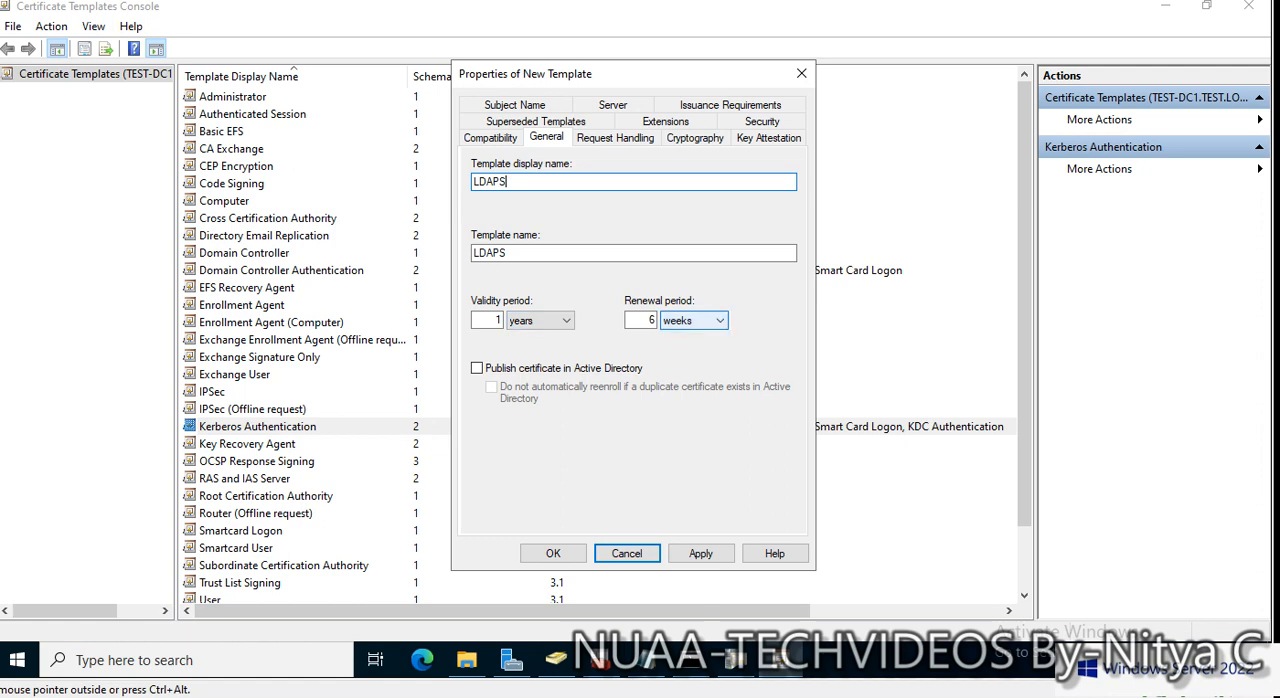
click(476, 366)
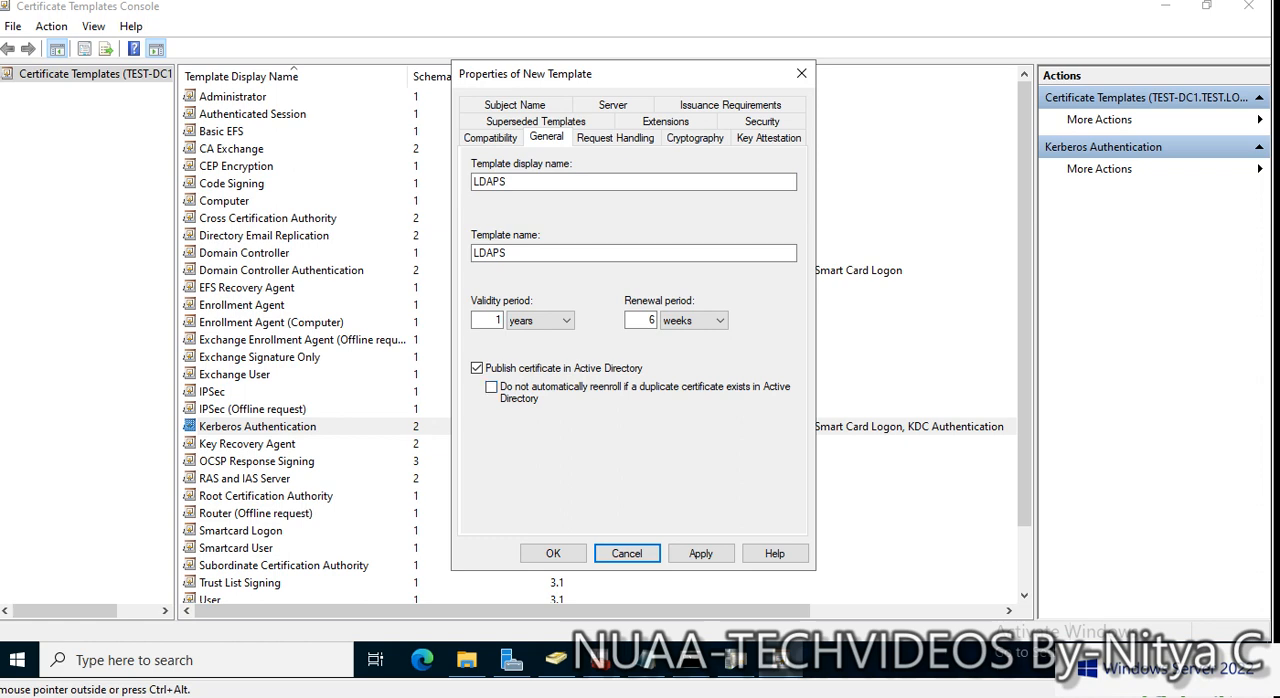
click(616, 136)
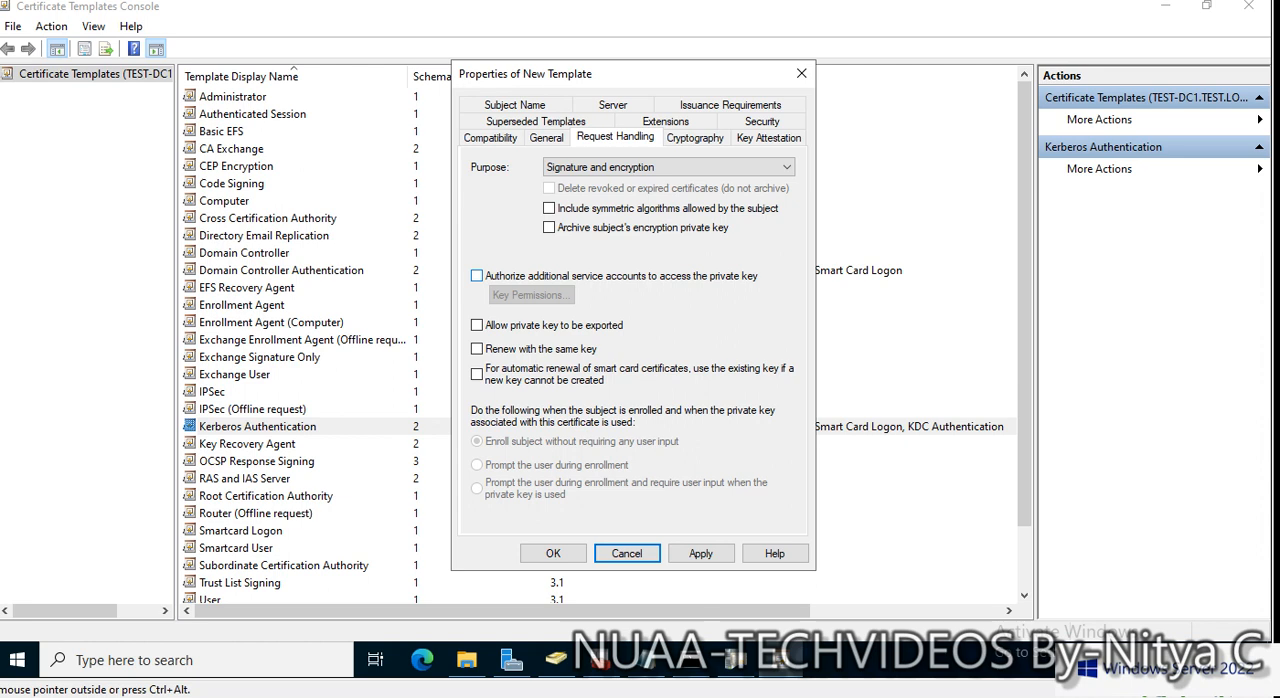
Step: Allow private key export and same-key renewal on Request Handling, then apply and save the LDAPS template
click(476, 324)
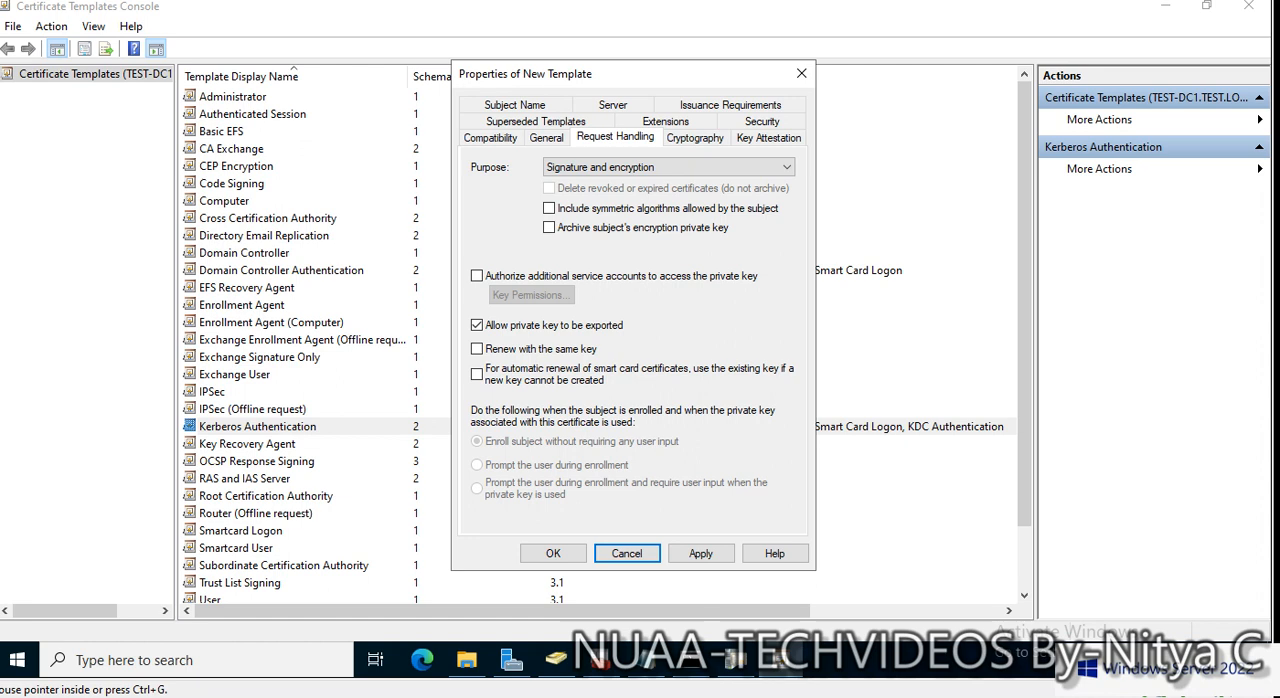
click(476, 276)
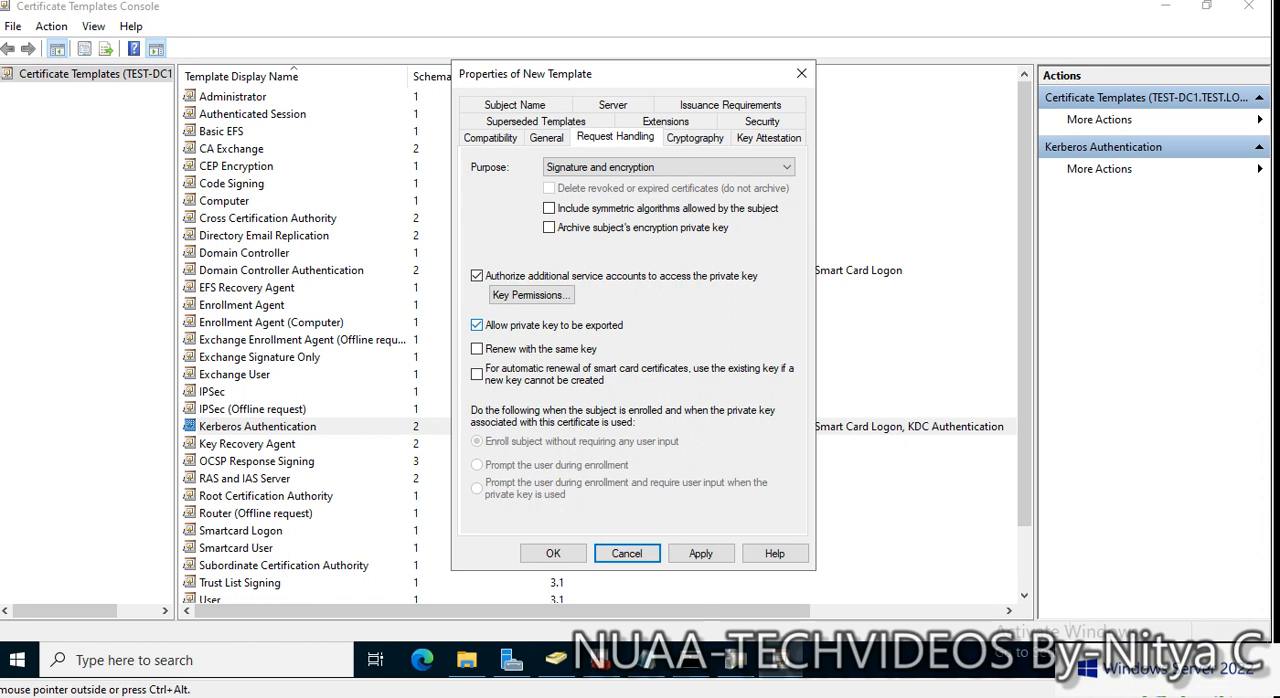
click(532, 294)
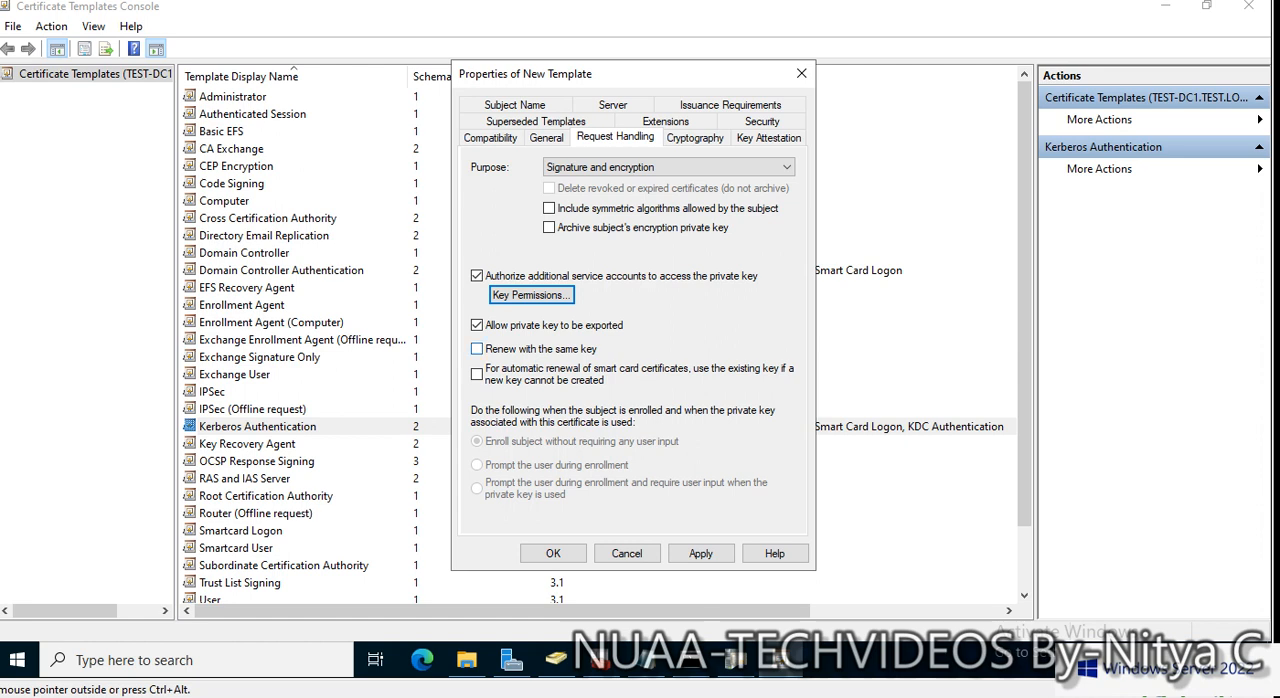
click(476, 348)
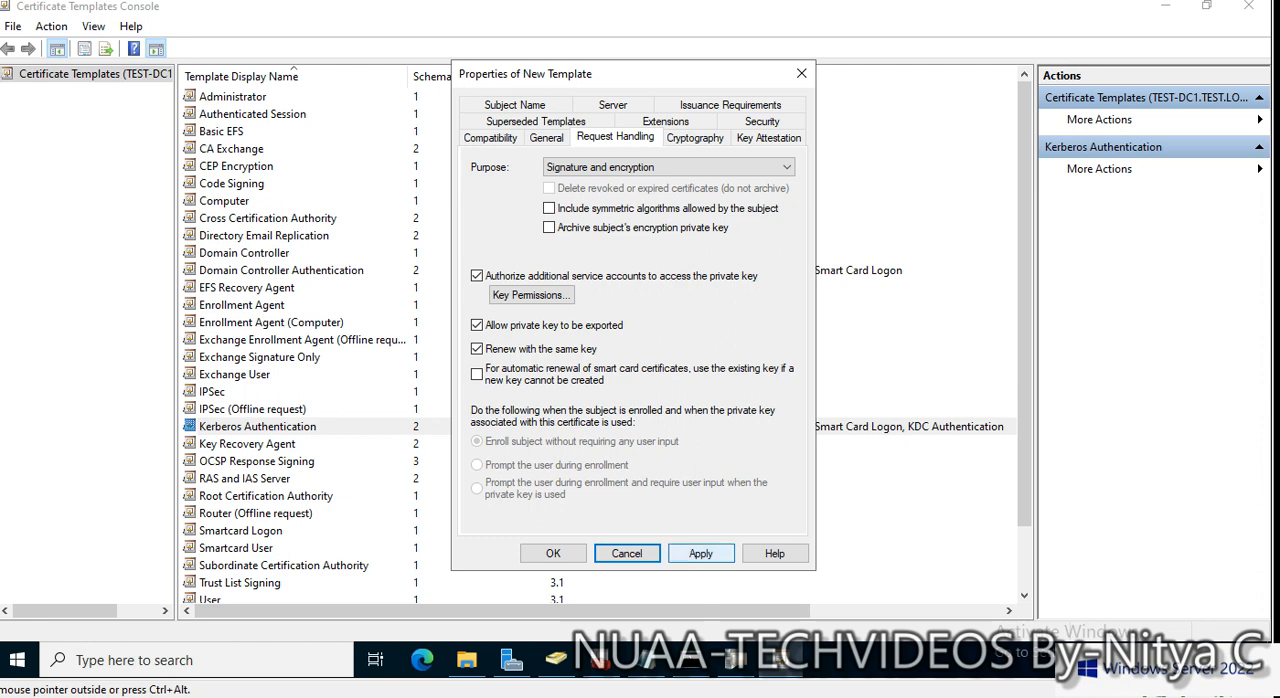
click(700, 552)
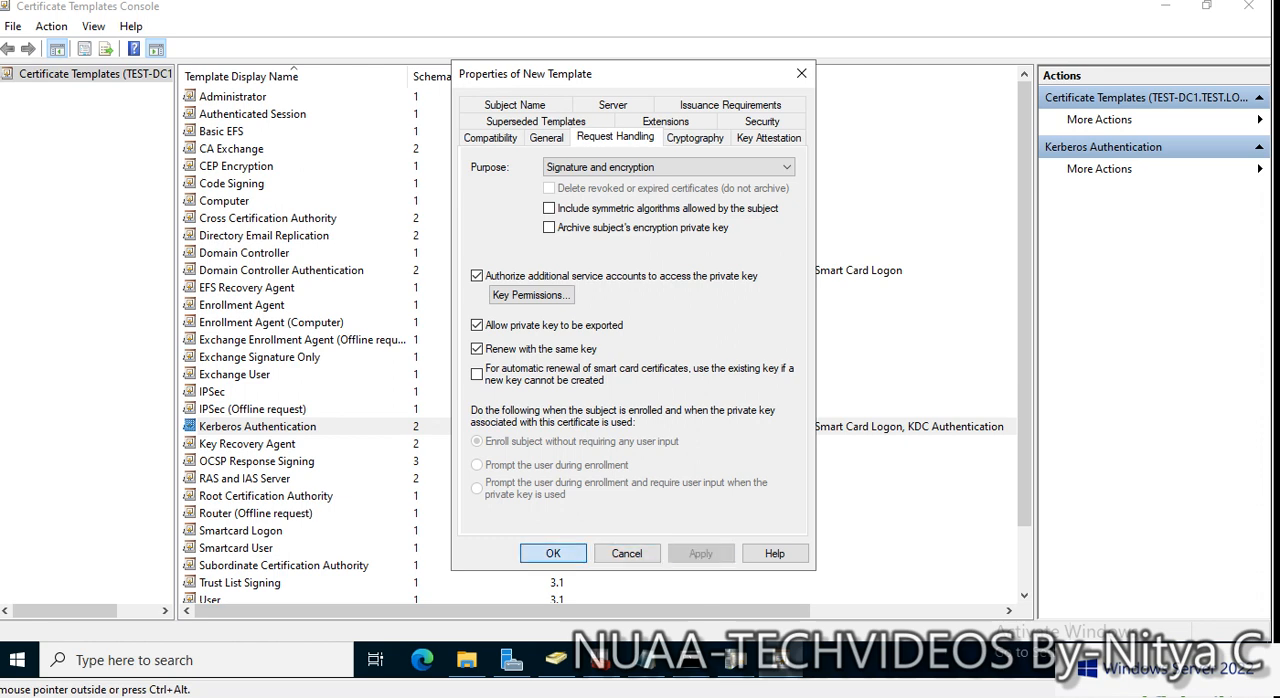
click(552, 552)
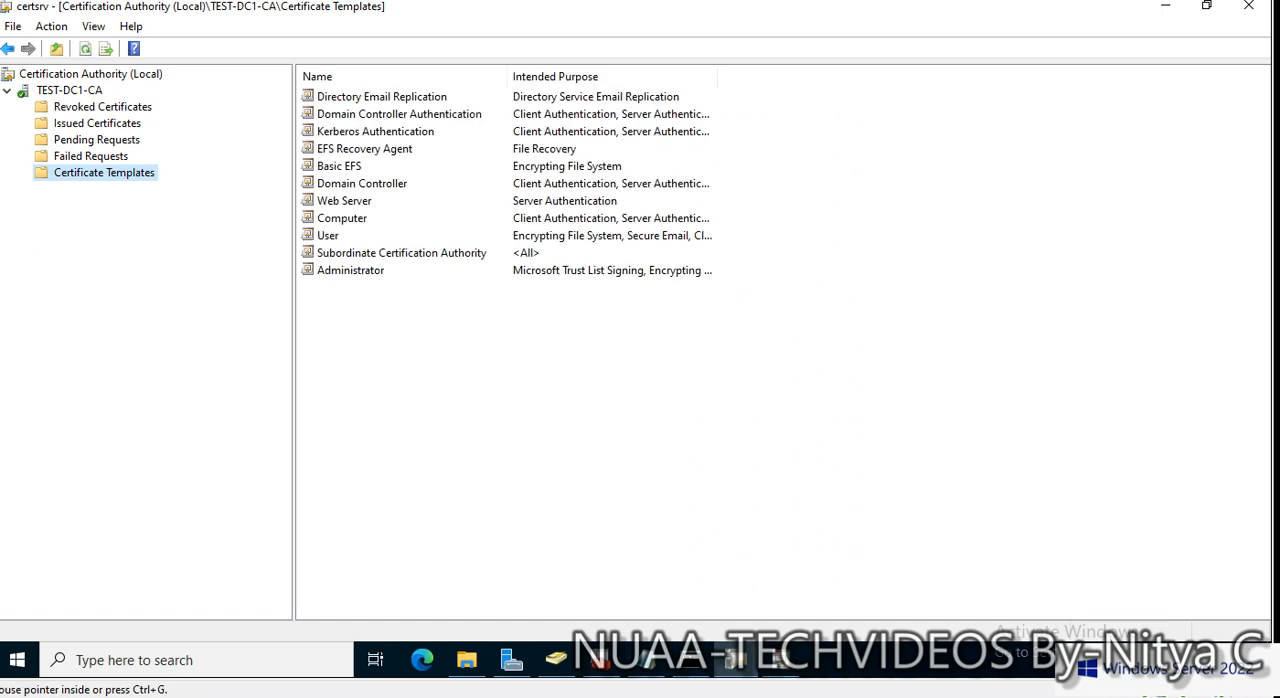
Step: Add LDAPS via New > Certificate Template to Issue so TEST-DC1-CA lists it
right_click(104, 172)
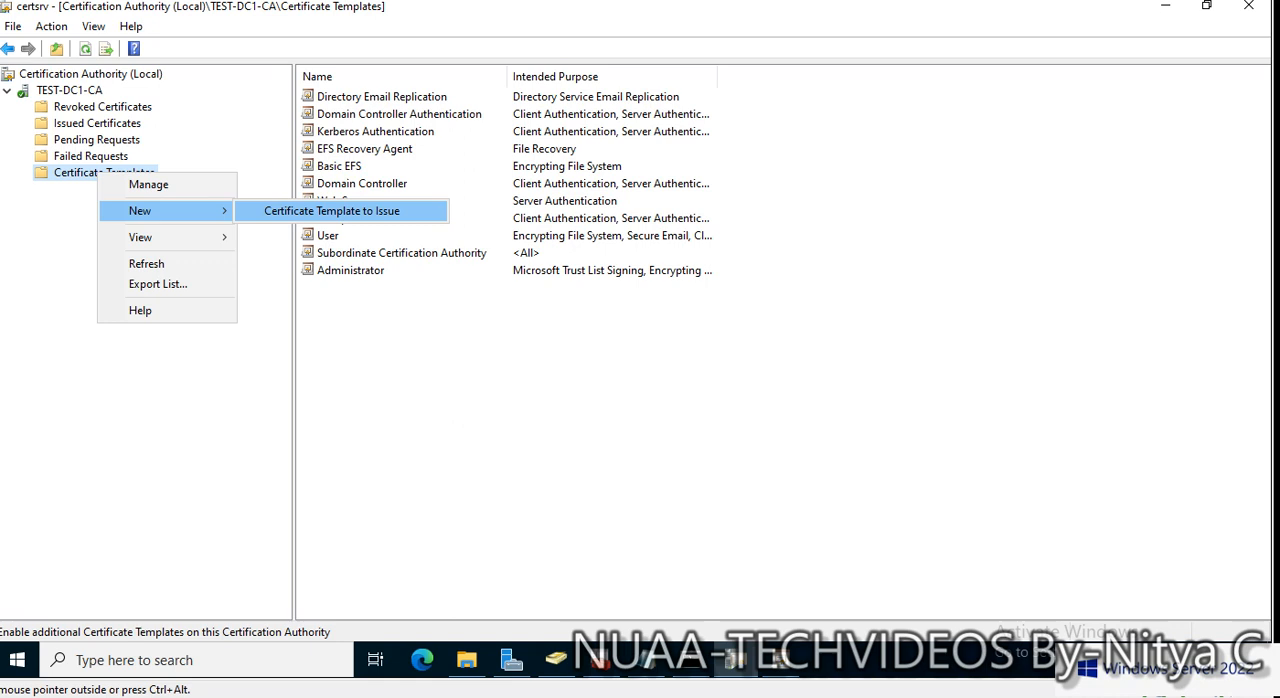
click(332, 210)
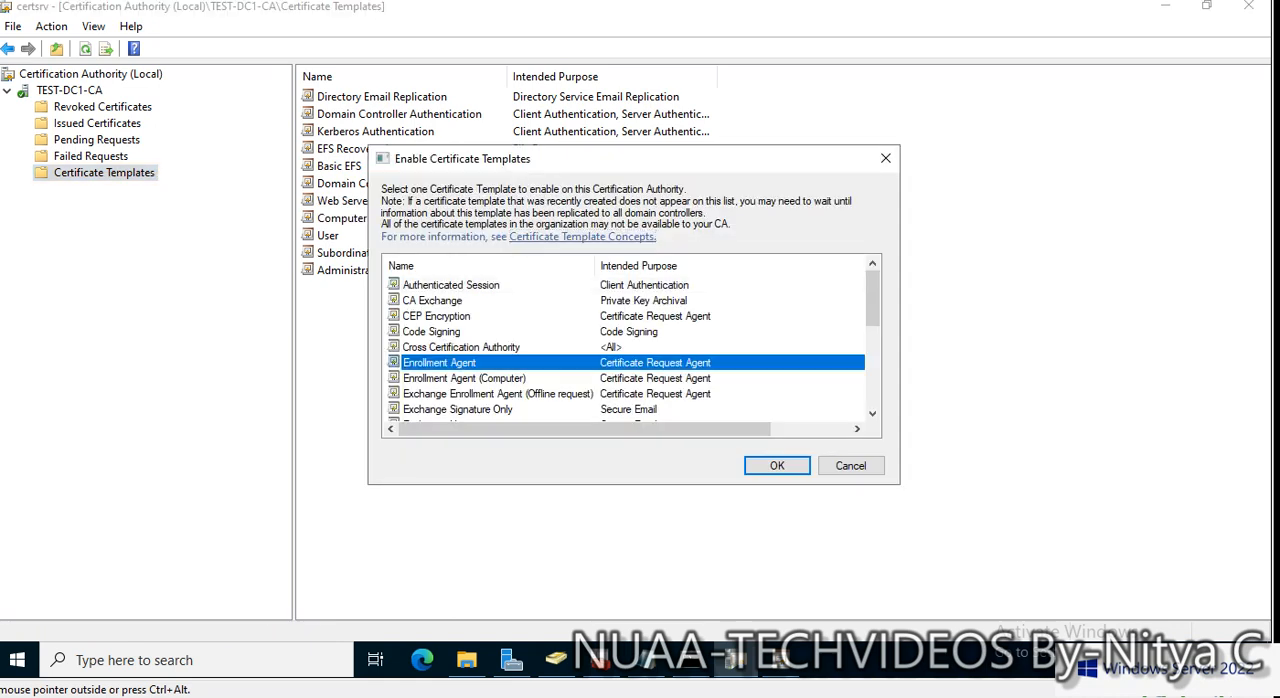
scroll(down, 3)
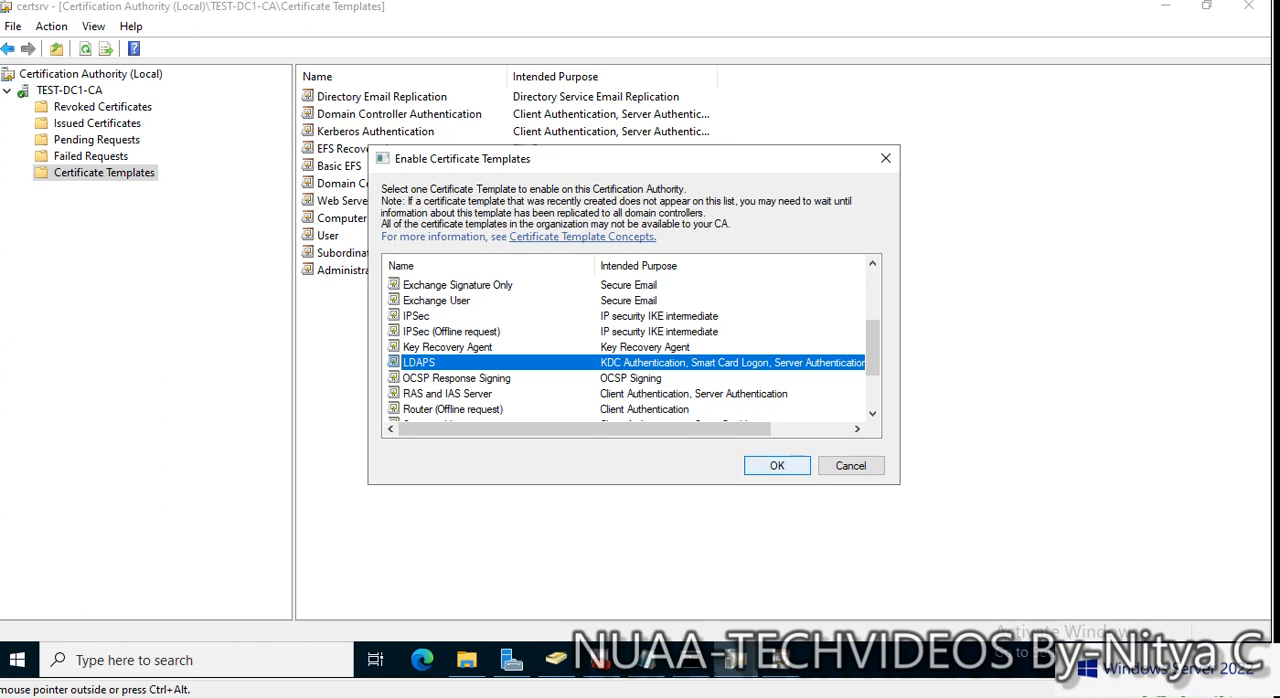
click(776, 464)
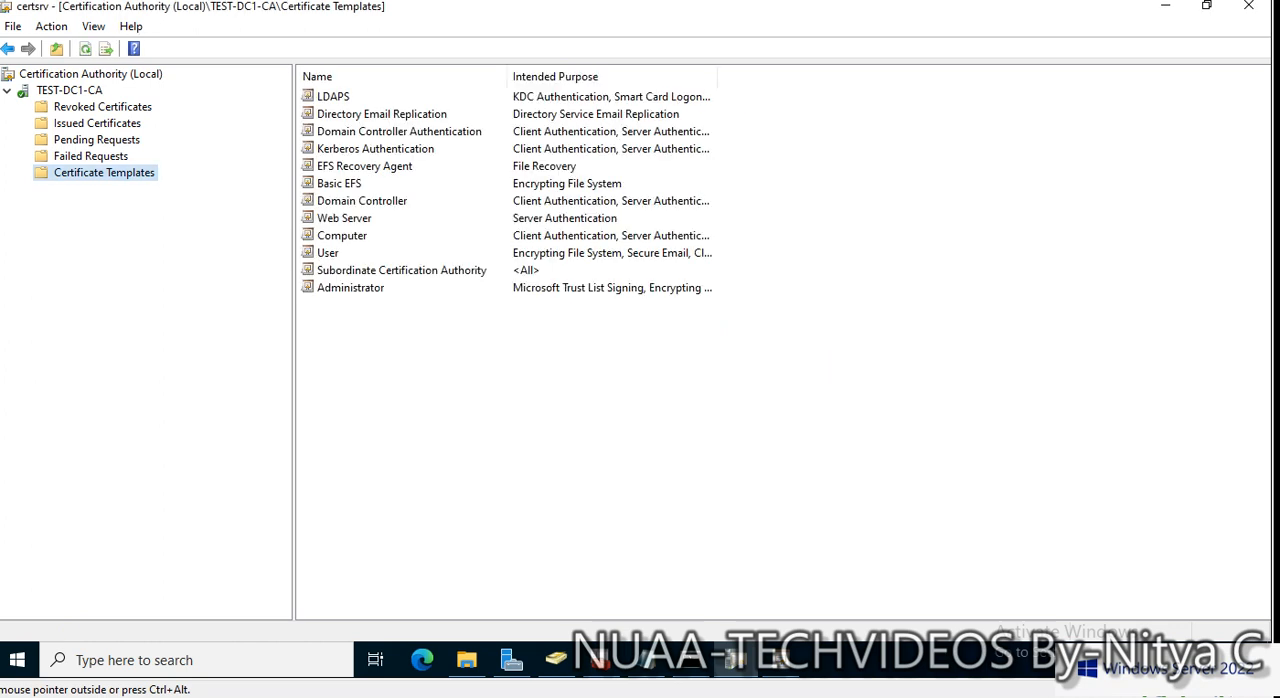
click(332, 96)
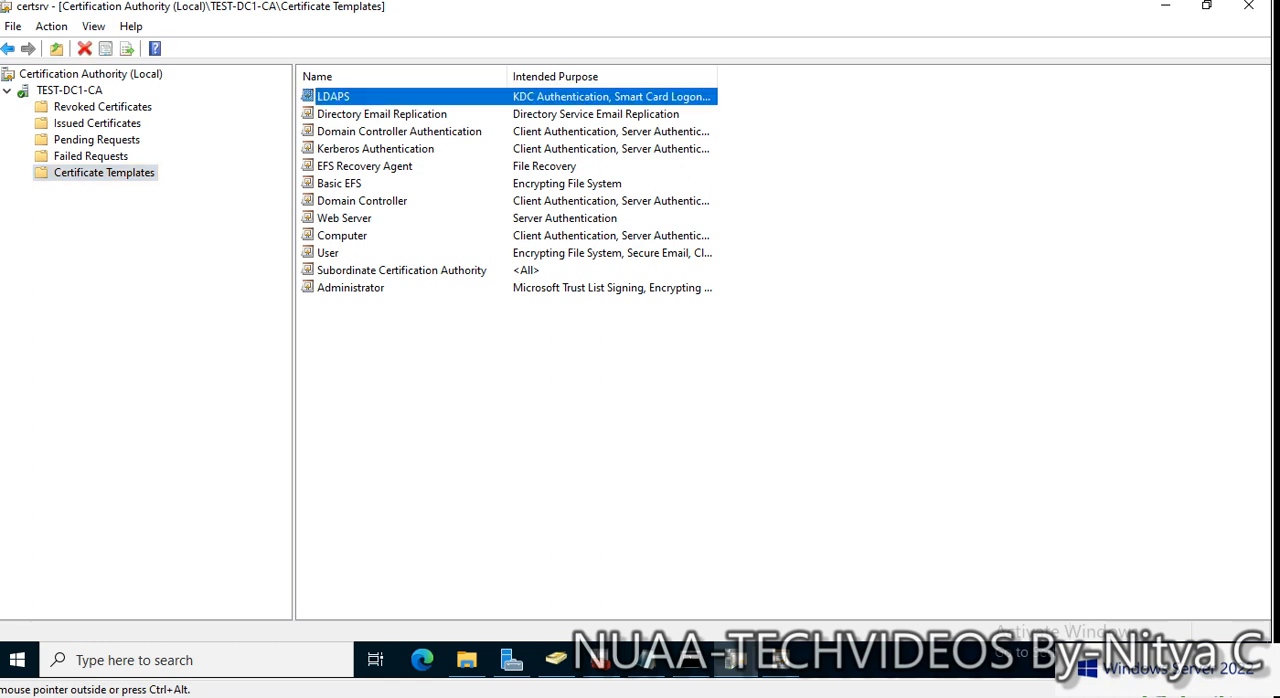
right_click(332, 96)
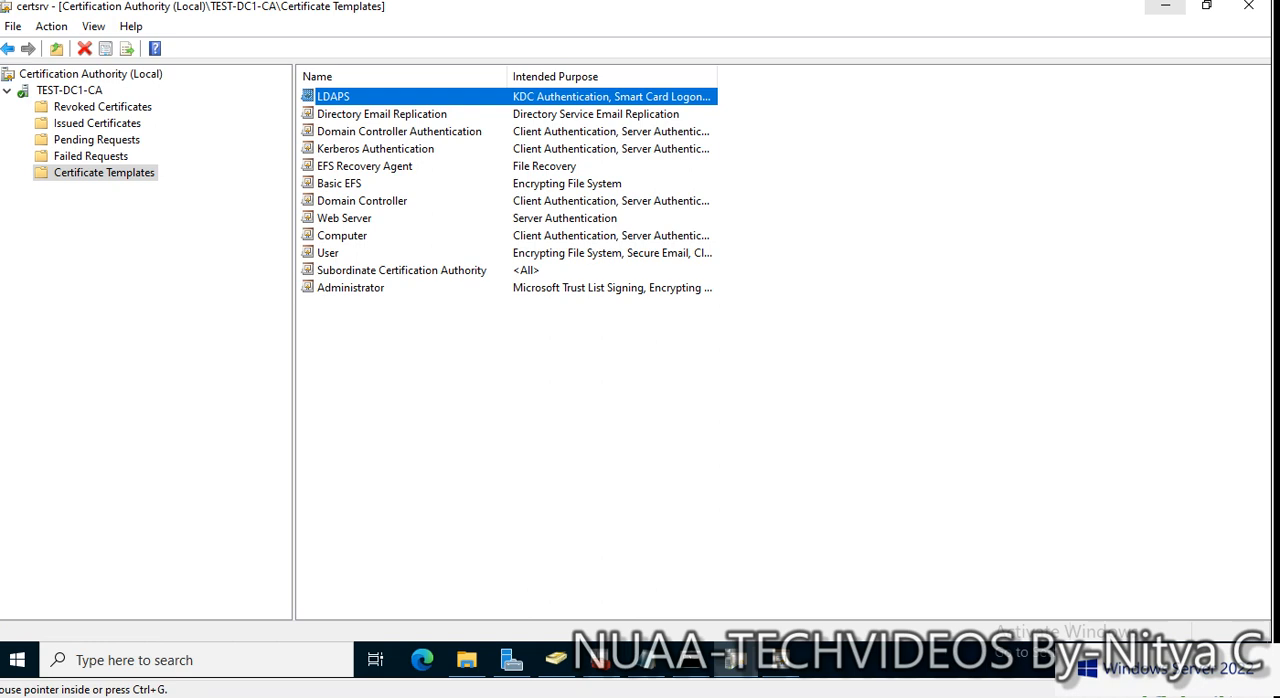
mouse_move(1166, 8)
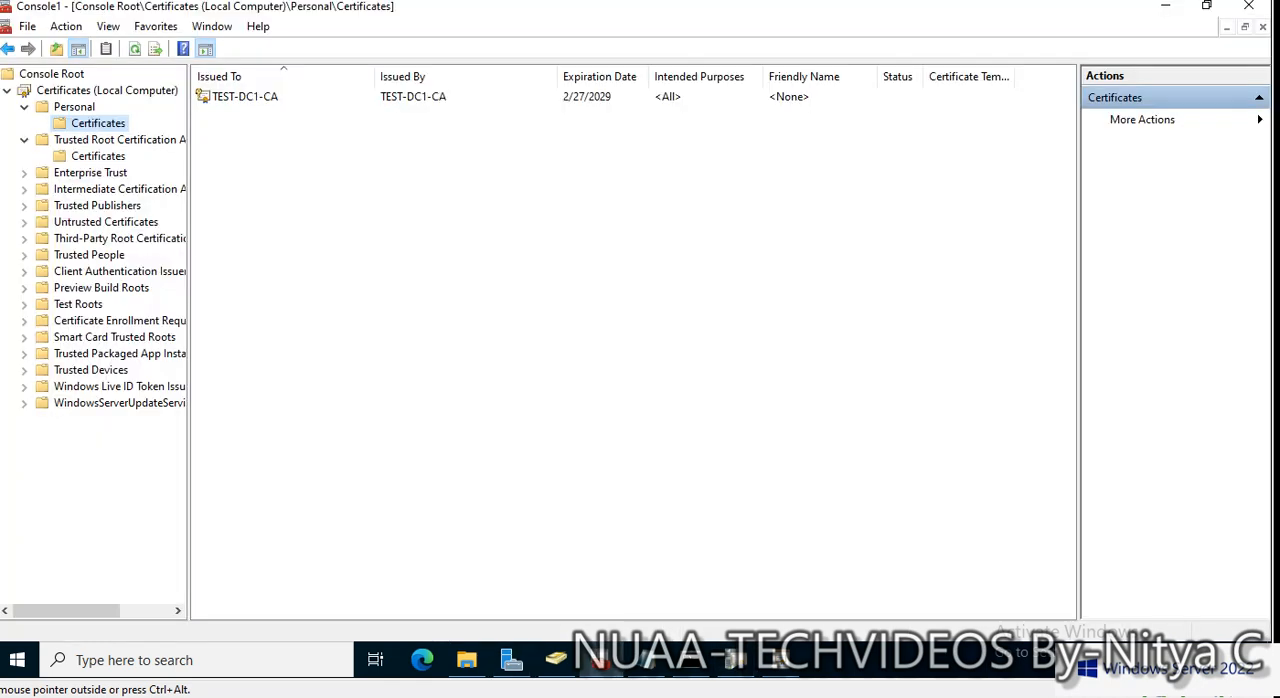
Step: From Personal > Certificates, launch All Tasks > Request New Certificate for the local computer
click(74, 106)
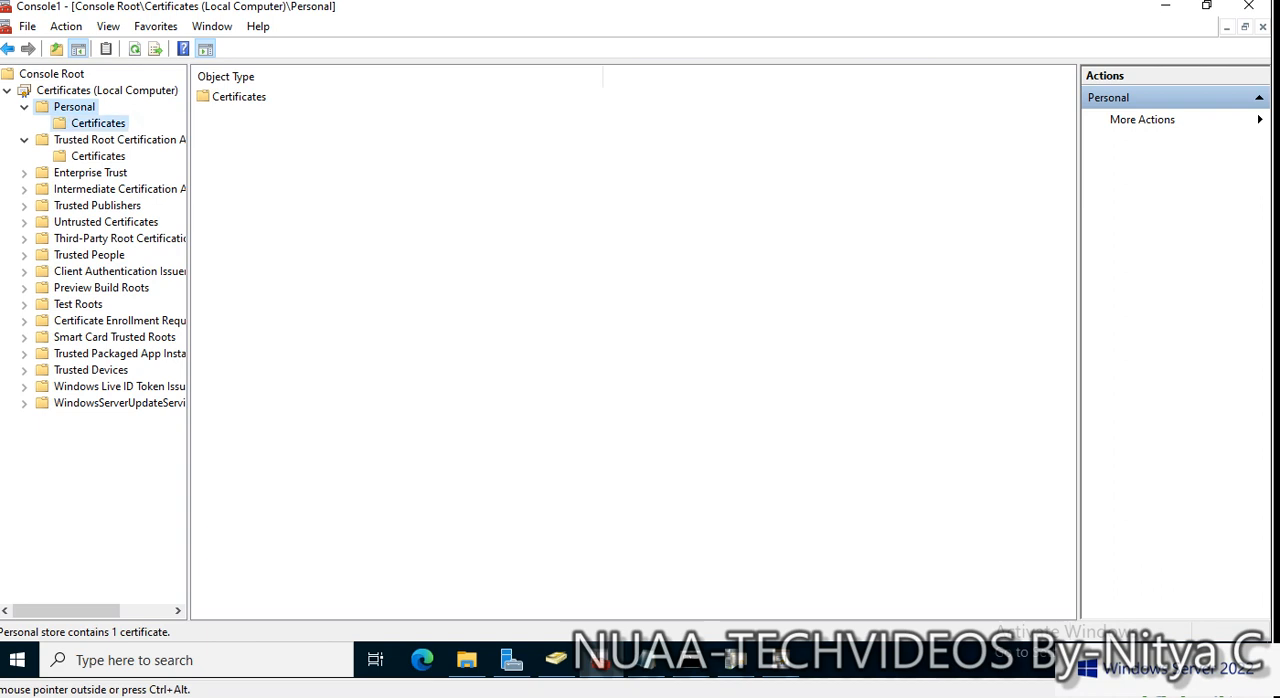
click(96, 122)
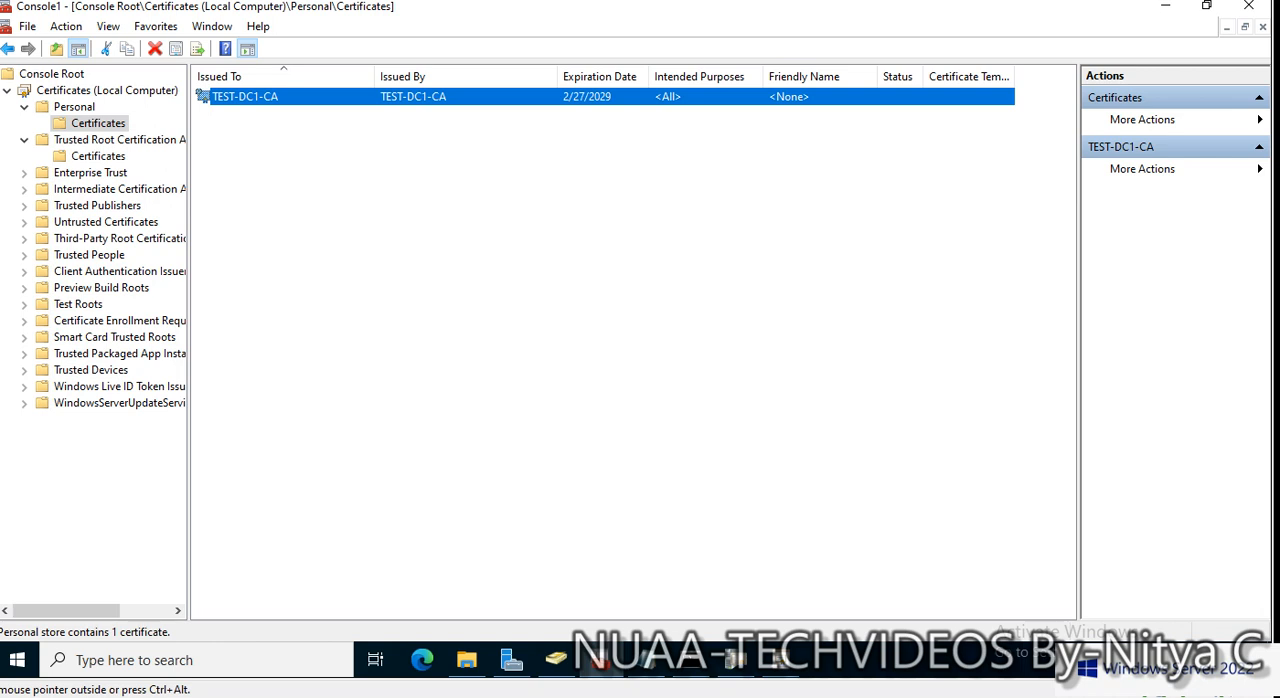
right_click(96, 122)
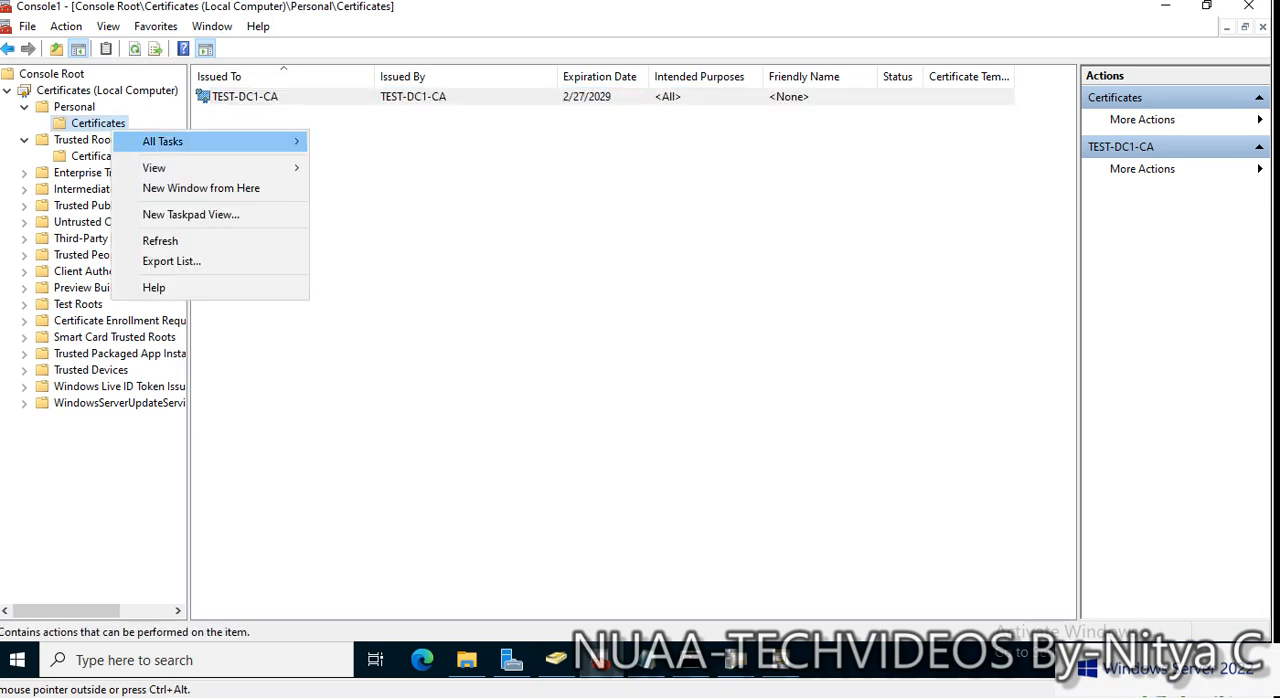
mouse_move(162, 140)
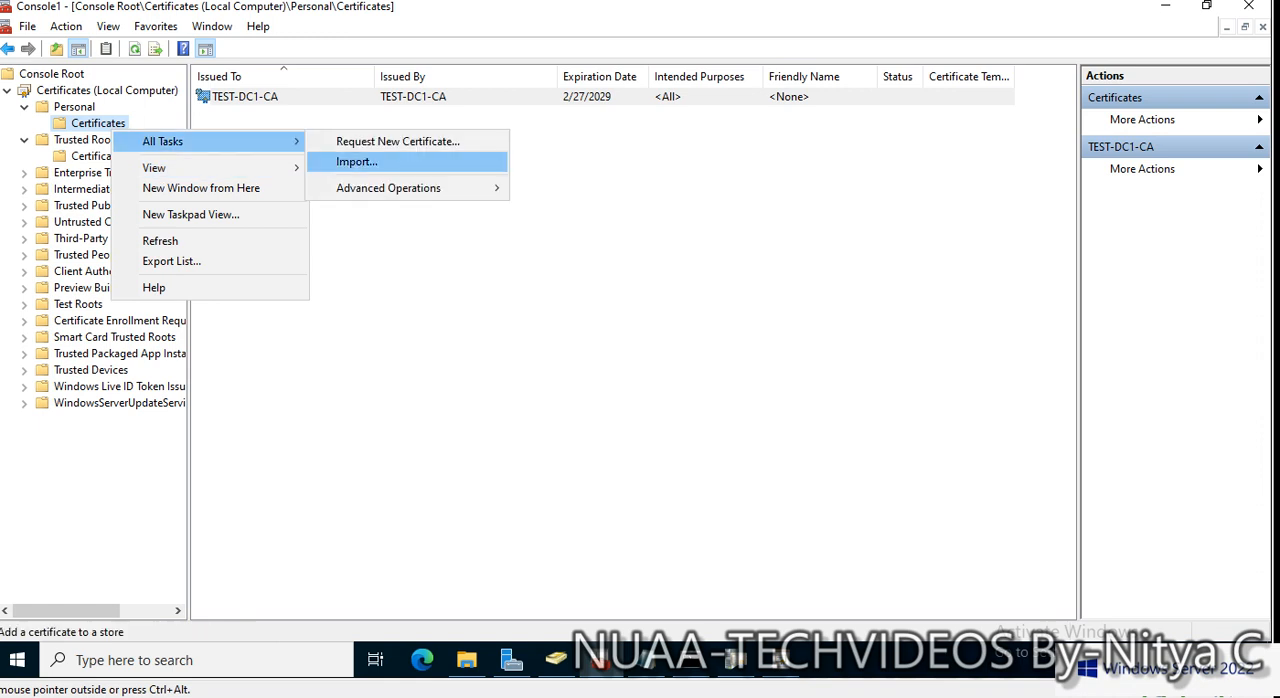
mouse_move(388, 188)
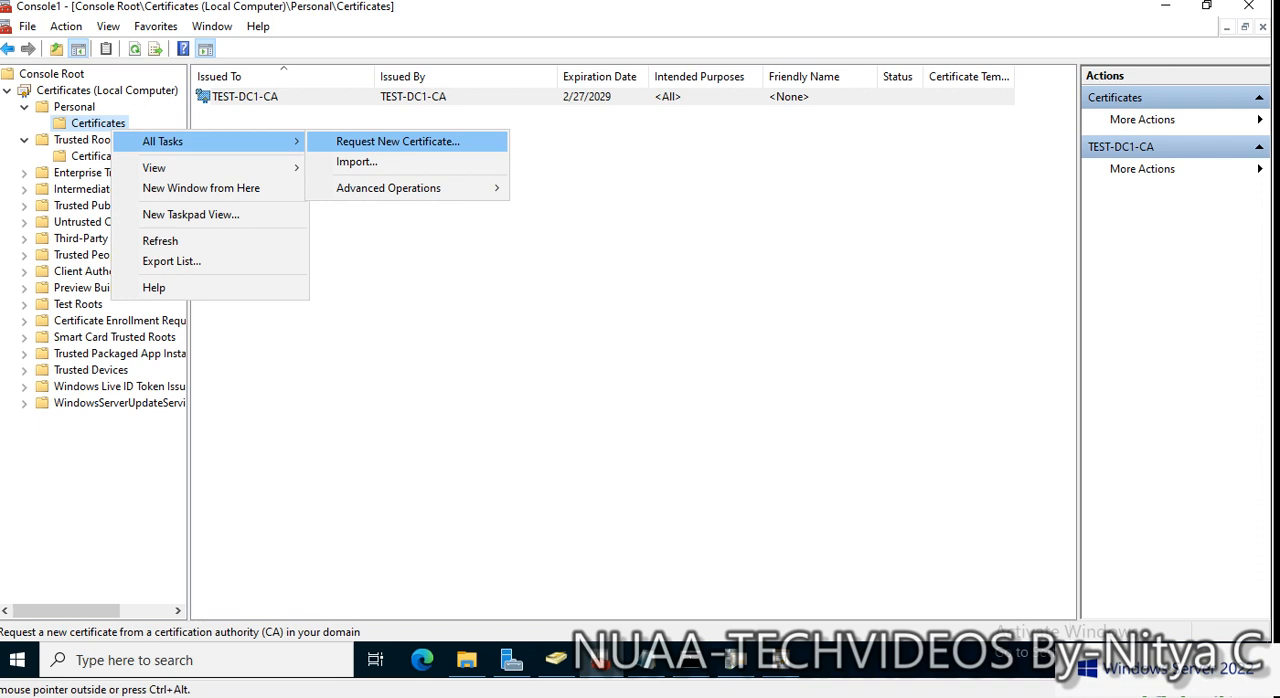
click(396, 140)
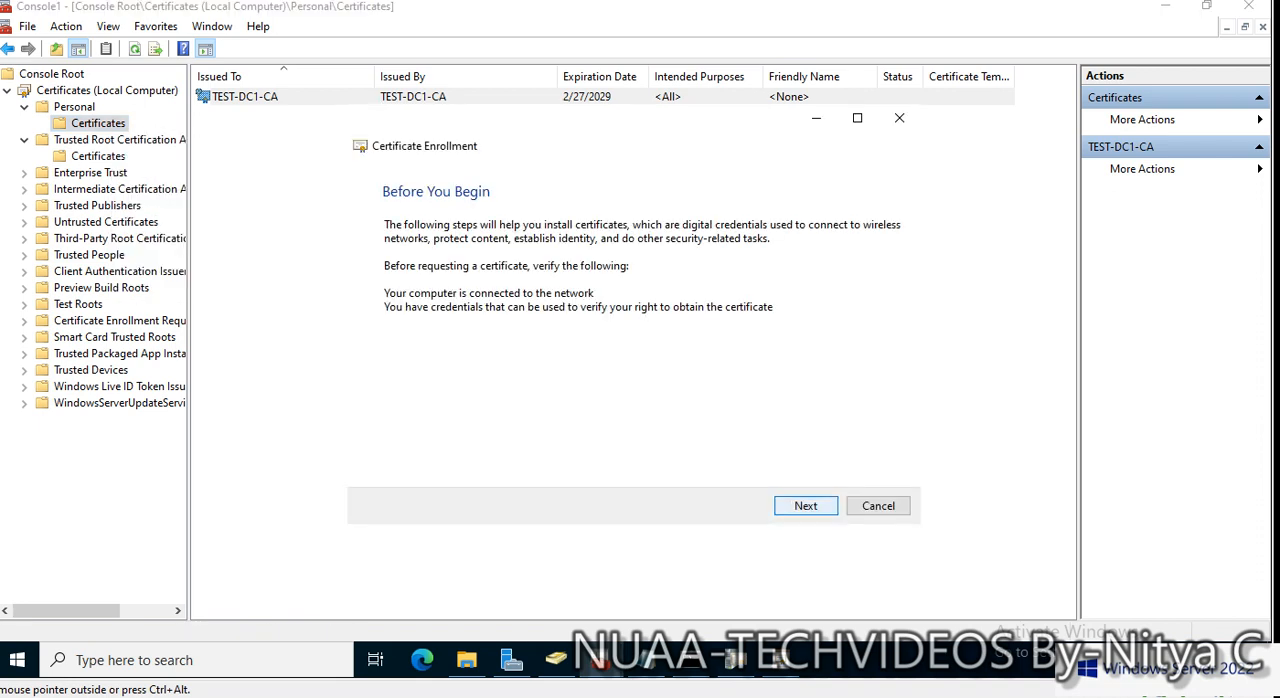
Step: Walk the Active Directory enrollment policy, select LDAPS, enroll and confirm the TEST-DC1.TEST.LOCAL certificate
click(804, 504)
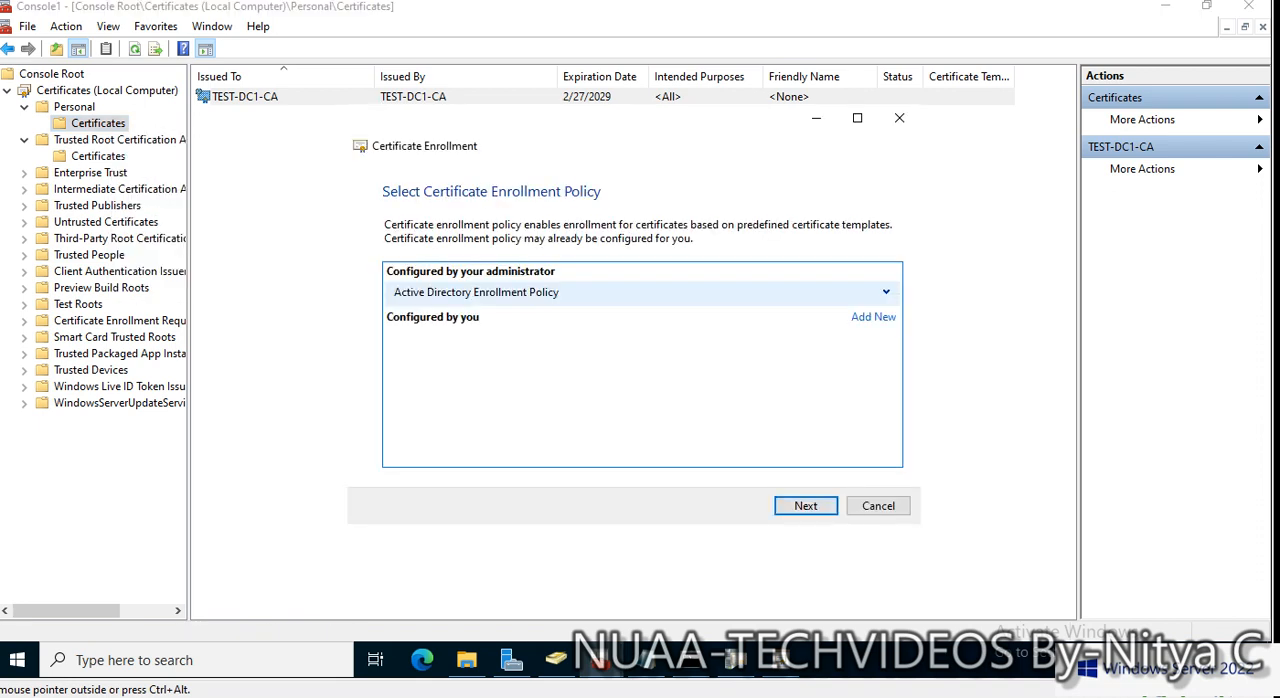
click(804, 504)
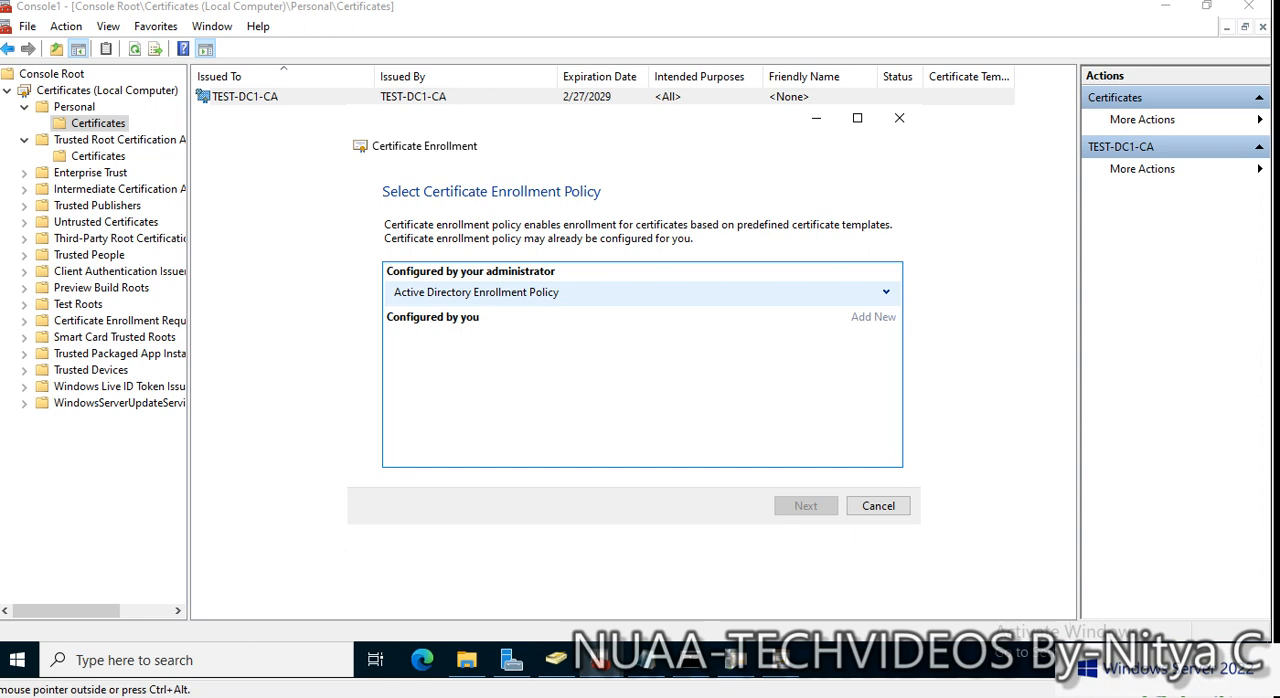
click(804, 504)
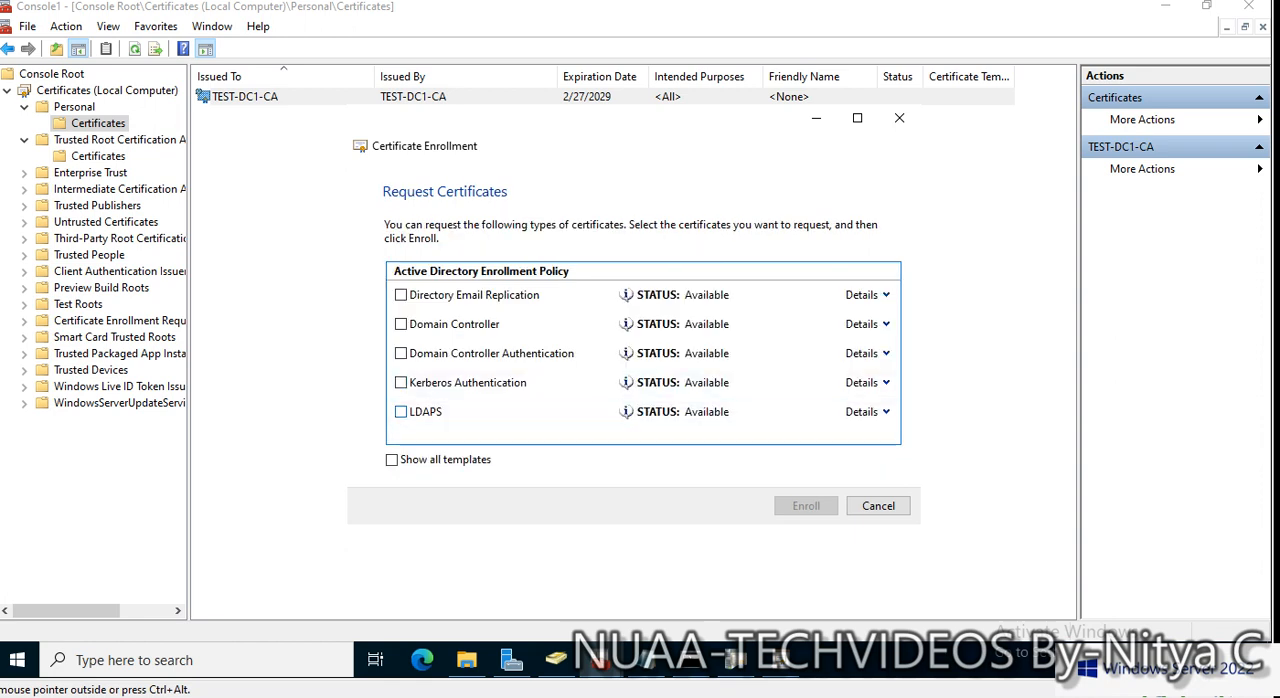
click(400, 412)
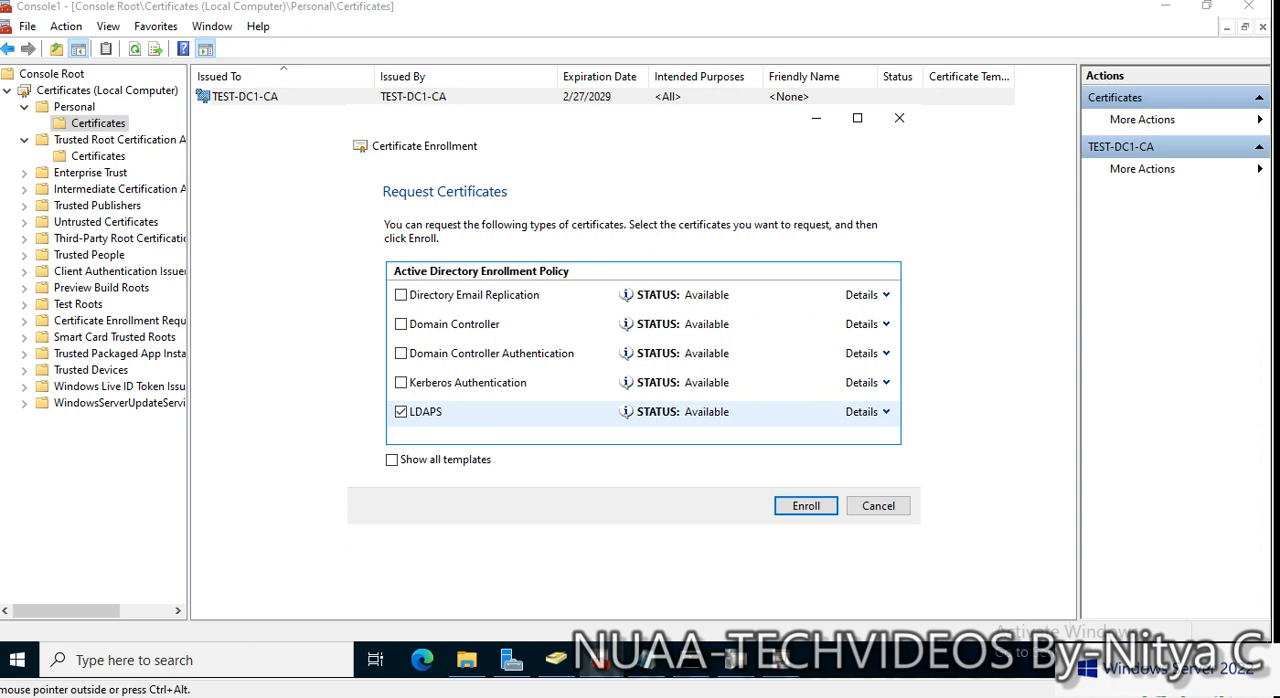
click(804, 504)
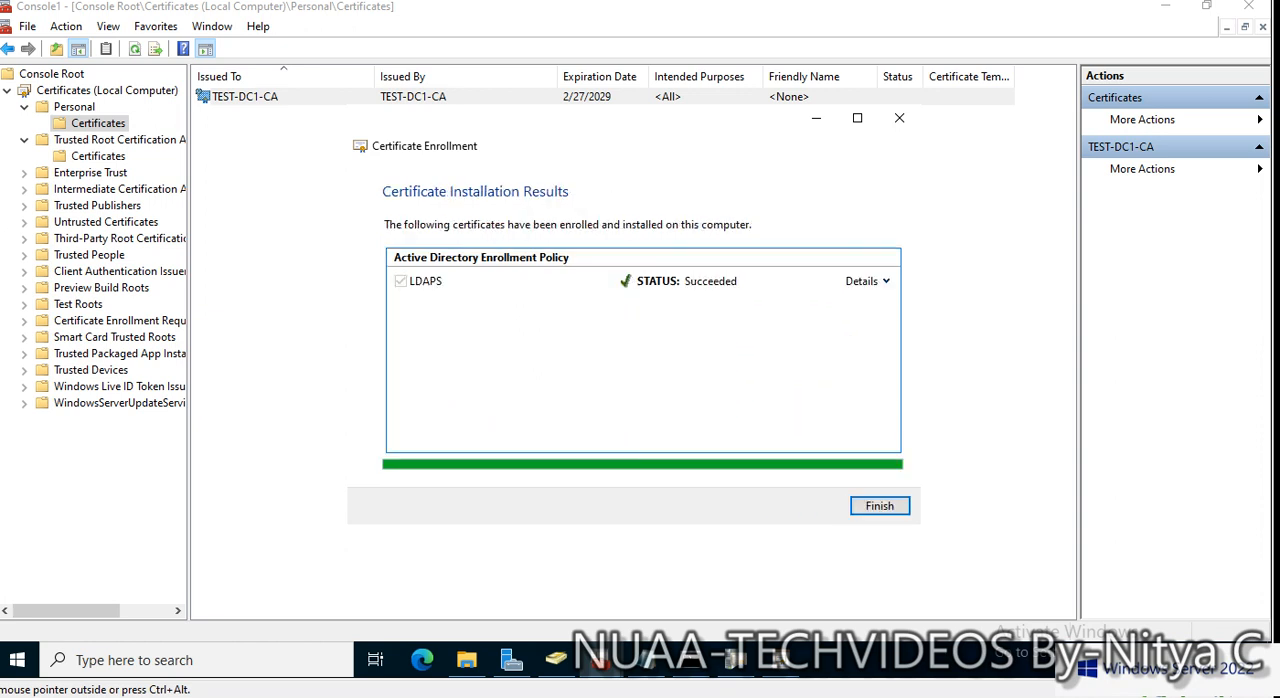
click(880, 504)
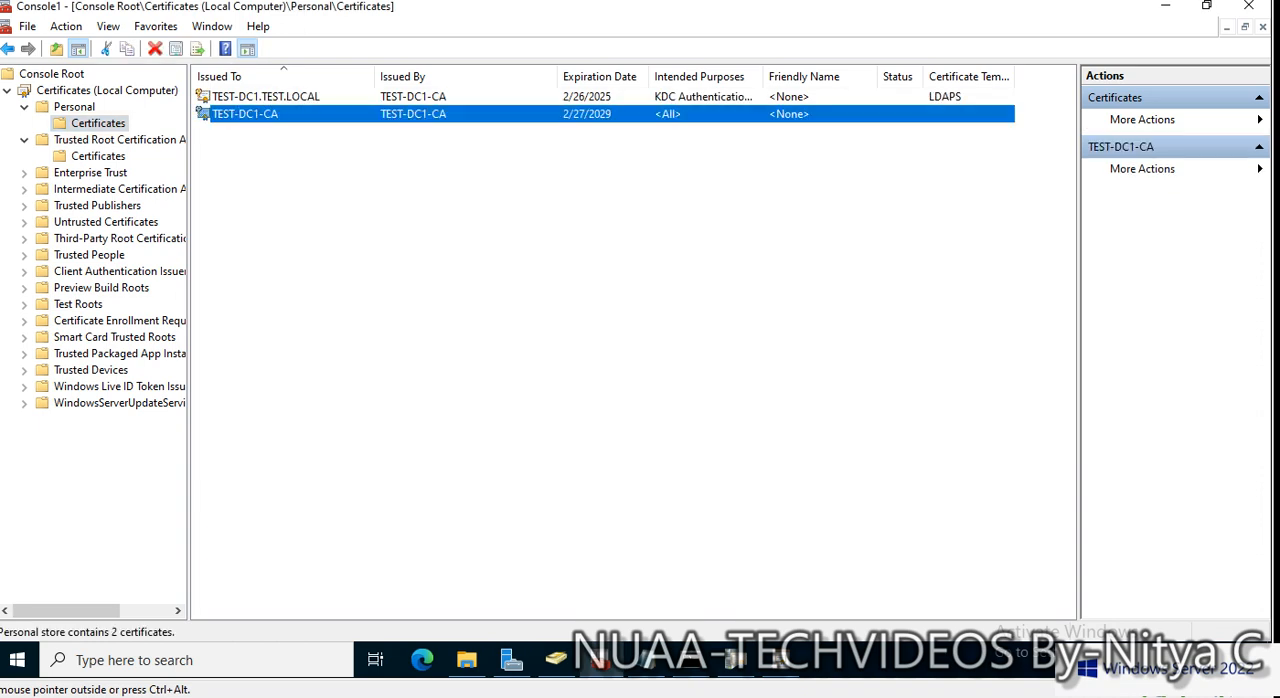
click(266, 96)
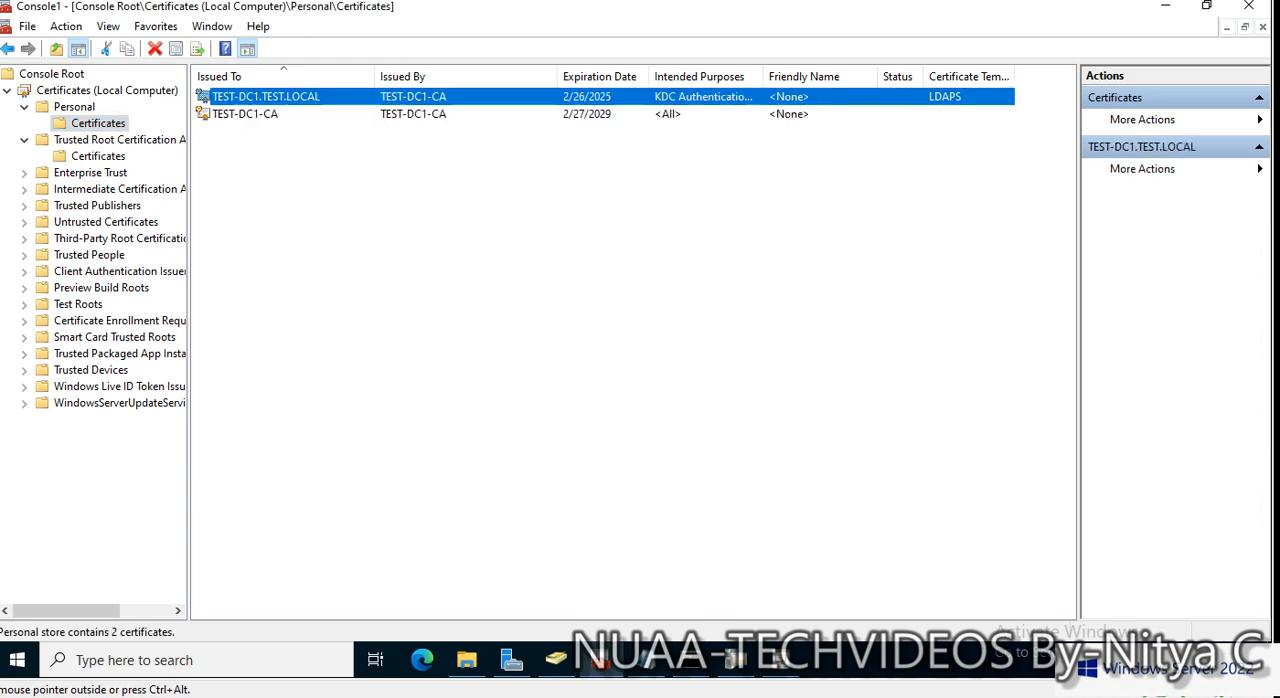